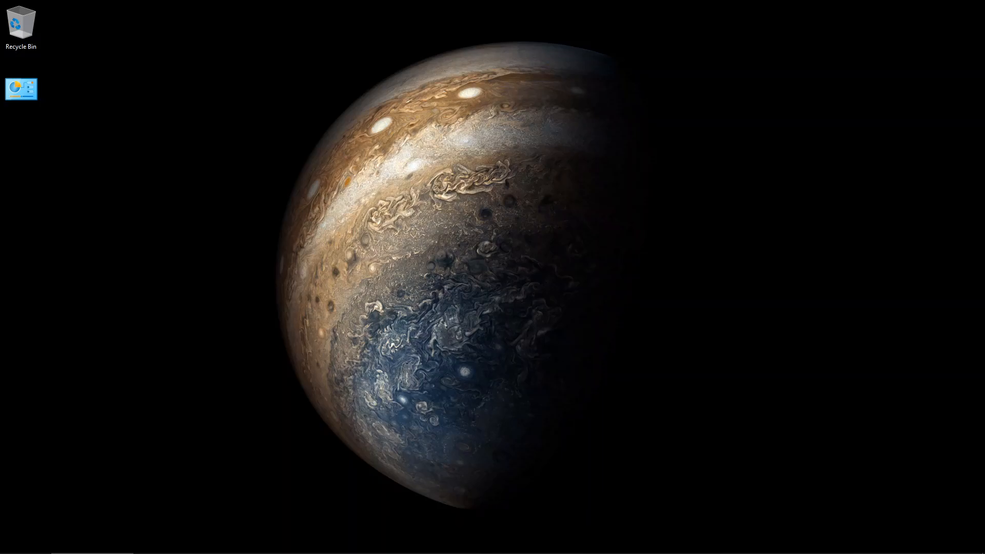
# Bring up Notepad++ and look through DataStore.java, DAO.java and the empty Test.java
pyautogui.click(536, 544)
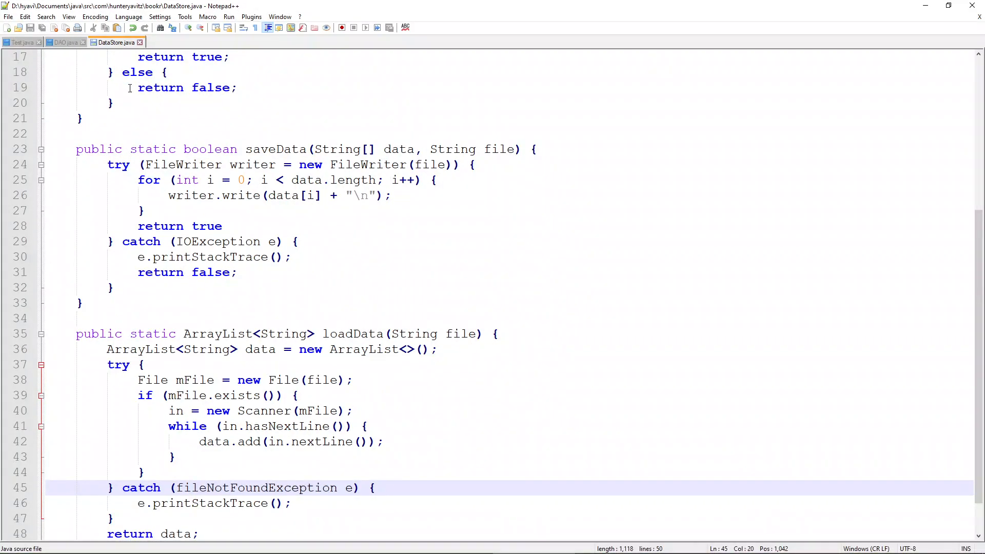
pyautogui.scroll(3)
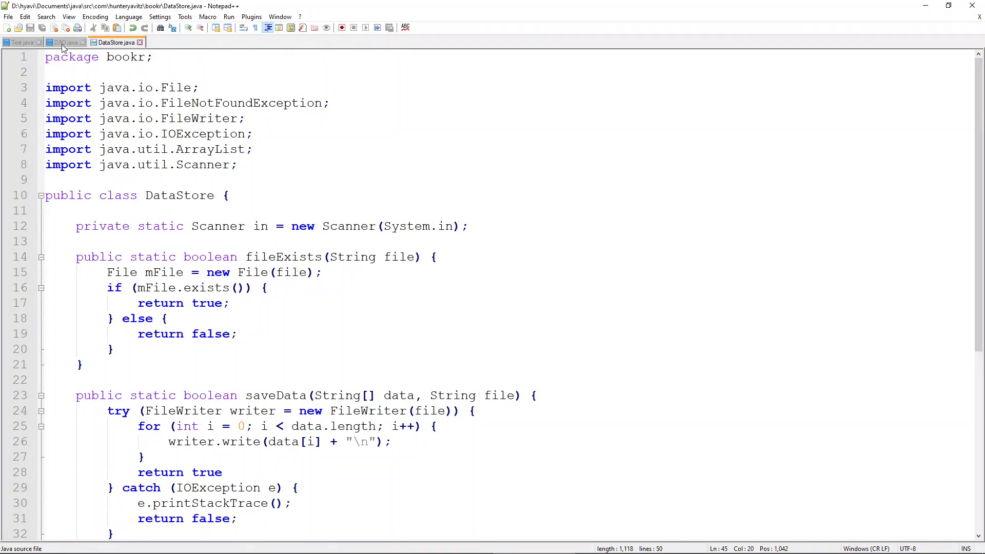
pyautogui.click(62, 43)
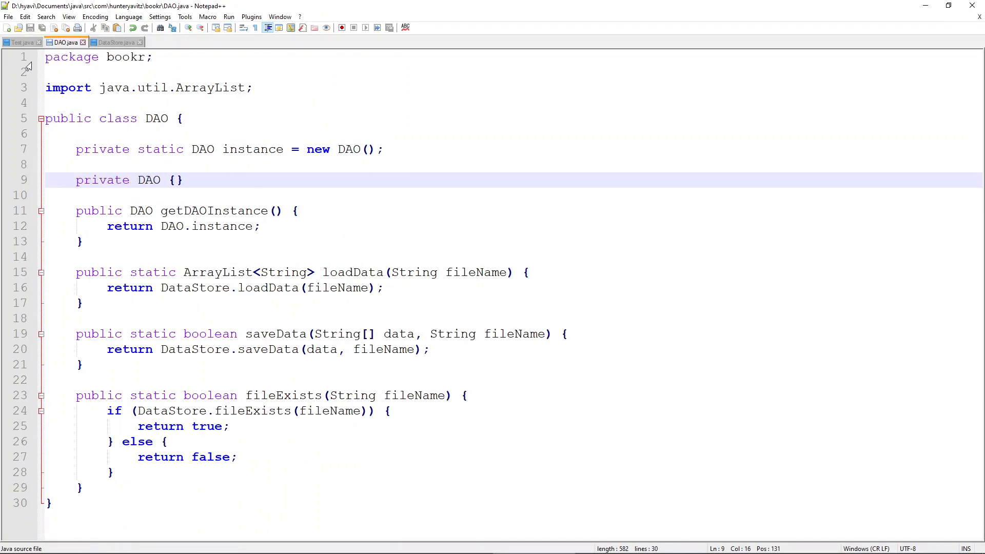
pyautogui.click(19, 42)
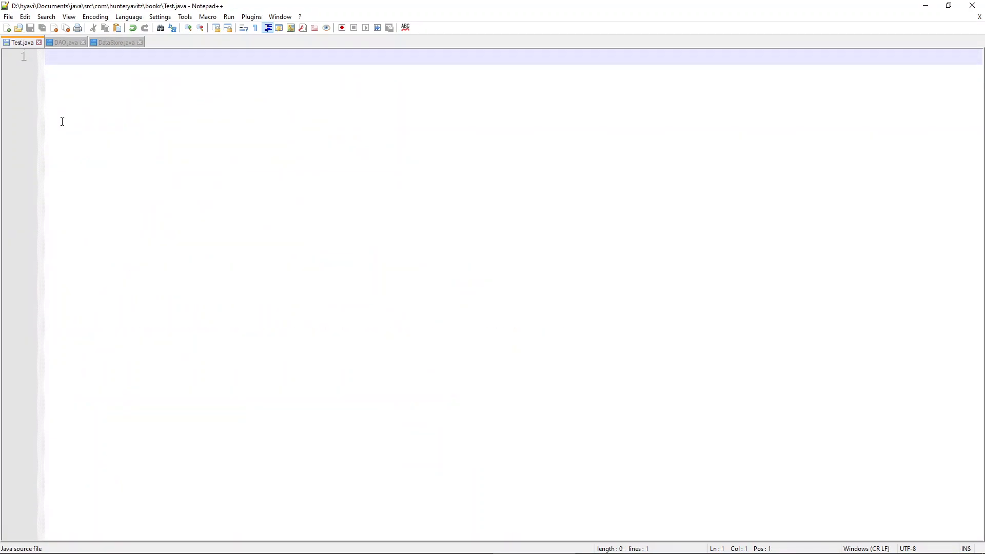
pyautogui.moveTo(67, 45)
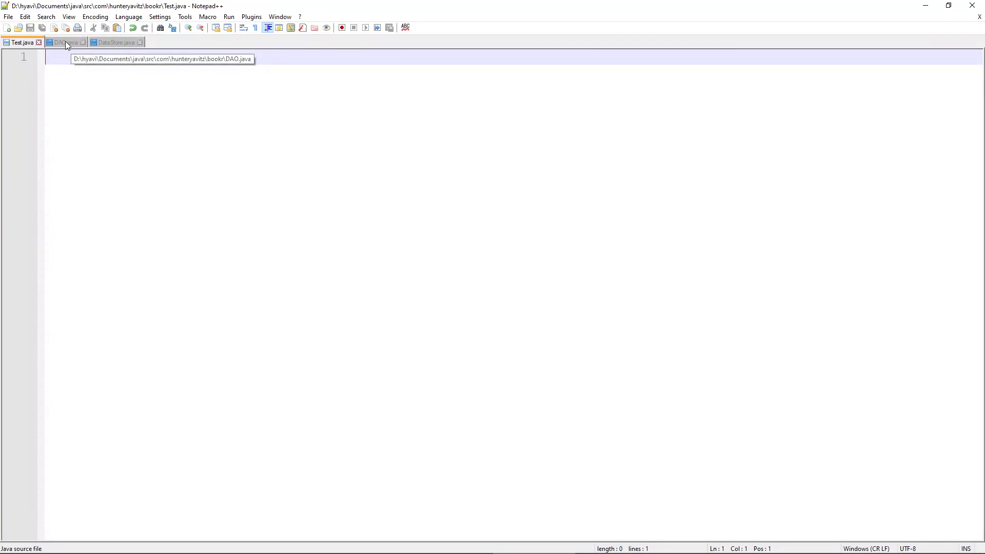
pyautogui.click(115, 41)
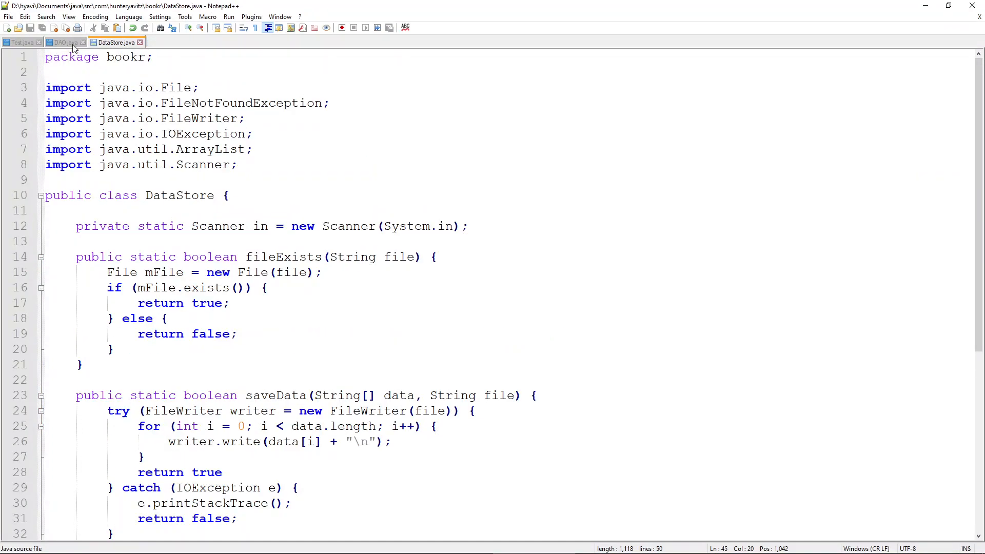
pyautogui.click(64, 42)
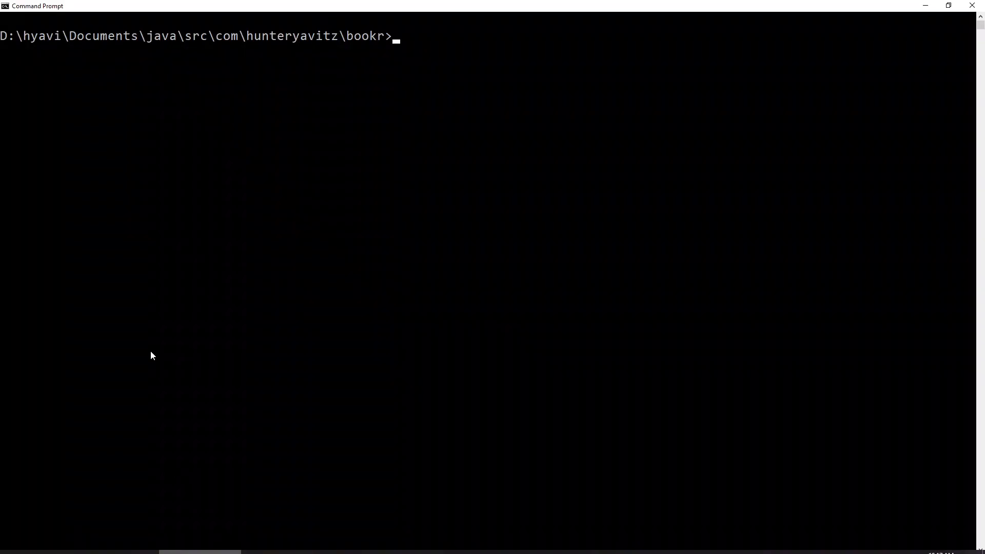
# Compile DataStore.java into the package folder with javac -d . DataStore.java
pyautogui.write('jav')
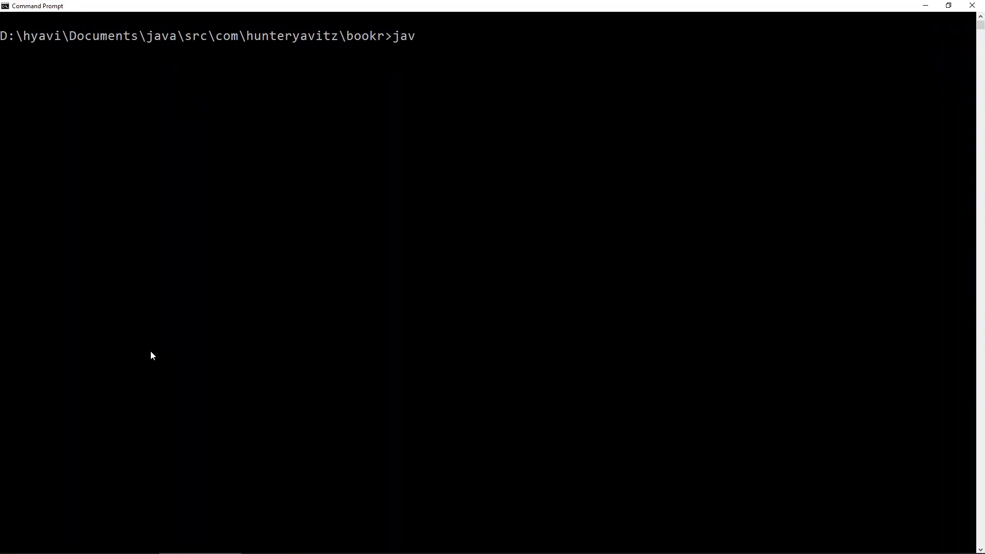
pyautogui.write('ac -d')
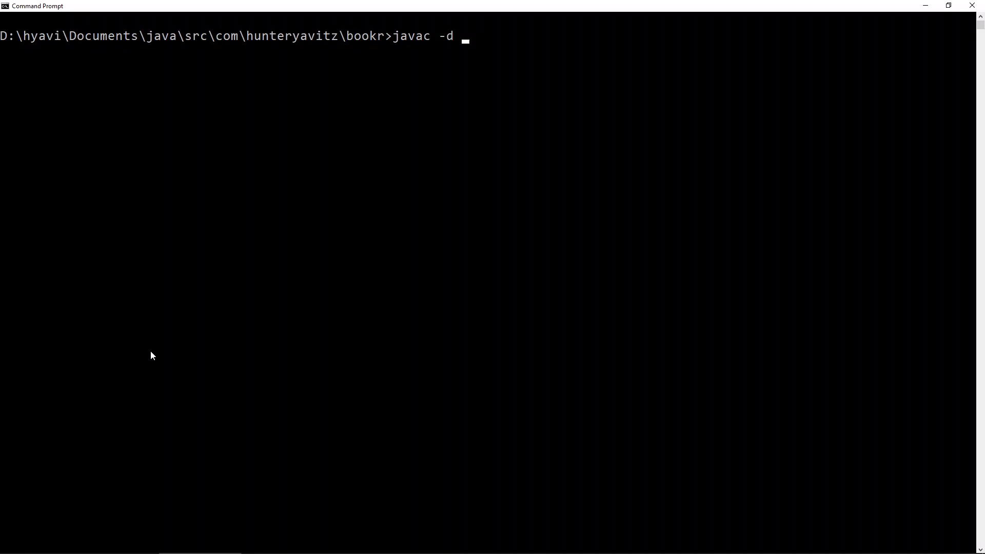
pyautogui.write('. D')
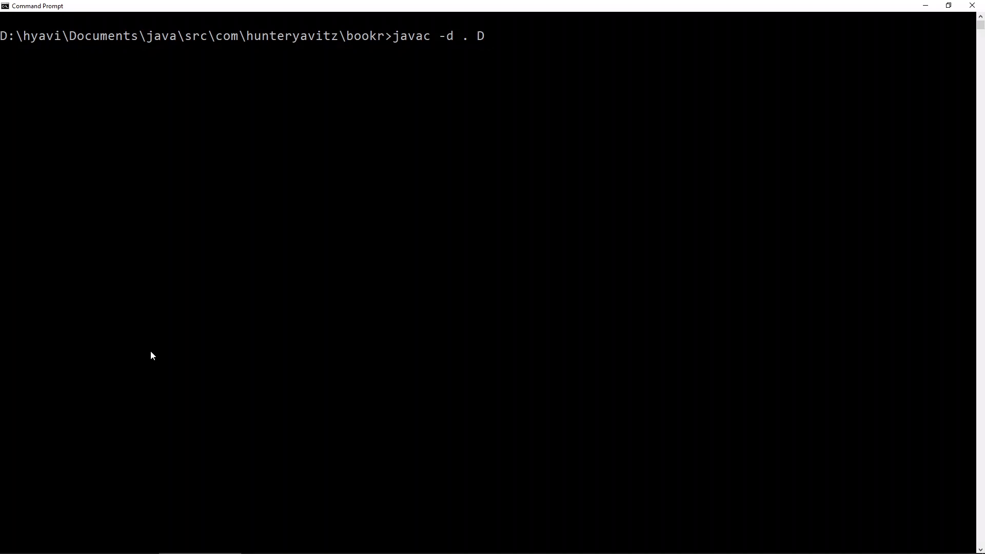
pyautogui.write('ataStore.java')
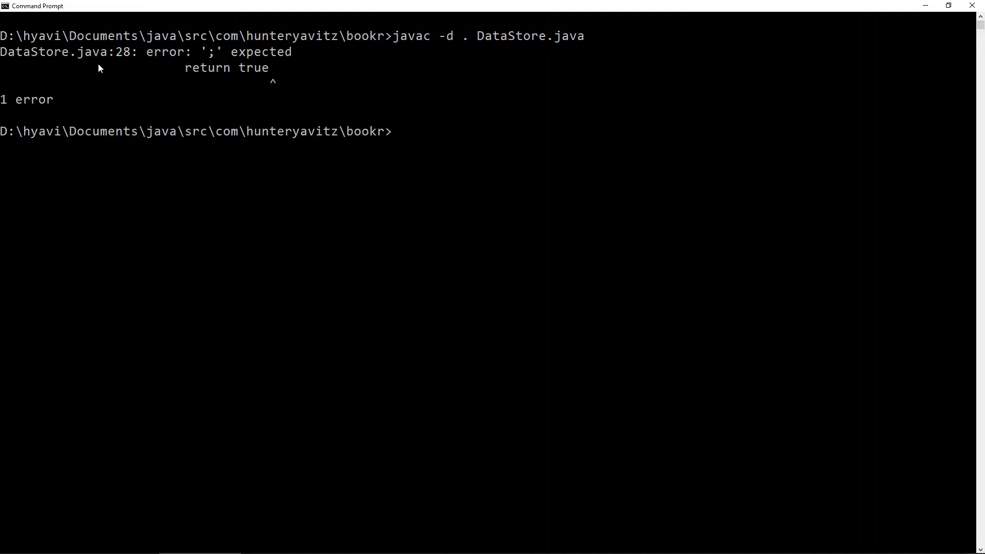
pyautogui.moveTo(201, 60)
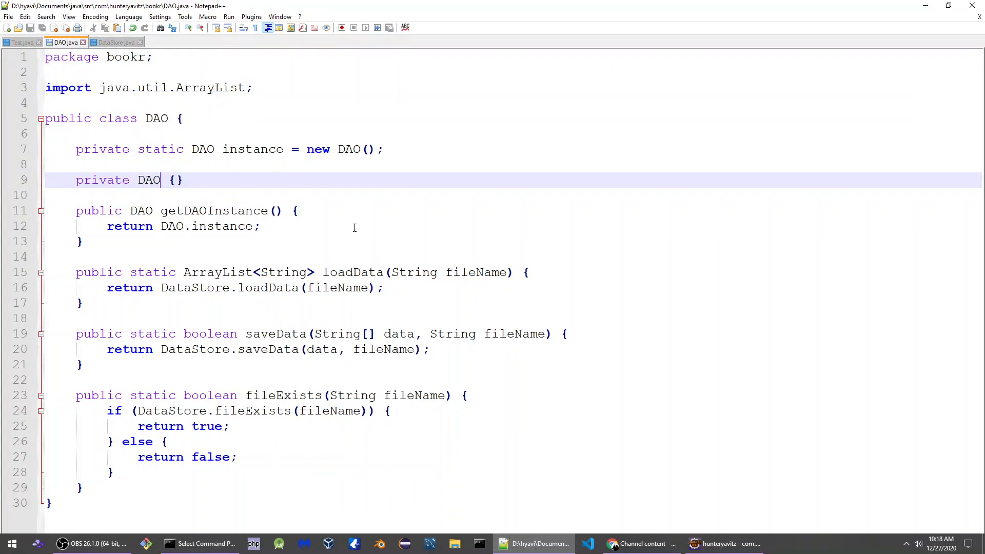
# Add the missing semicolon after return true on line 28 of DataStore.java
pyautogui.click(112, 42)
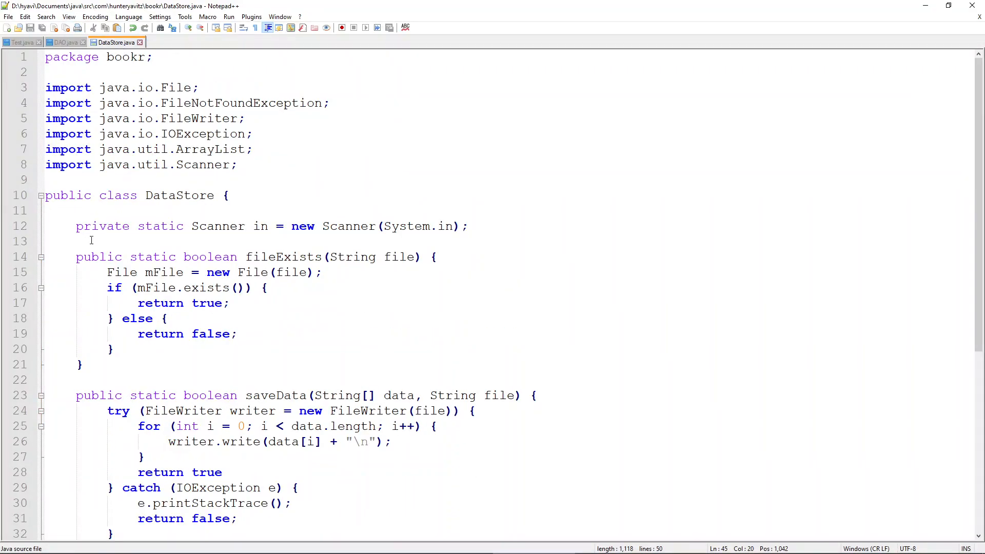
pyautogui.scroll(-3)
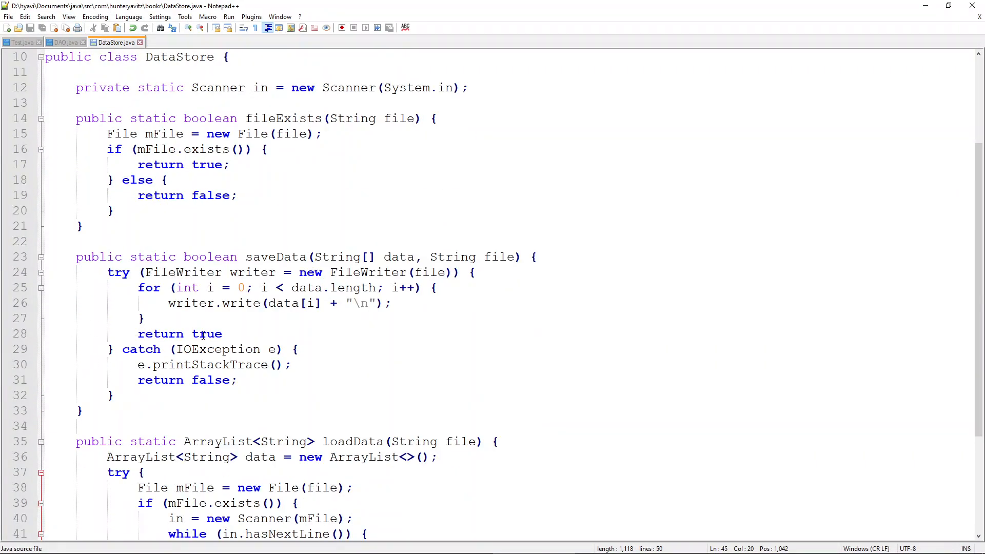
pyautogui.write(';')
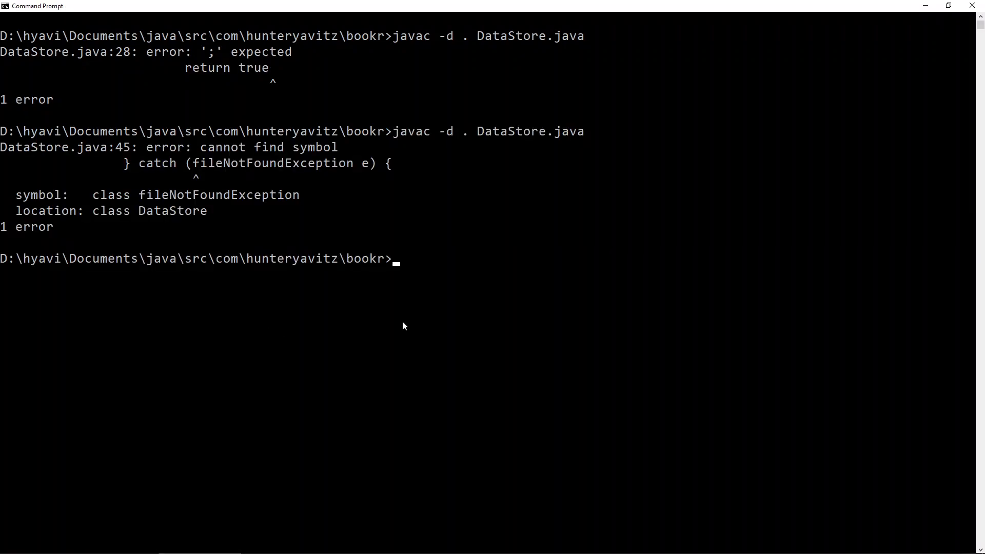
pyautogui.moveTo(107, 169)
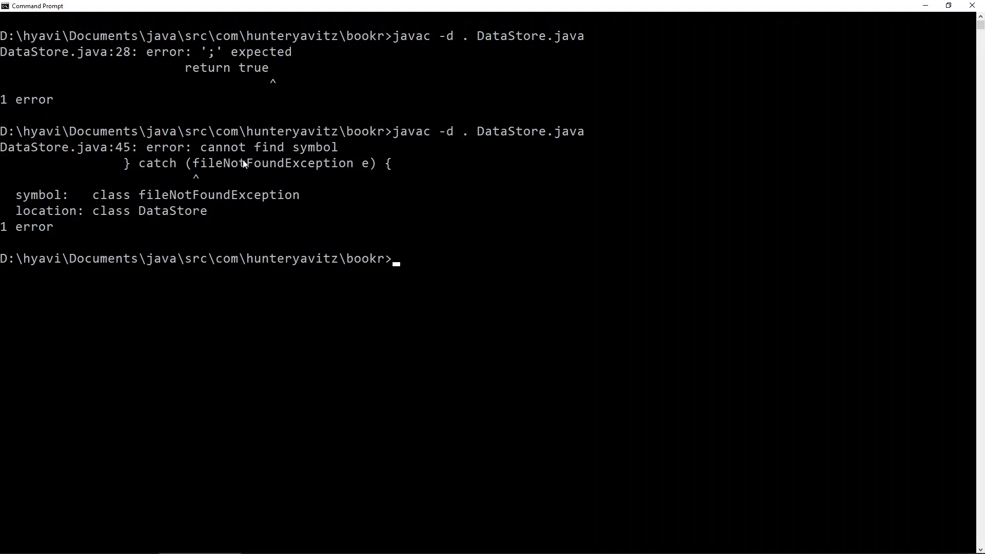
pyautogui.moveTo(197, 173)
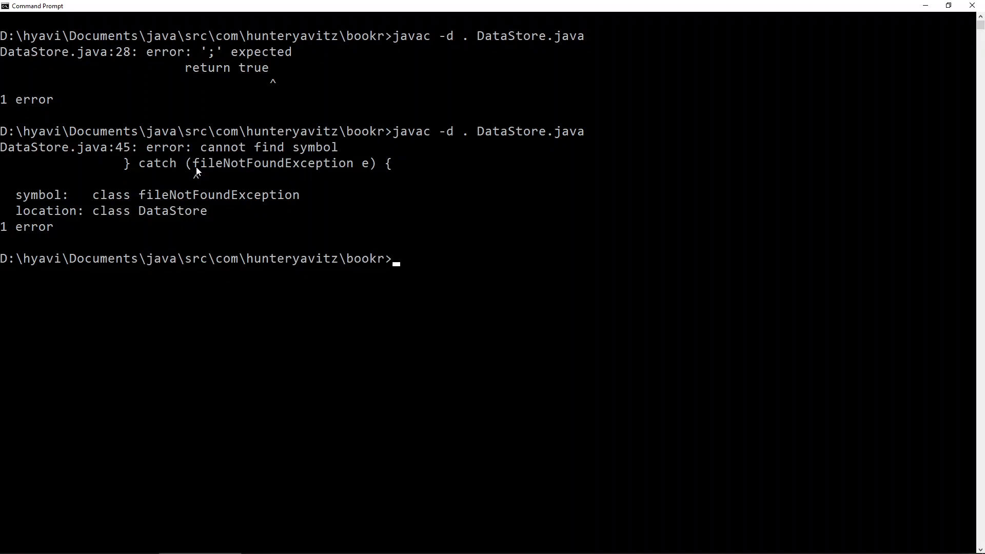
# Highlight the misspelled fileNotFoundException in the line 45 compile error
pyautogui.doubleClick(271, 163)
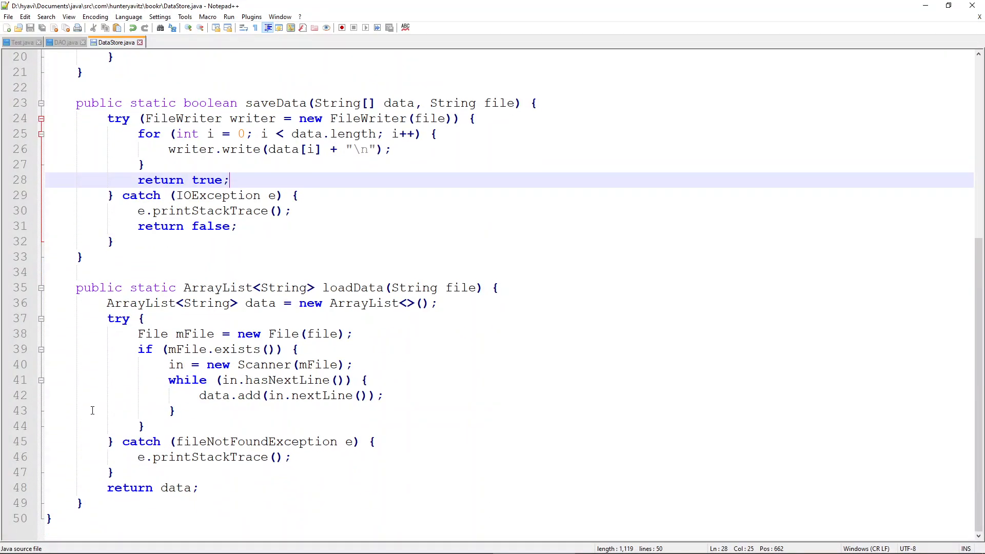
# Correct fileNotFoundException to FileNotFoundException in the catch clause on line 45
pyautogui.click(179, 442)
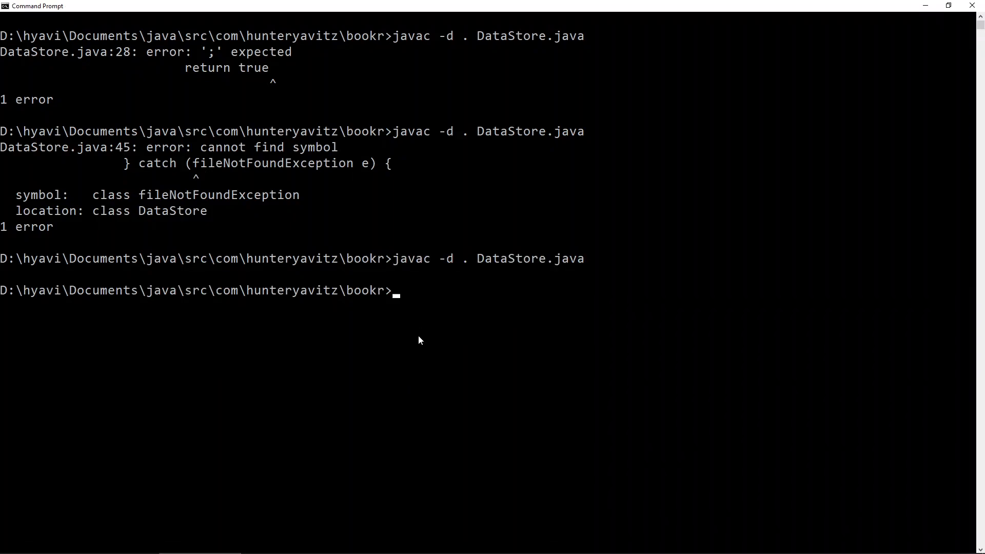
# Compile DataStore.java cleanly, then compile DAO.java and highlight its line 9 error
pyautogui.write('javac')
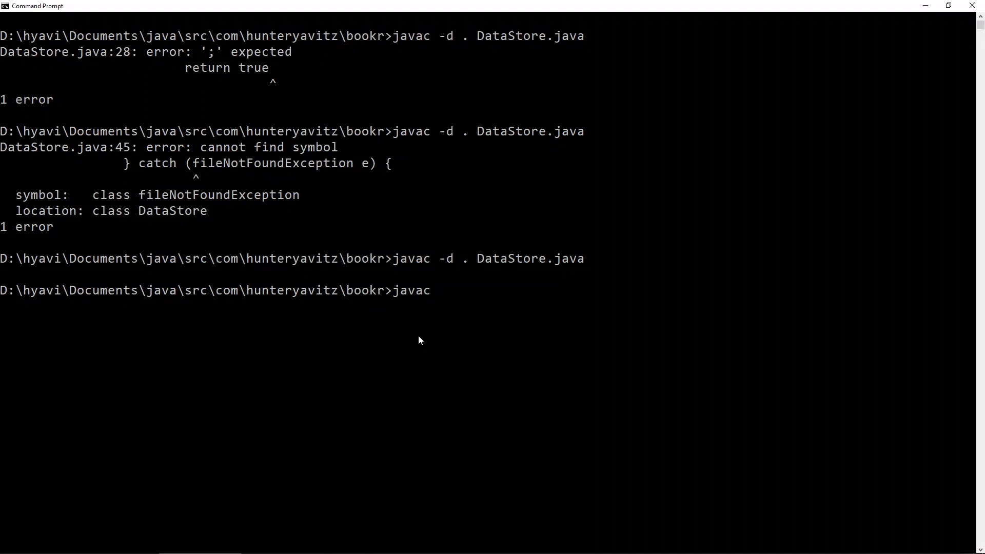
pyautogui.write('-d . DAO.java')
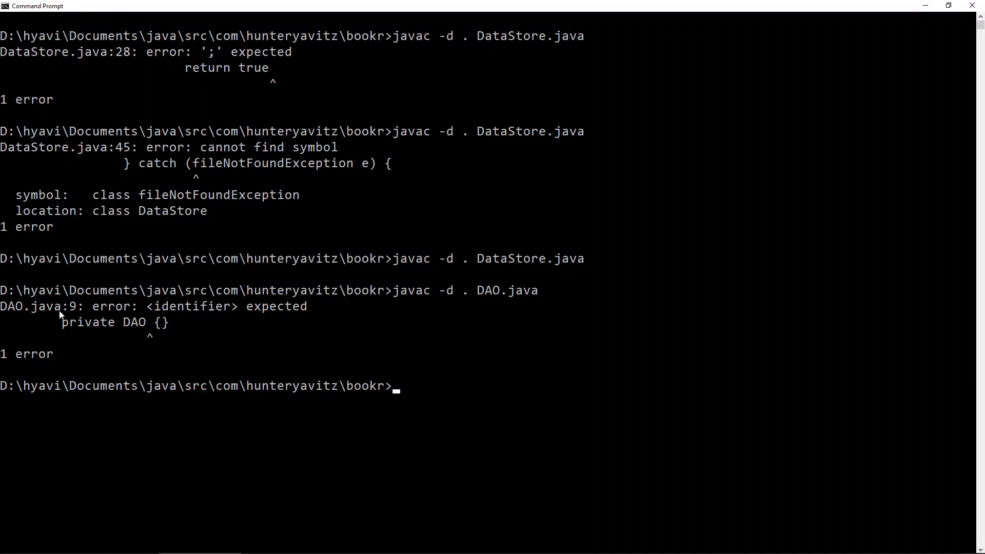
pyautogui.doubleClick(188, 306)
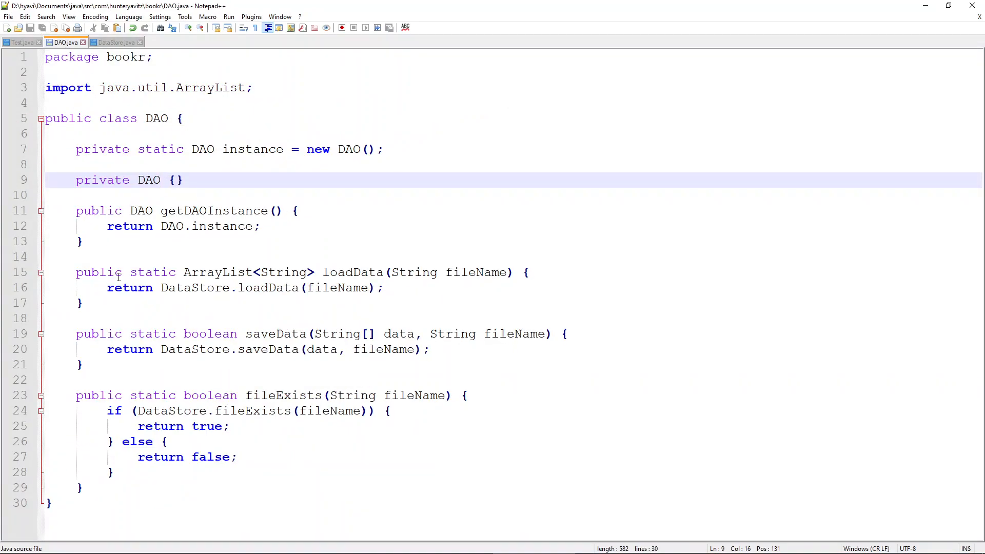
# Add the missing () to the private DAO constructor on line 9
pyautogui.write('()')
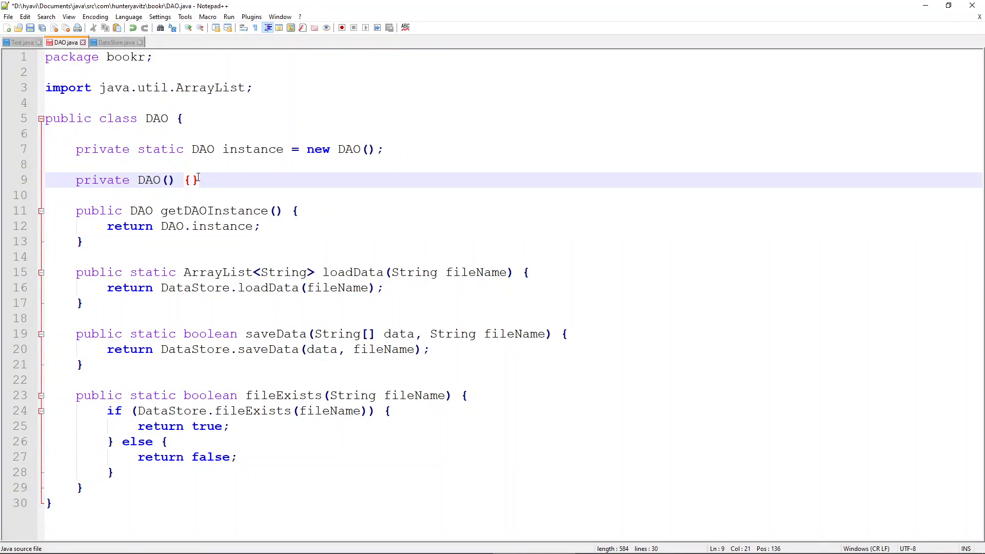
pyautogui.moveTo(222, 179)
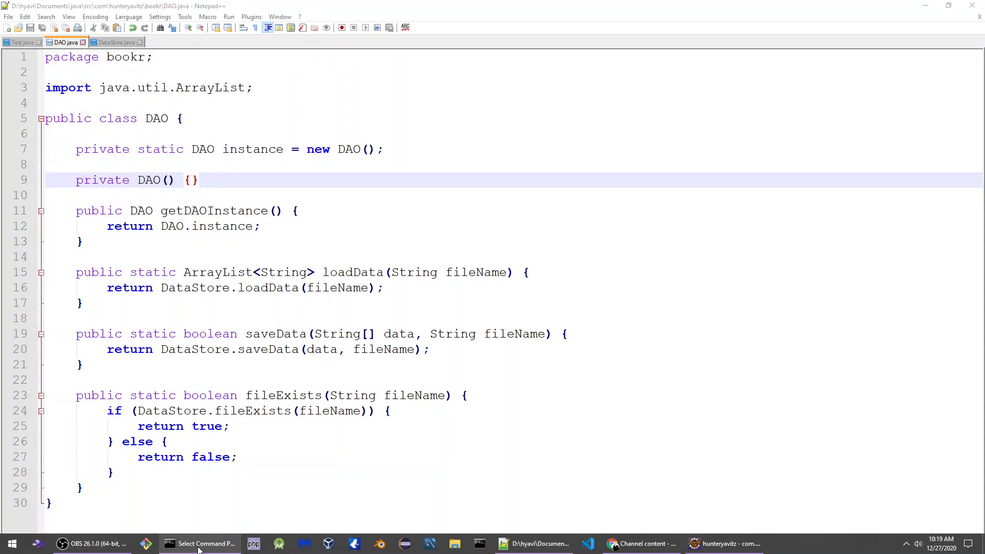
# Rerun javac -d . DAO.java, which now compiles without errors
pyautogui.click(199, 544)
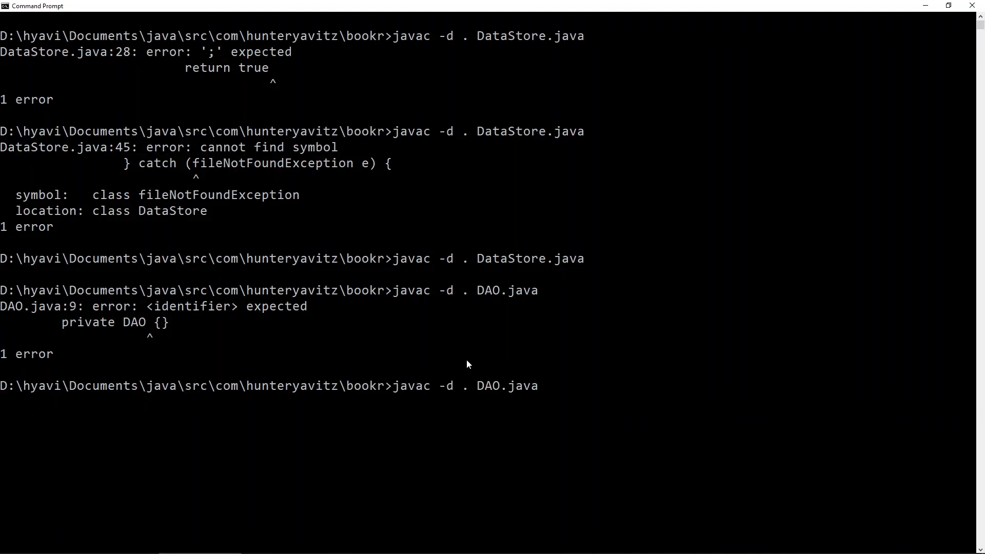
pyautogui.press('Enter')
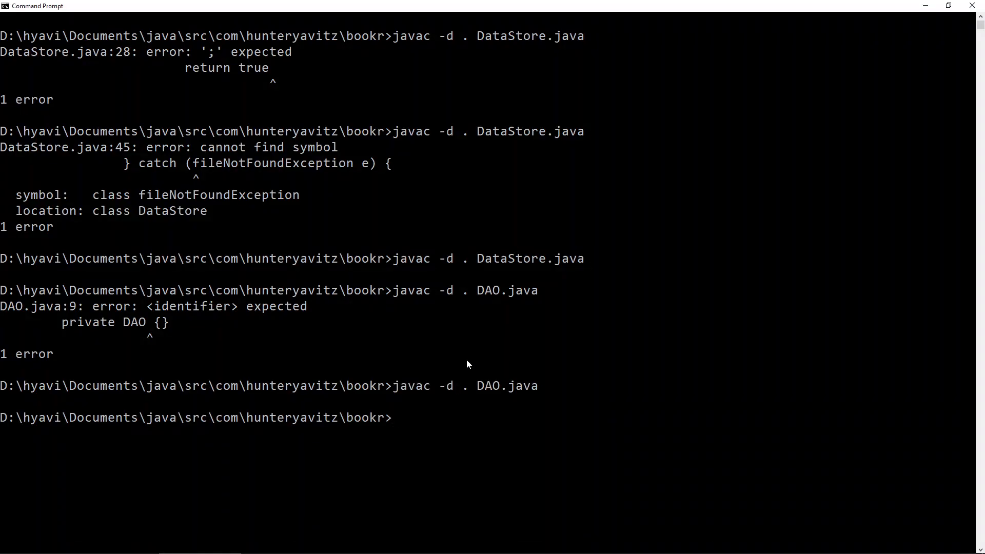
pyautogui.moveTo(764, 5)
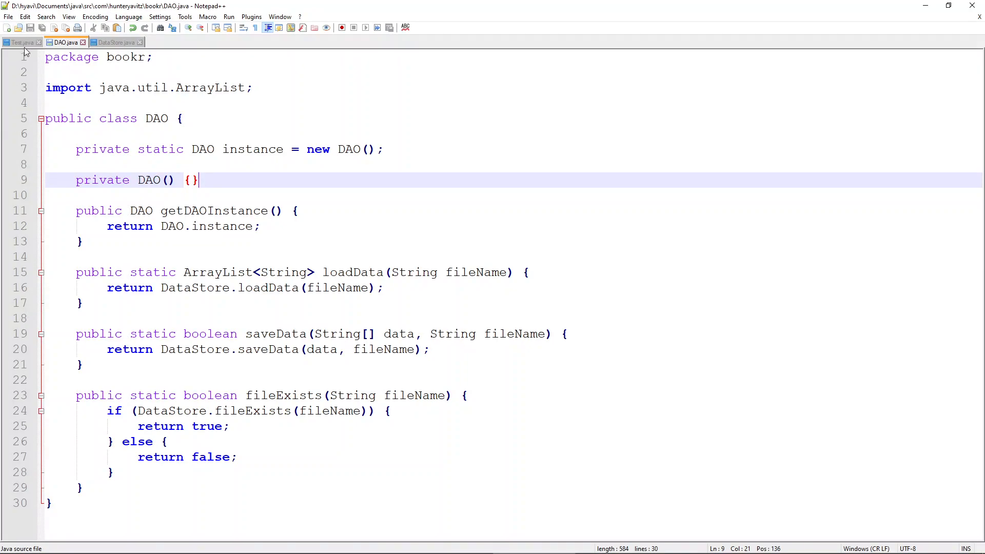
# Highlight saveData's String[] data parameter and loadData's ArrayList<String> return type in DataStore.java
pyautogui.click(20, 42)
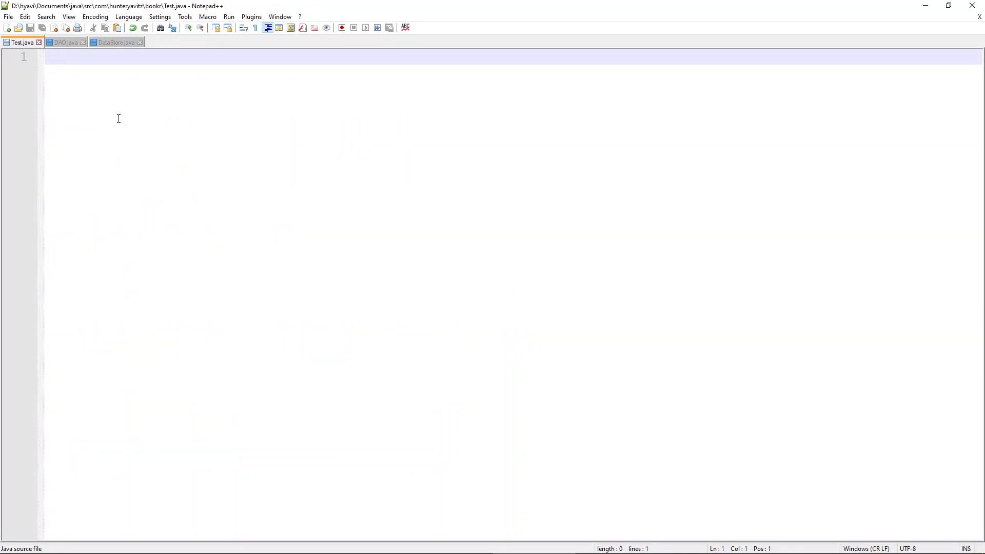
pyautogui.click(108, 42)
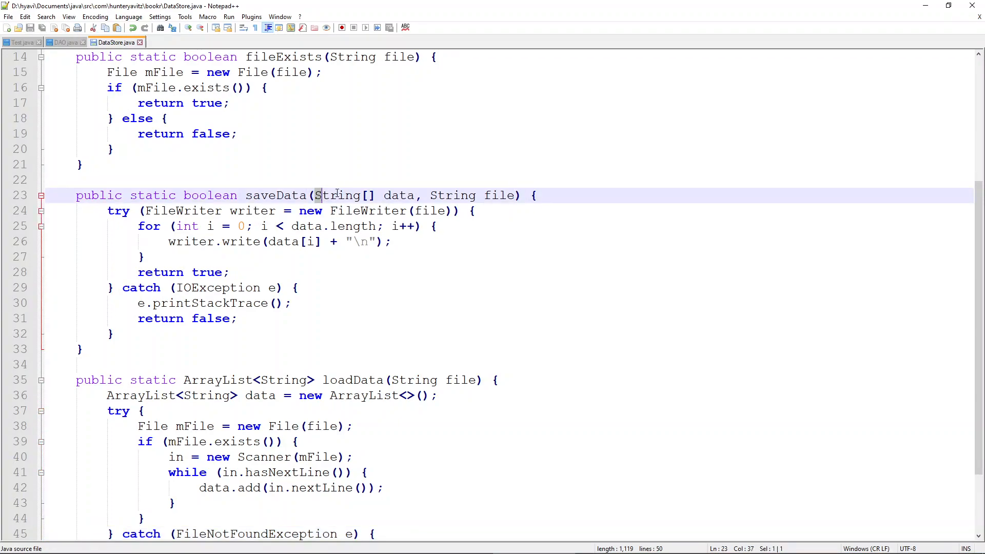
pyautogui.moveTo(314, 196); pyautogui.dragTo(414, 196)
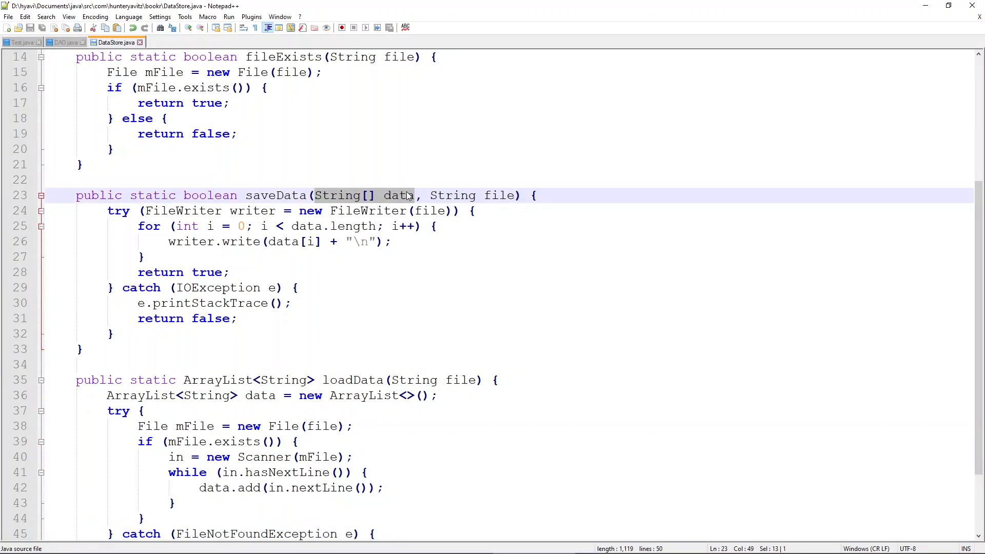
pyautogui.moveTo(428, 195); pyautogui.dragTo(509, 195)
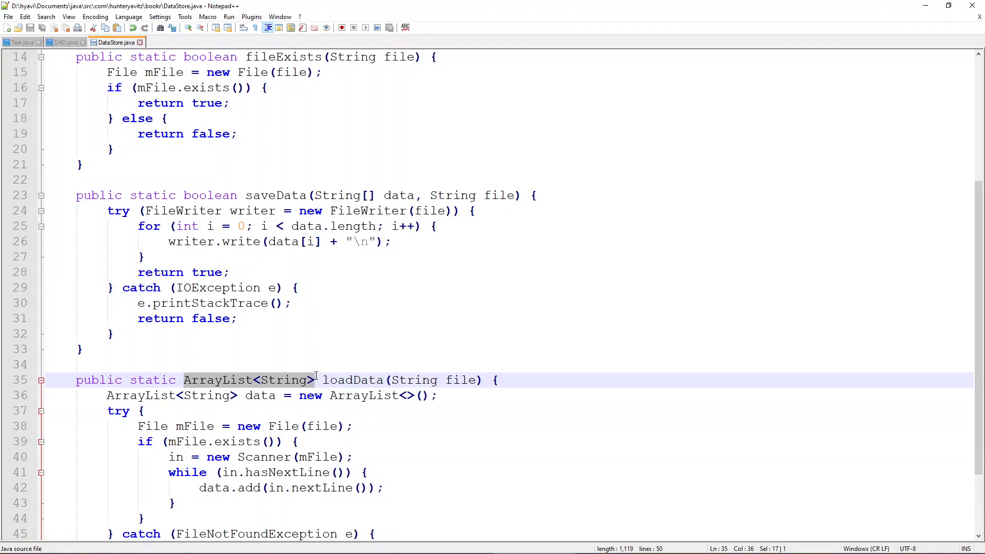
pyautogui.moveTo(207, 388)
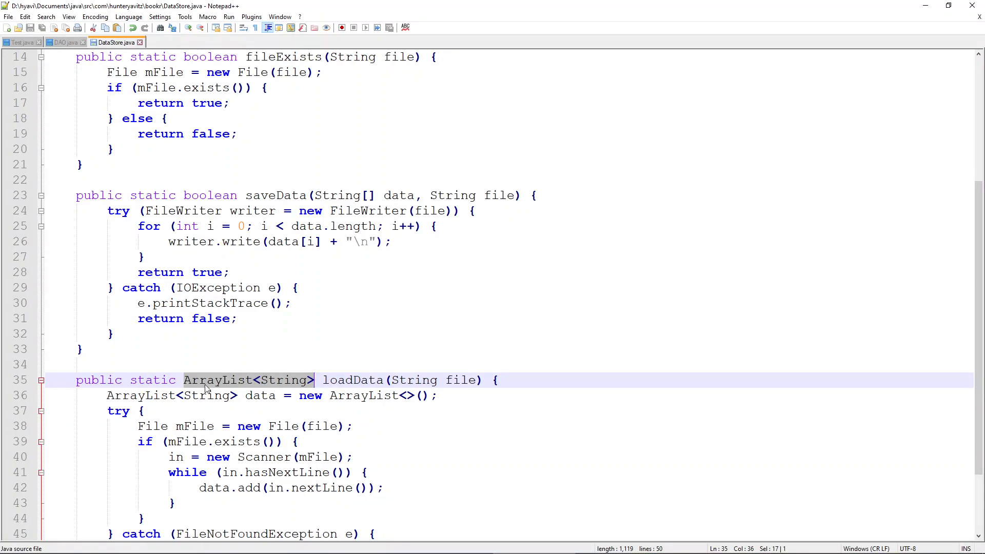
pyautogui.click(181, 380)
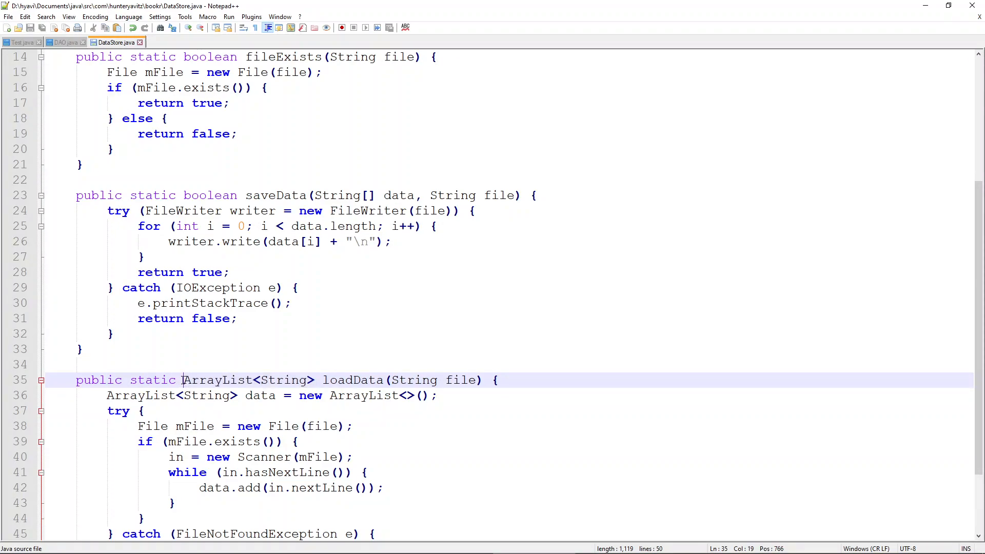
pyautogui.doubleClick(201, 379)
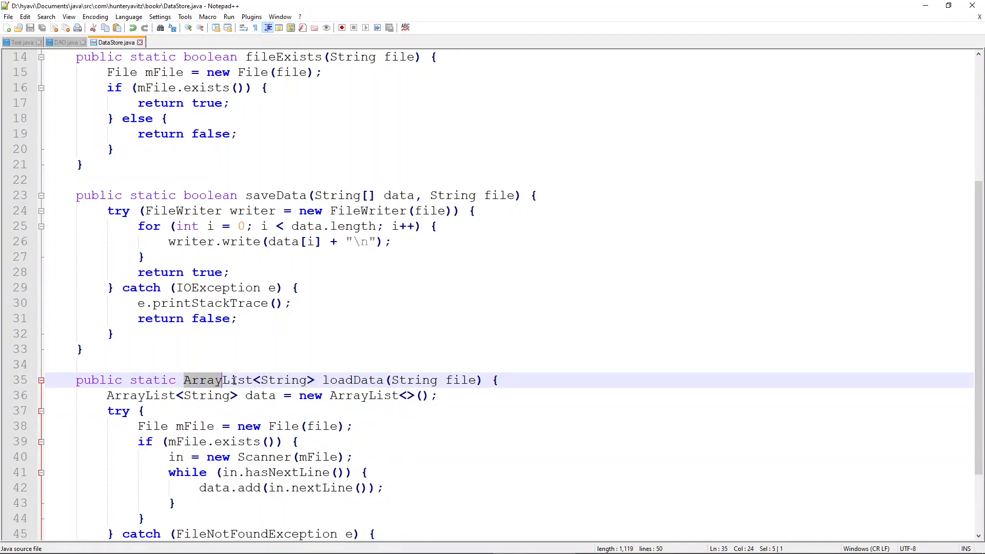
pyautogui.moveTo(184, 380); pyautogui.dragTo(314, 380)
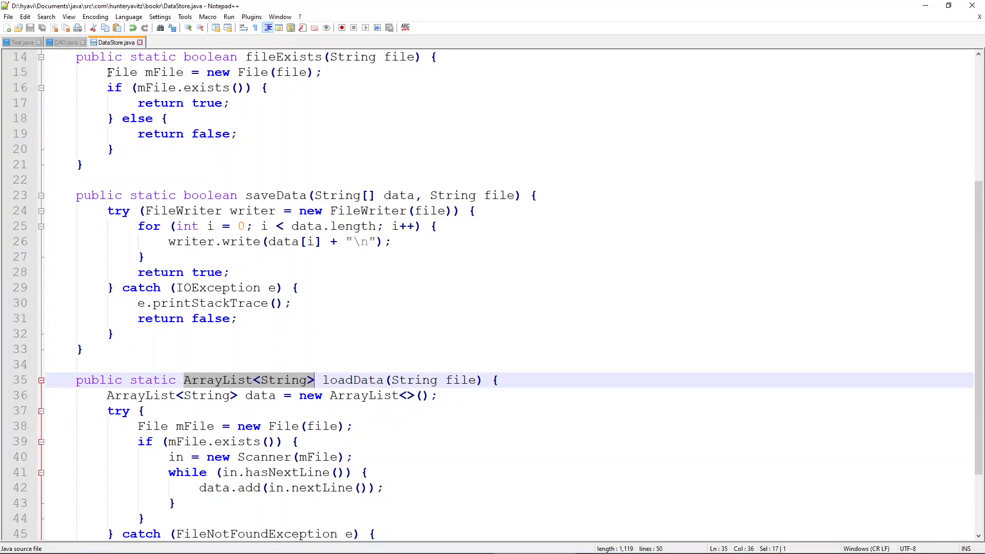
# Start Test.java with its package line and an import of java.util.ArrayList
pyautogui.click(20, 42)
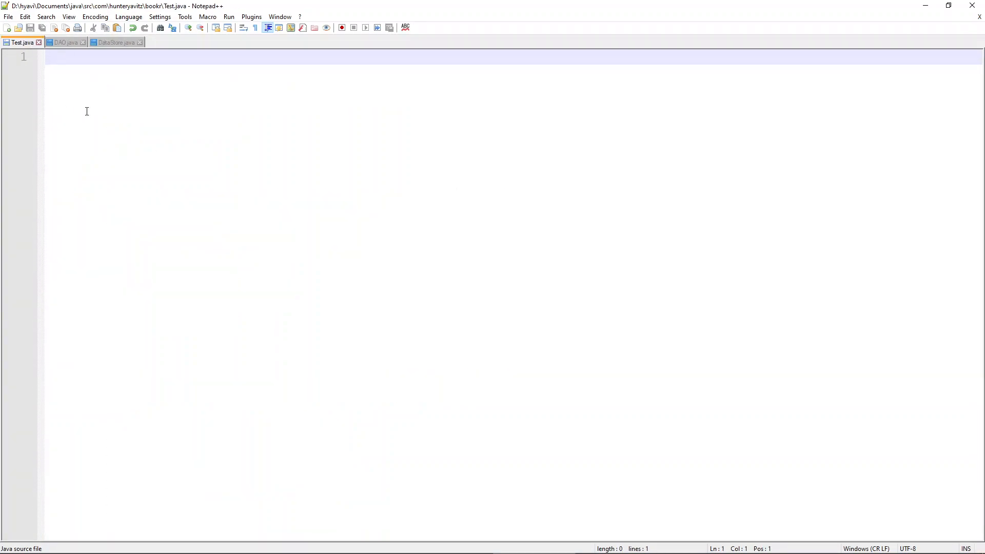
pyautogui.write('package bookr;')
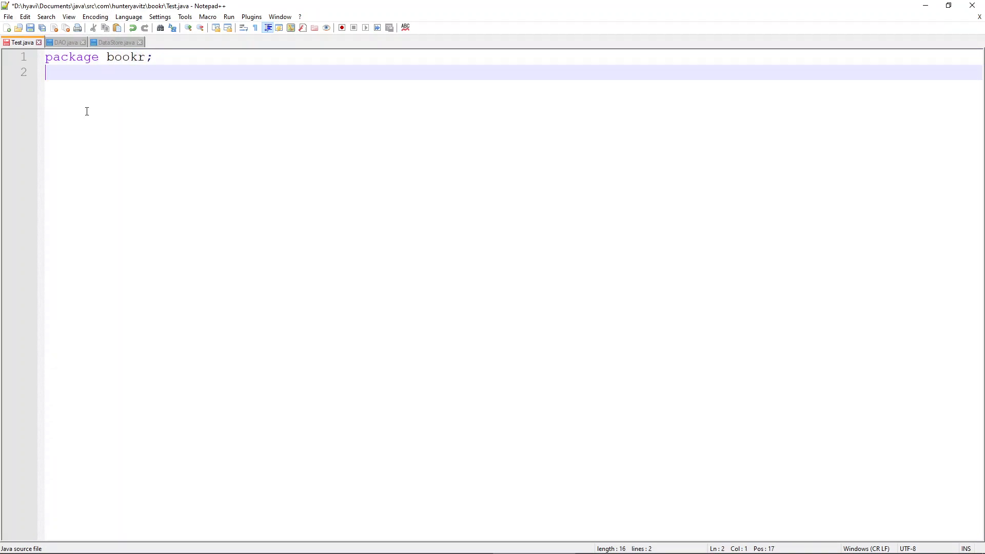
pyautogui.press('Enter')
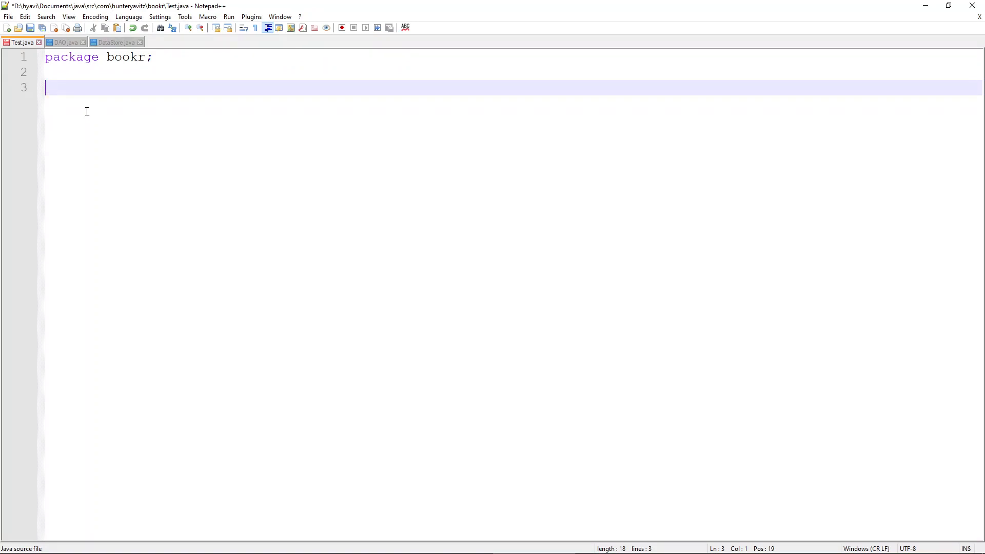
pyautogui.write('import java')
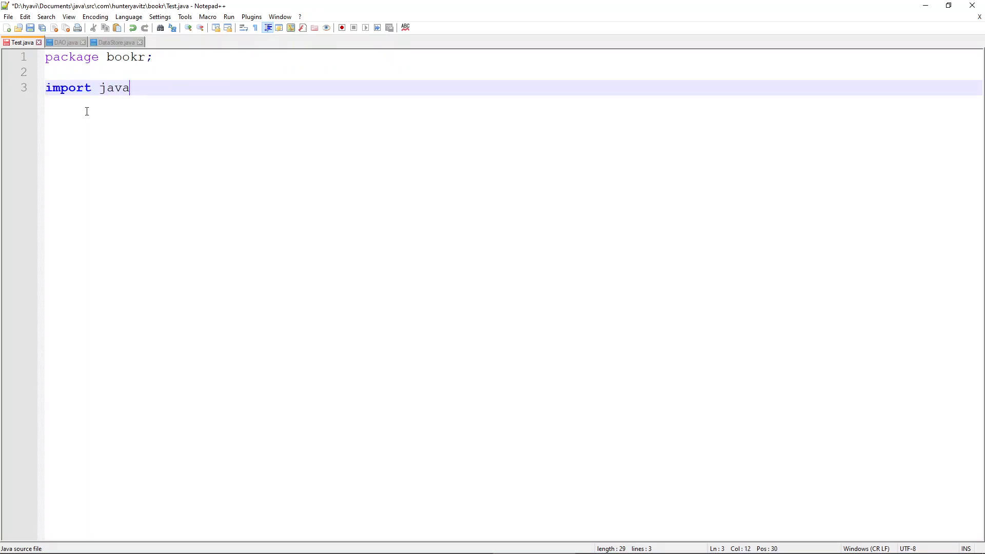
pyautogui.write('.util.')
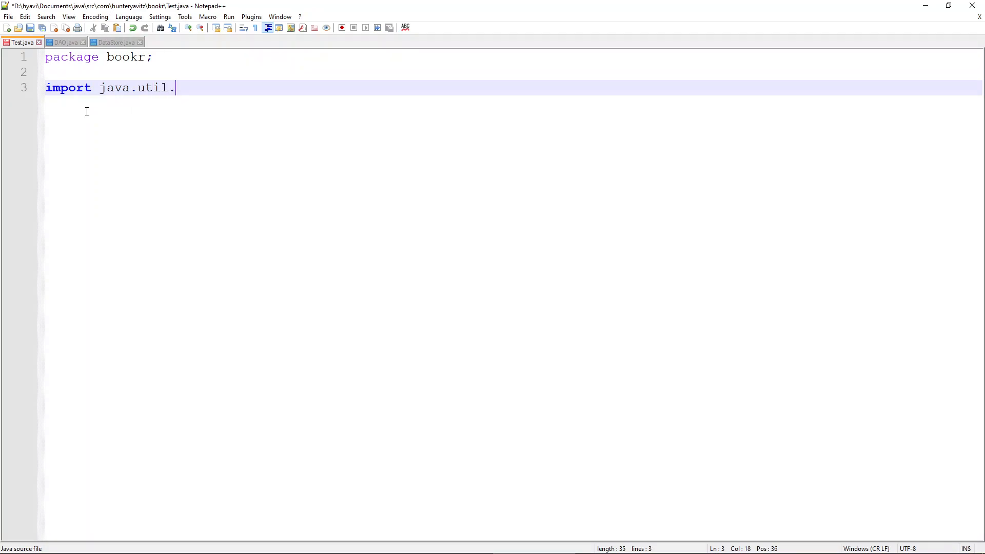
pyautogui.write('ArrayList')
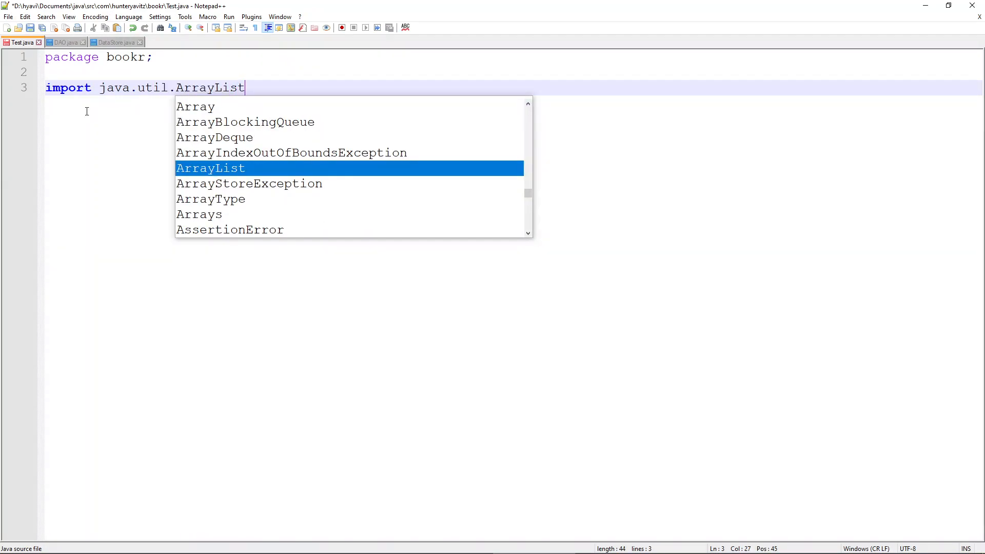
pyautogui.press('Enter')
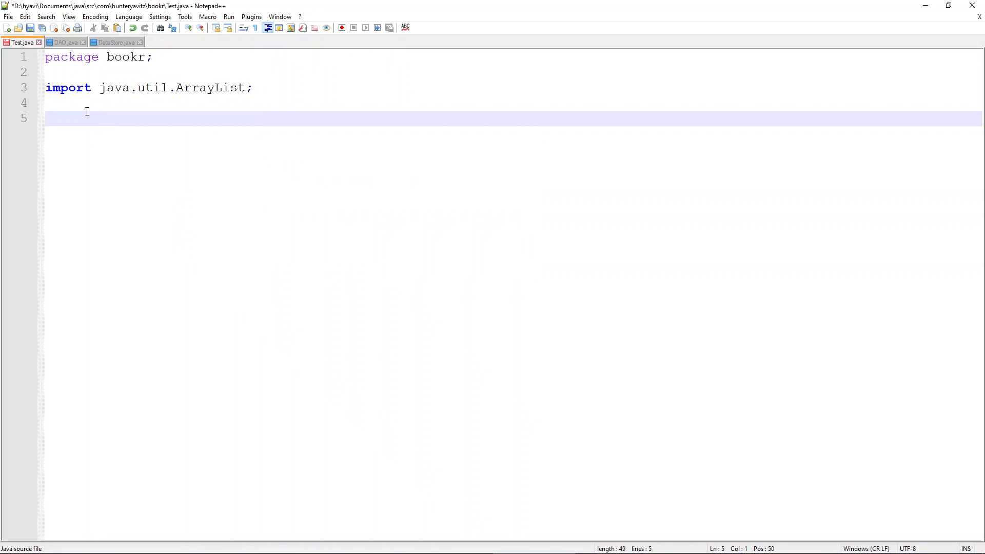
# Declare public class Test with a static ArrayList<String> loadData = new ArrayList<>() field
pyautogui.write('public')
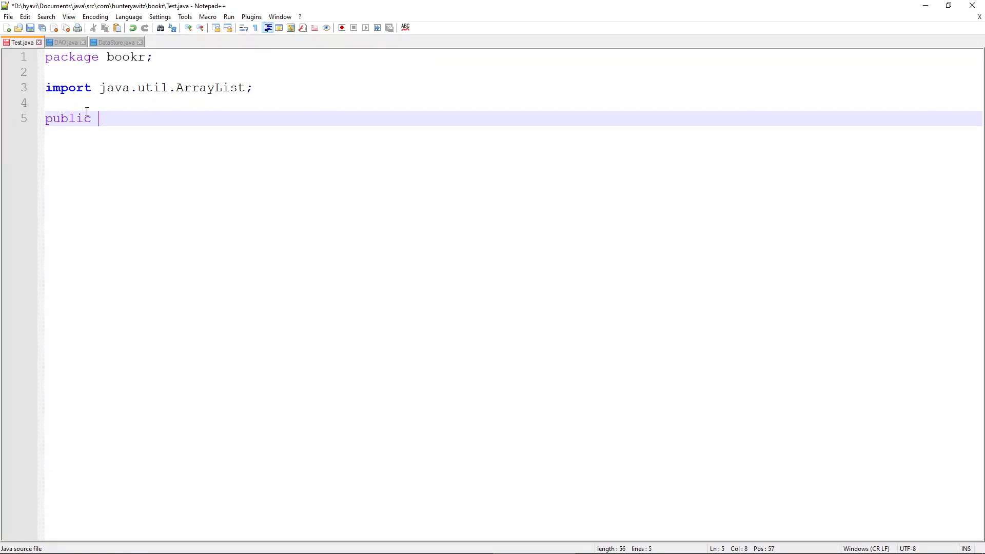
pyautogui.write('class Test {')
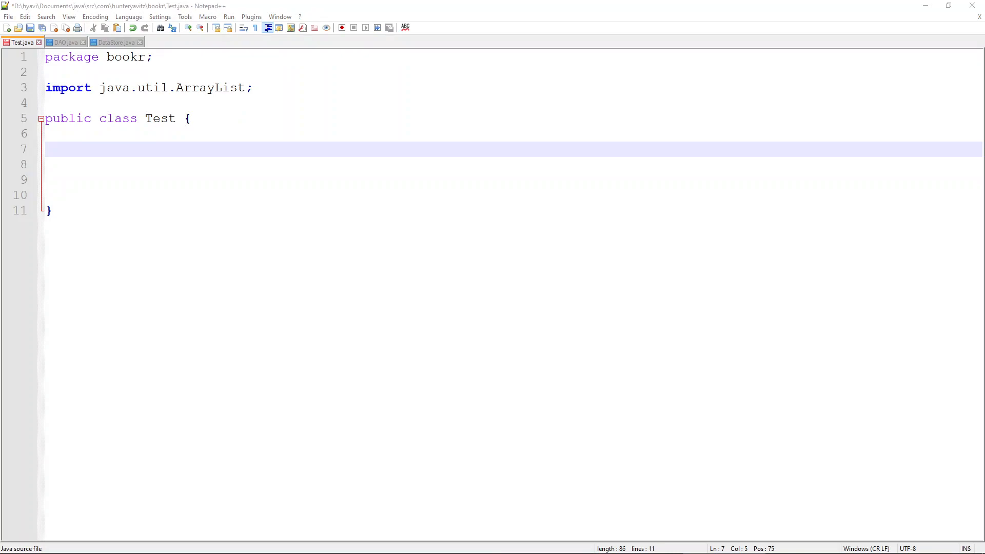
pyautogui.click(213, 150)
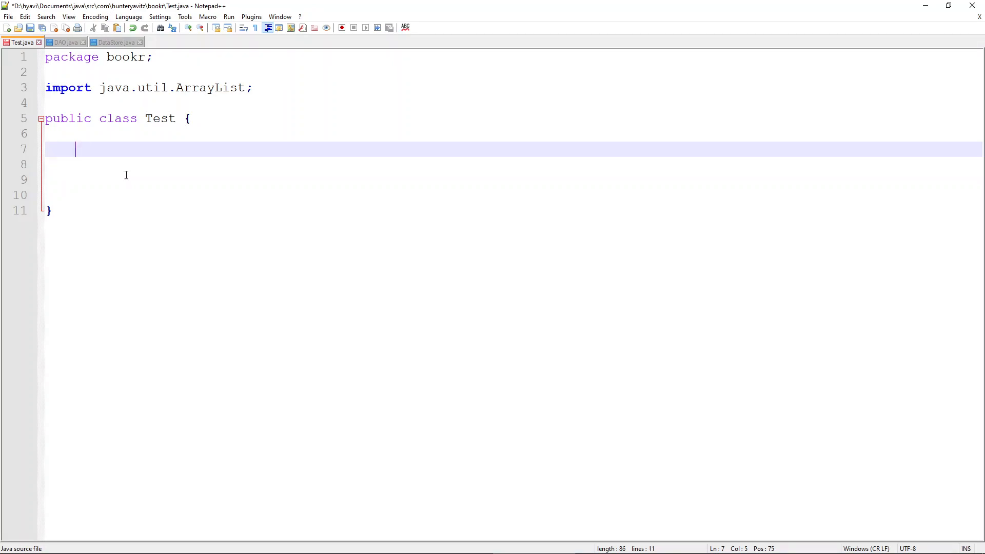
pyautogui.write('ArrayList')
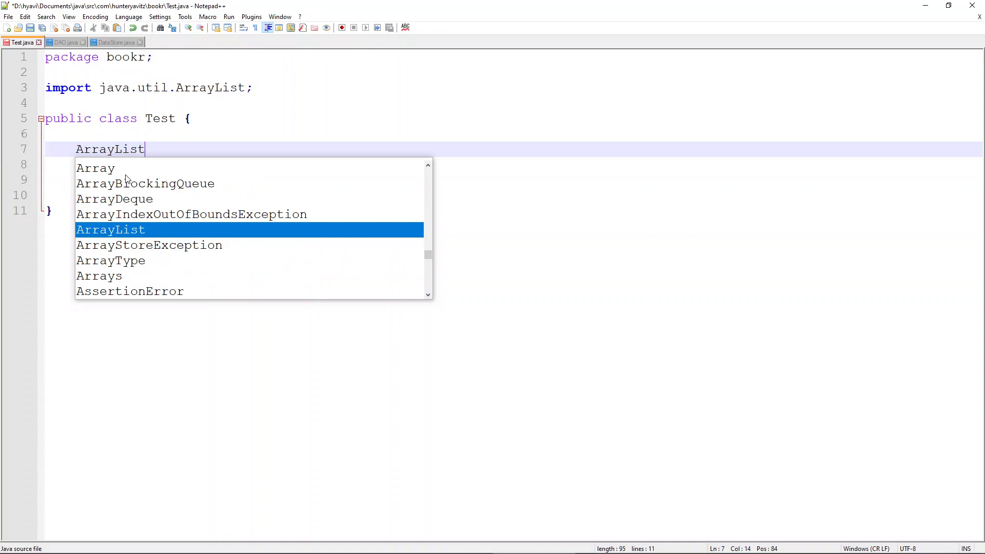
pyautogui.write('<String> load')
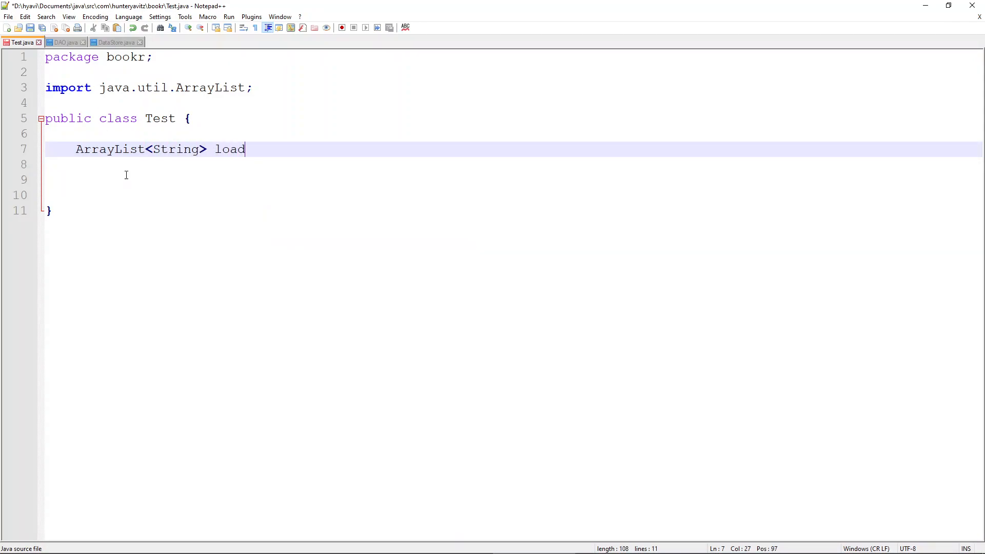
pyautogui.write('Data')
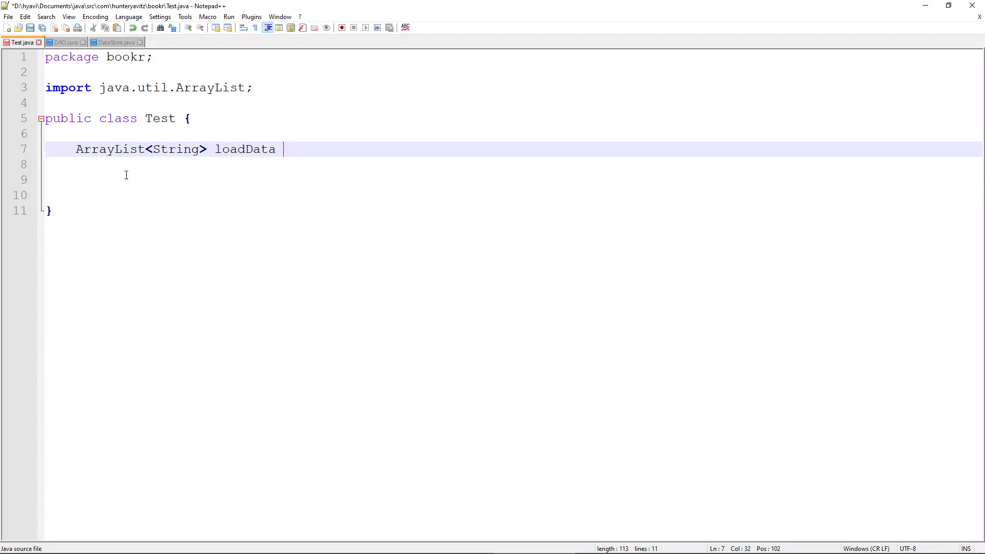
pyautogui.write('= new A')
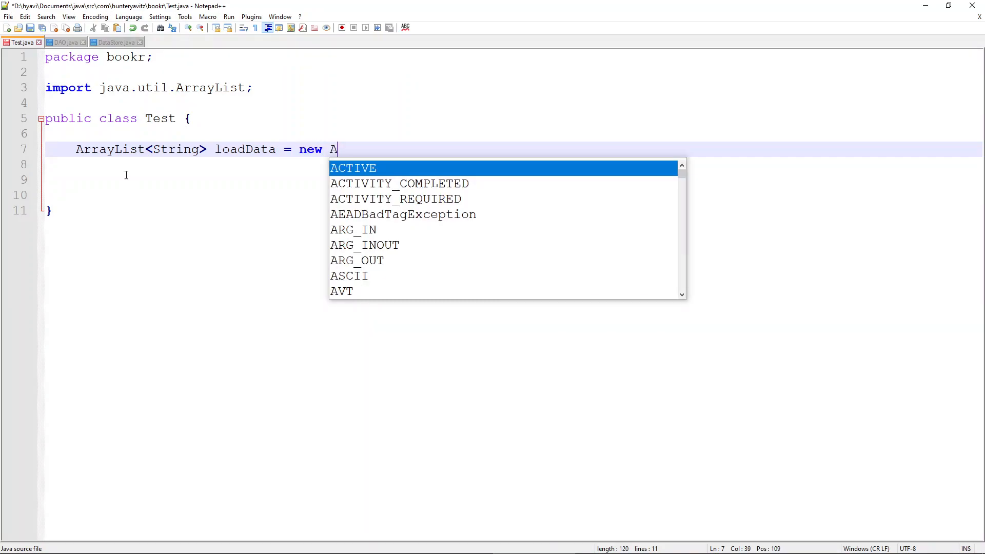
pyautogui.write('rrayList')
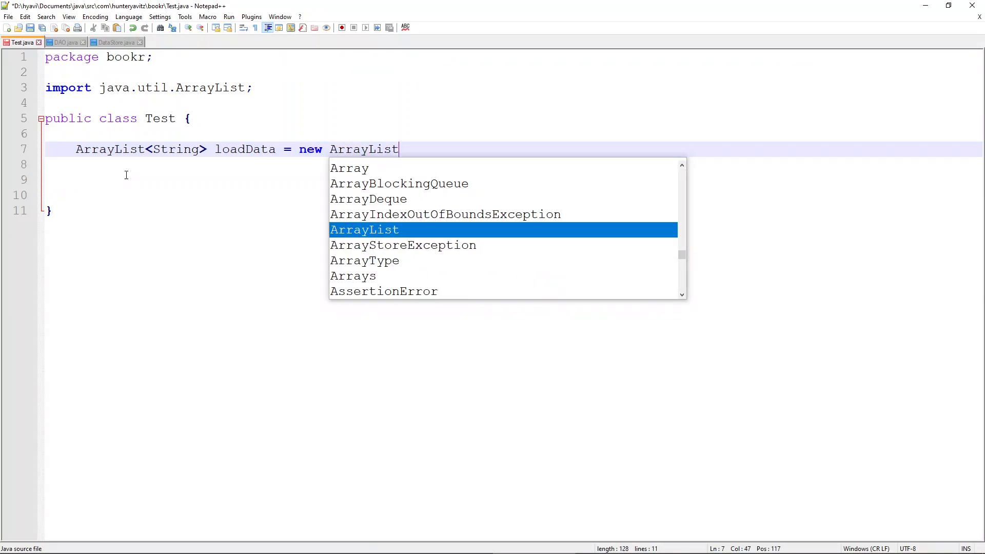
pyautogui.write('<>();')
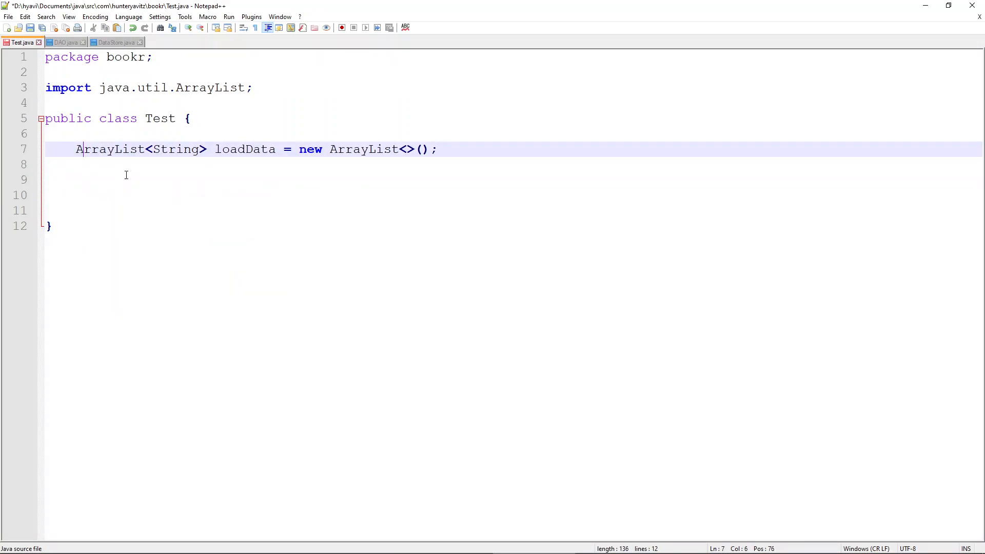
pyautogui.write('static')
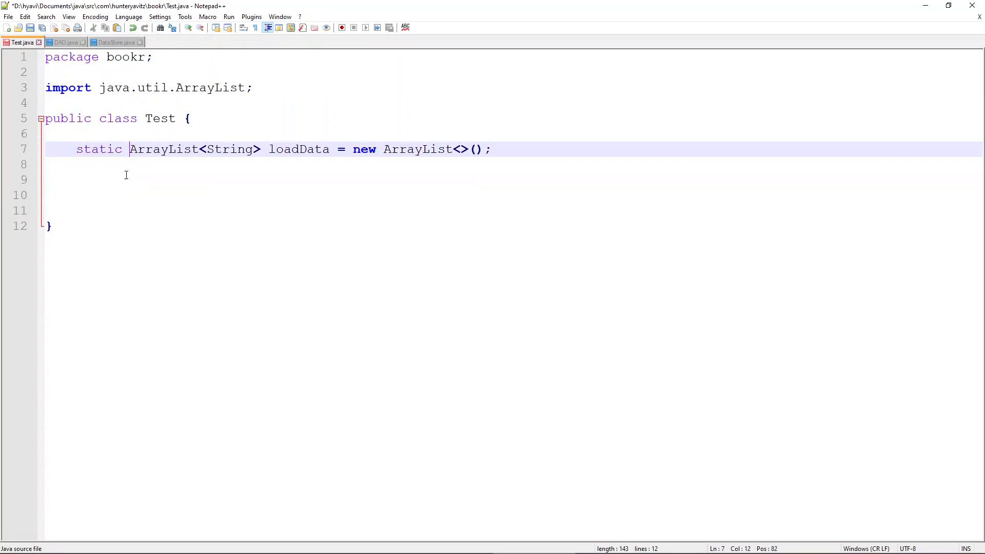
pyautogui.press('Enter')
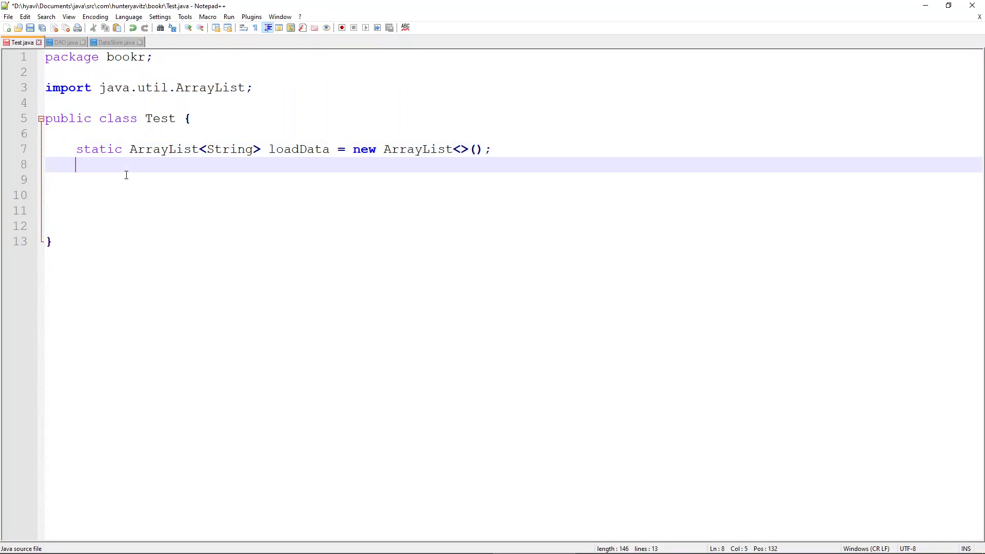
# Add a static String[] saveData = new String[3] field
pyautogui.write('static S')
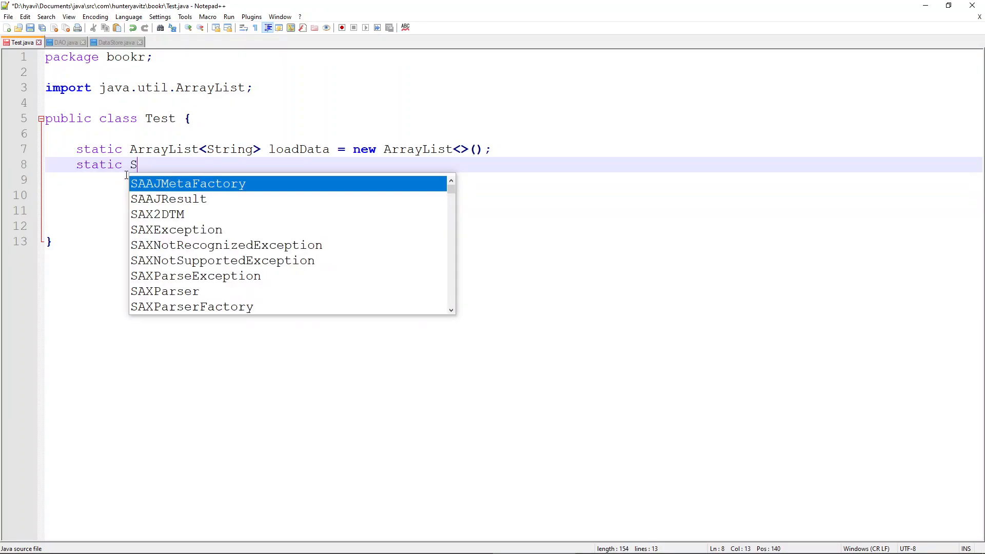
pyautogui.write('tring[]')
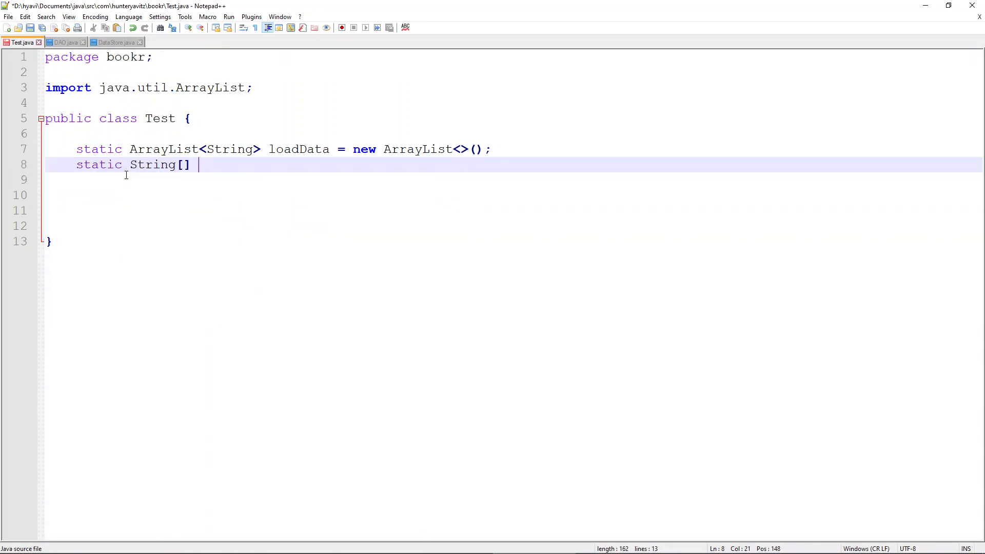
pyautogui.write('saveDat')
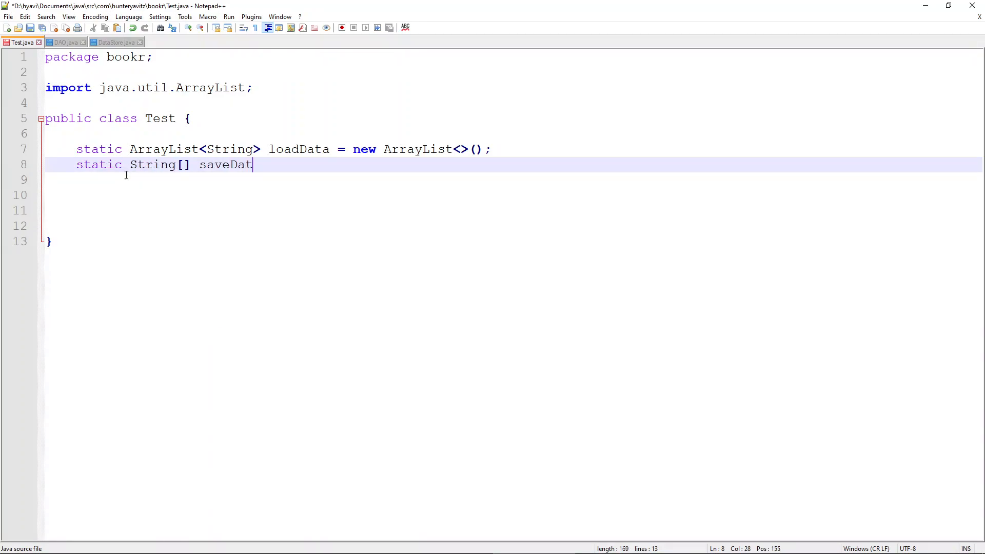
pyautogui.write('a =')
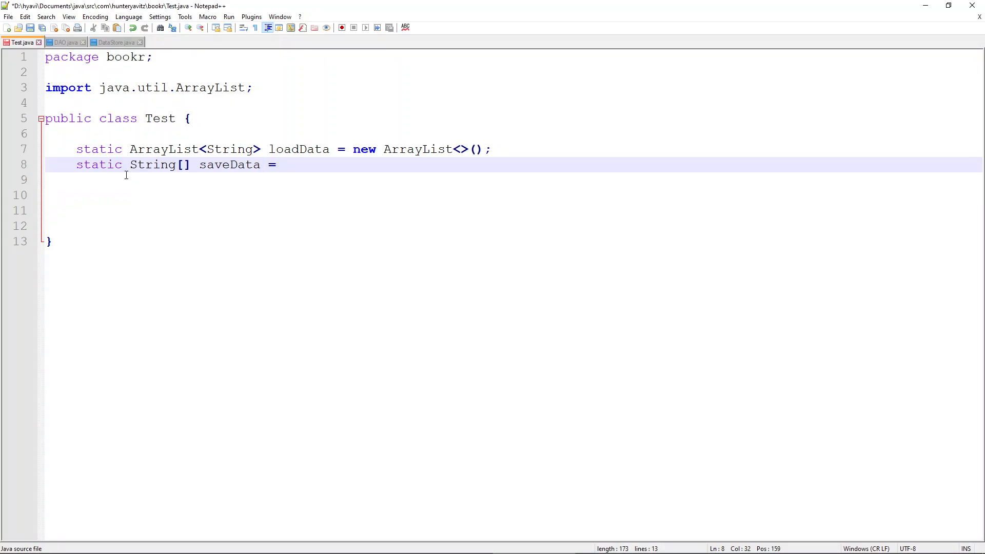
pyautogui.write('String[')
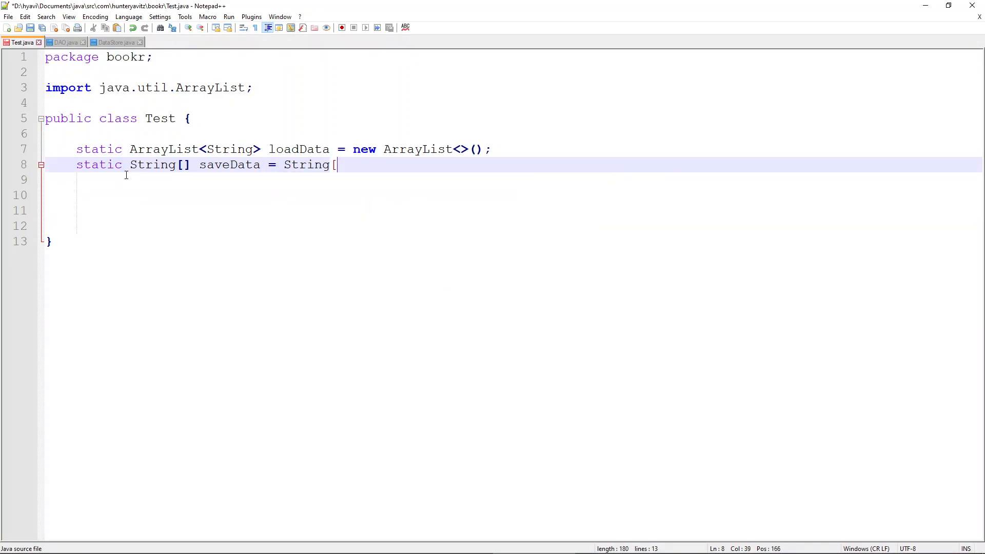
pyautogui.write('3];')
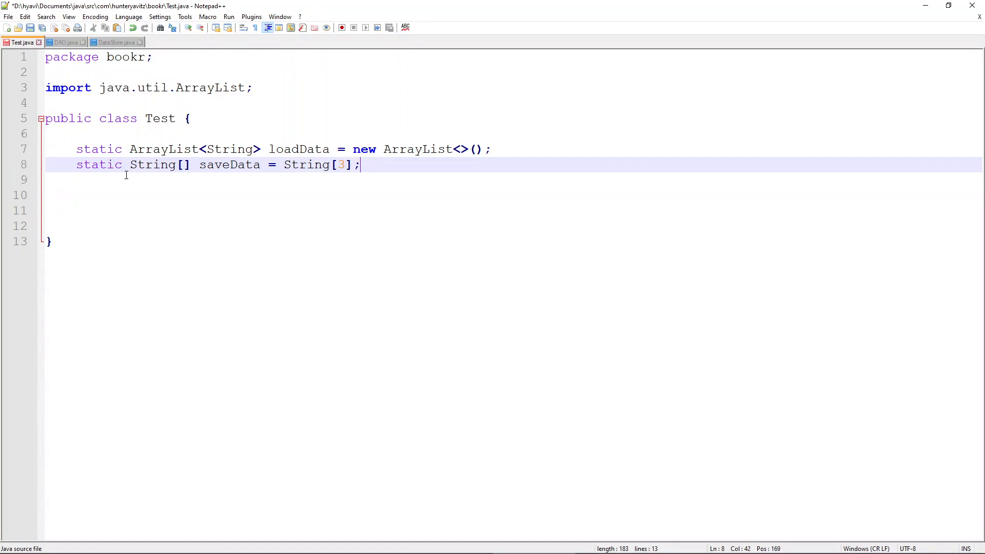
pyautogui.press('Enter')
pyautogui.write('static St')
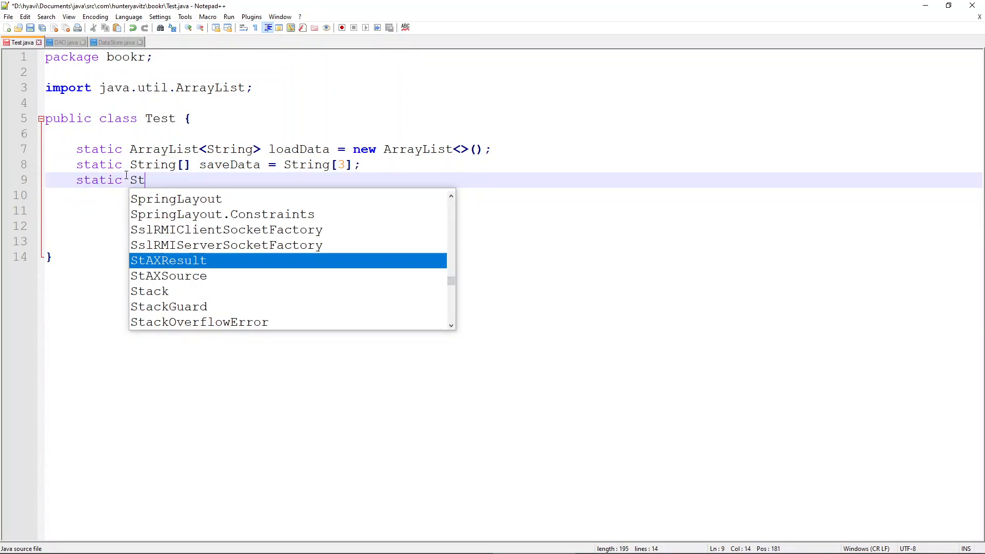
# Add a static String fileName field set to "test_data.txt"
pyautogui.write('ring file')
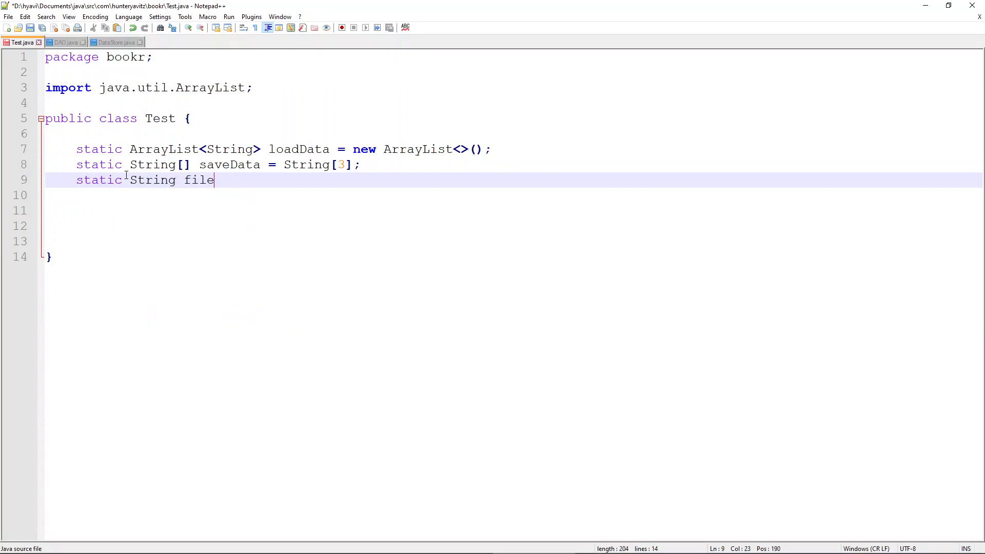
pyautogui.write('Name =')
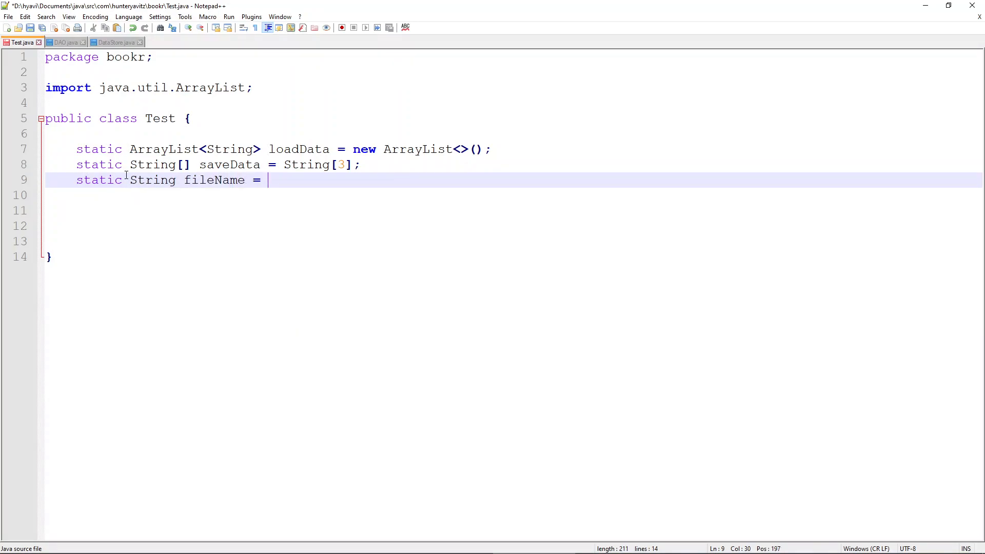
pyautogui.write('"test.')
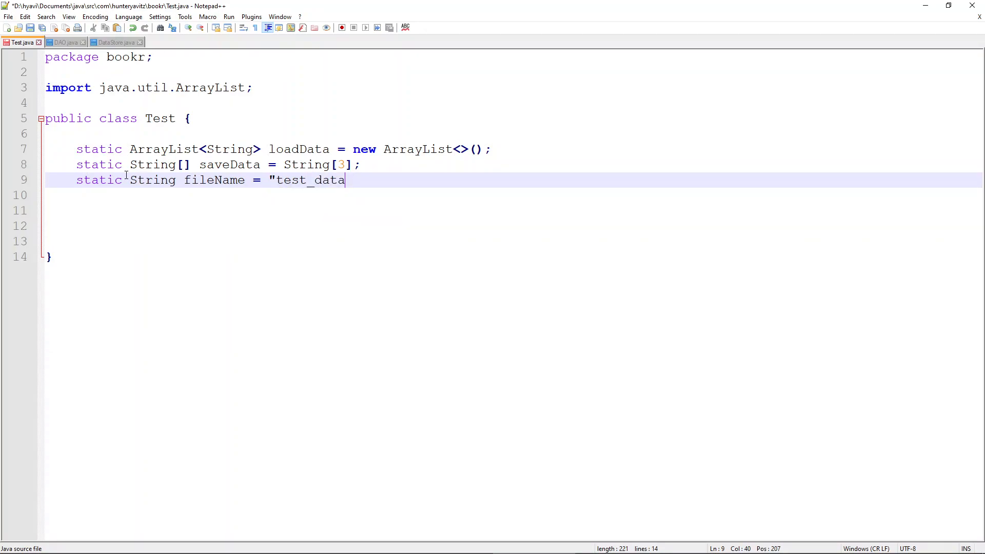
pyautogui.write('.txt"')
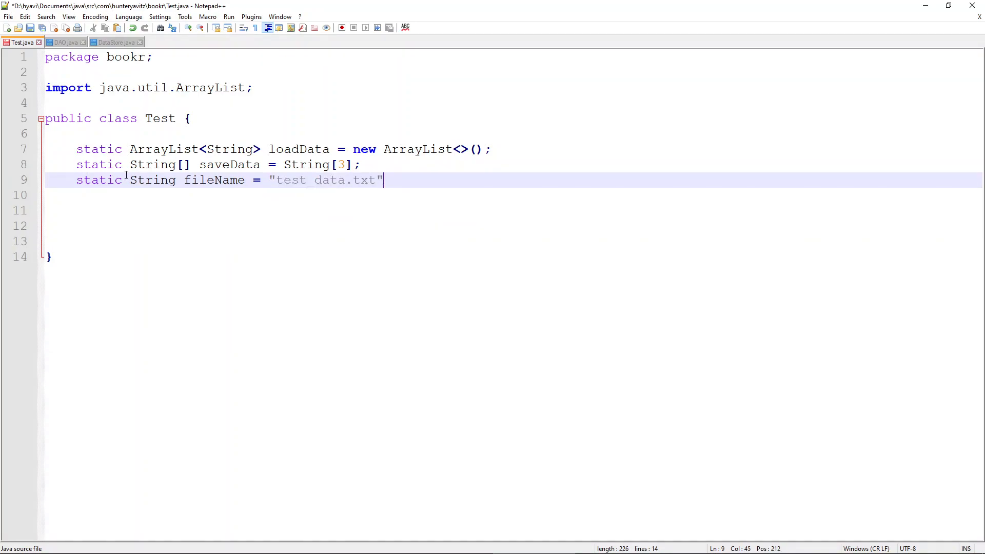
pyautogui.write(';')
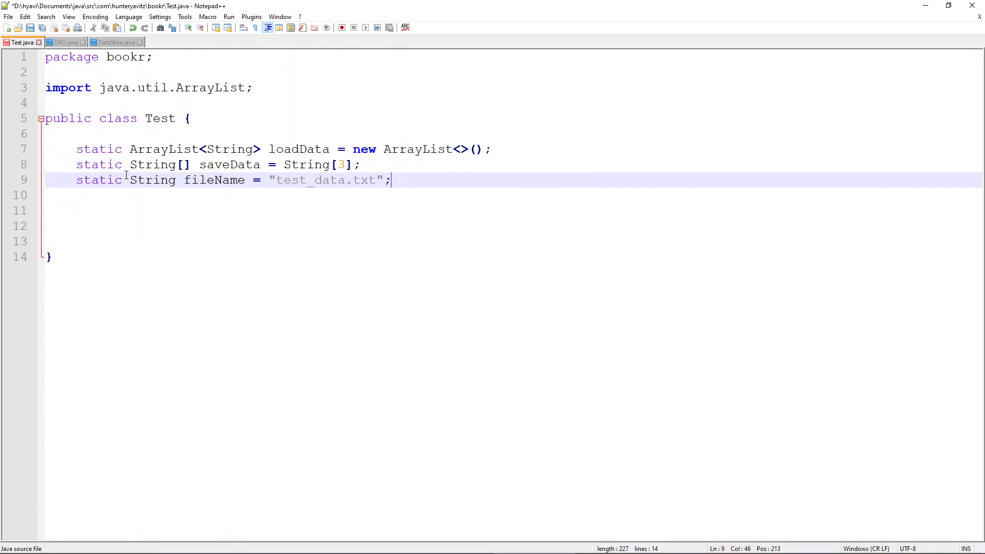
pyautogui.press('Enter')
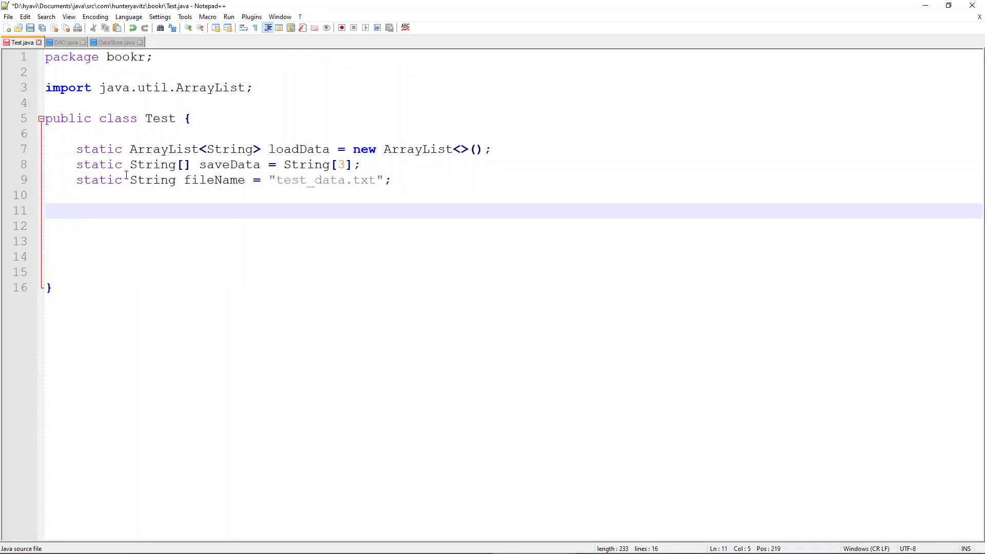
# Declare public static void main(String[] args) in Test and move into its body
pyautogui.write('public s')
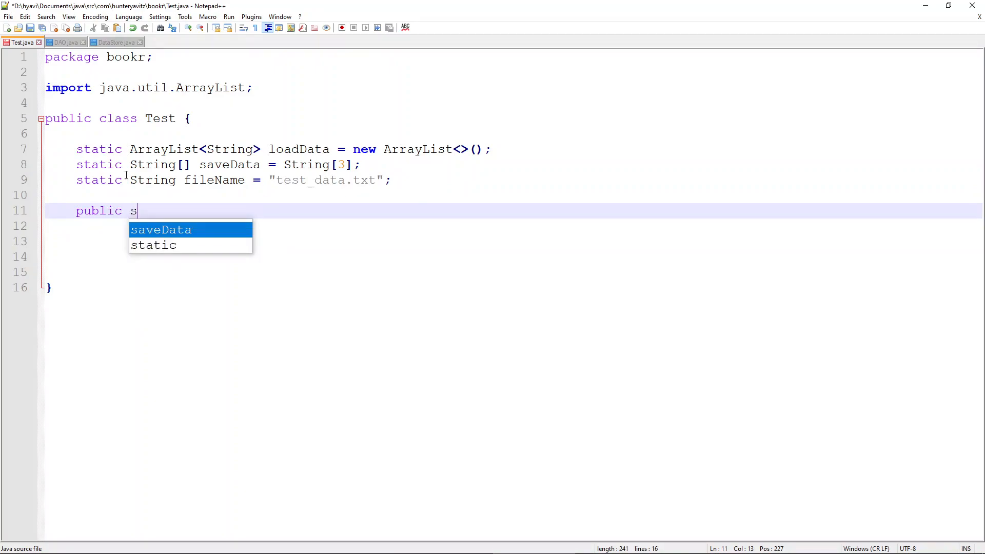
pyautogui.write('tativ')
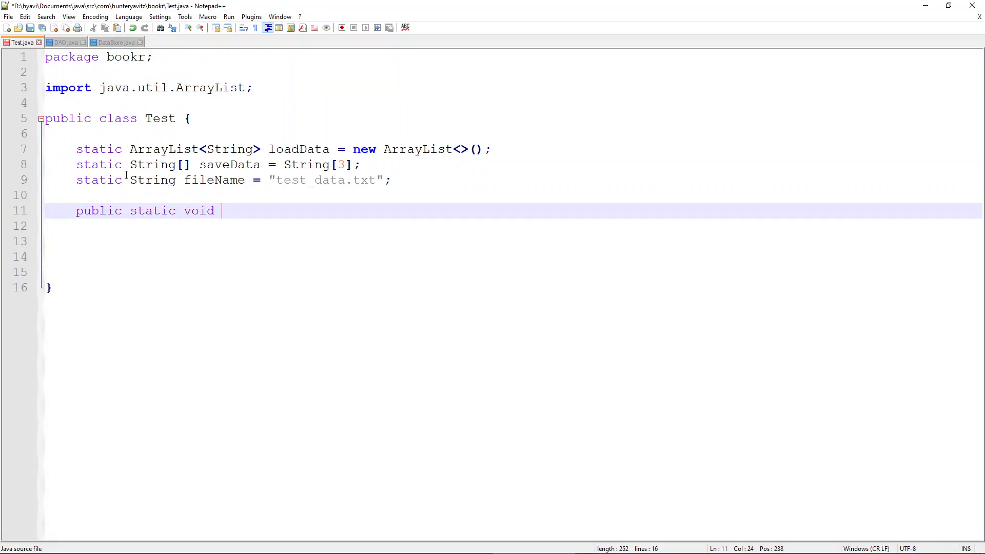
pyautogui.write('main(String')
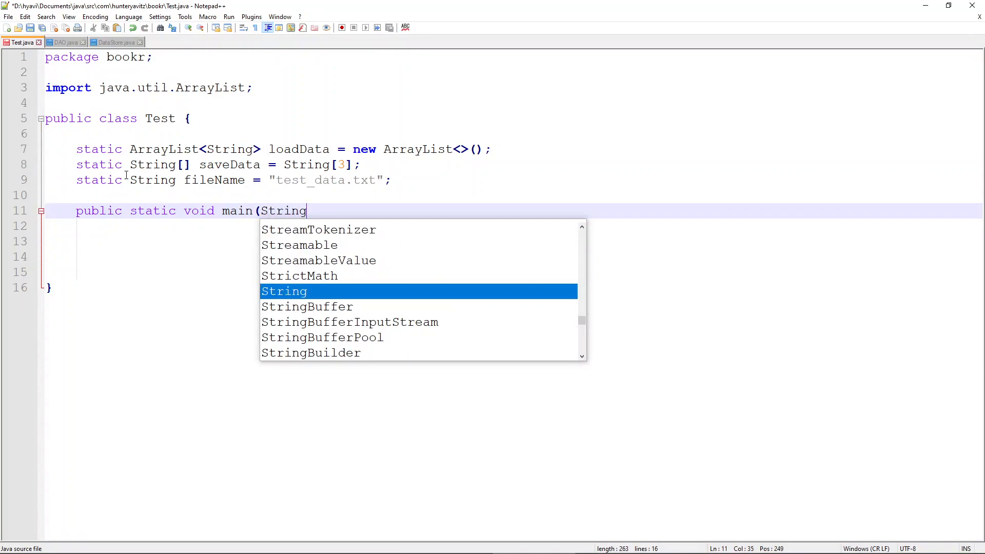
pyautogui.write('[] args) {')
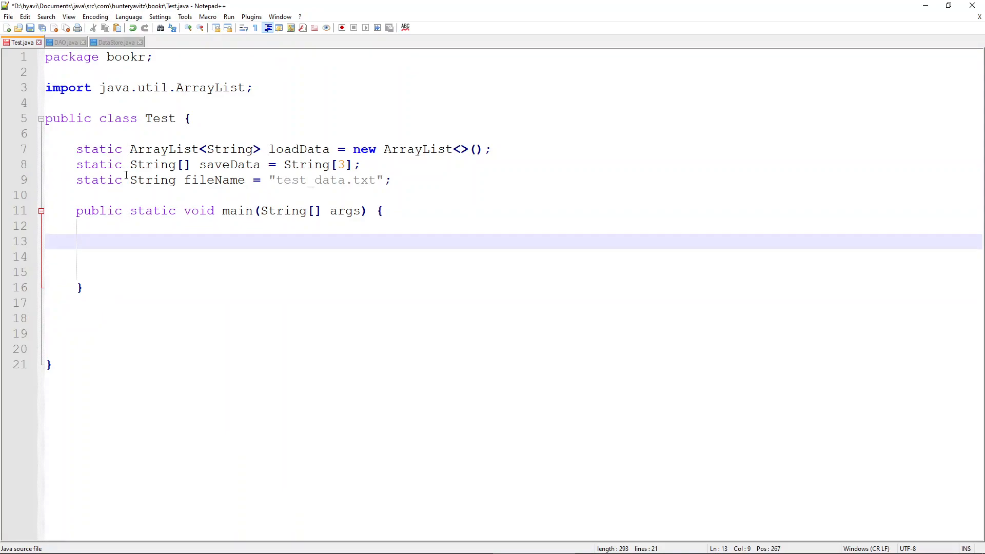
pyautogui.click(106, 242)
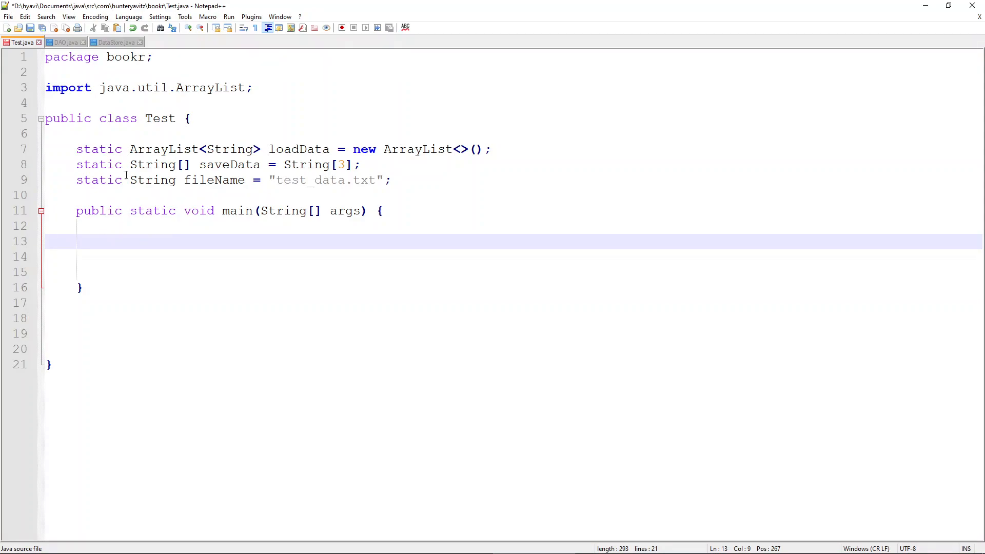
# Assign saveData[0] = "...some data at index 0..."; then return to DataStore.java
pyautogui.write('saveData')
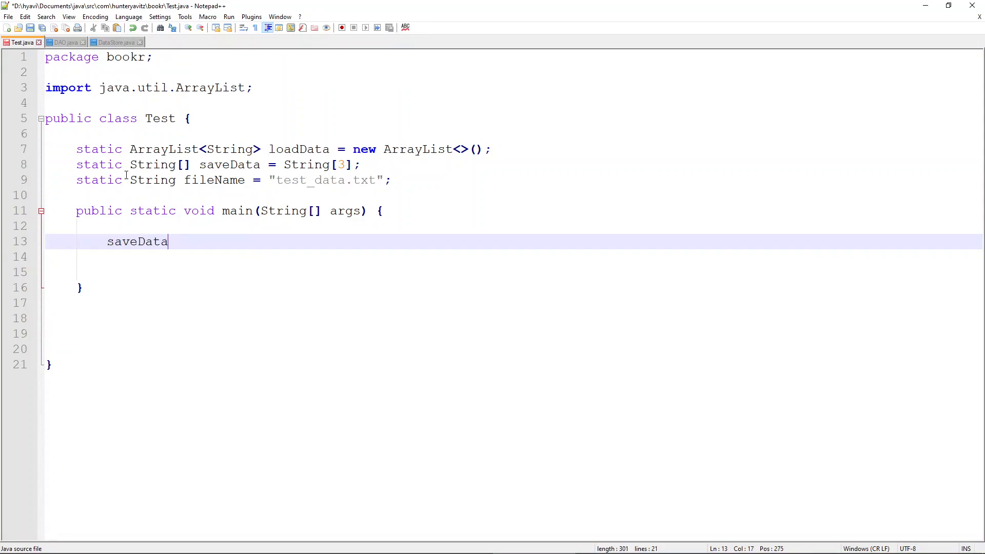
pyautogui.write('[0]')
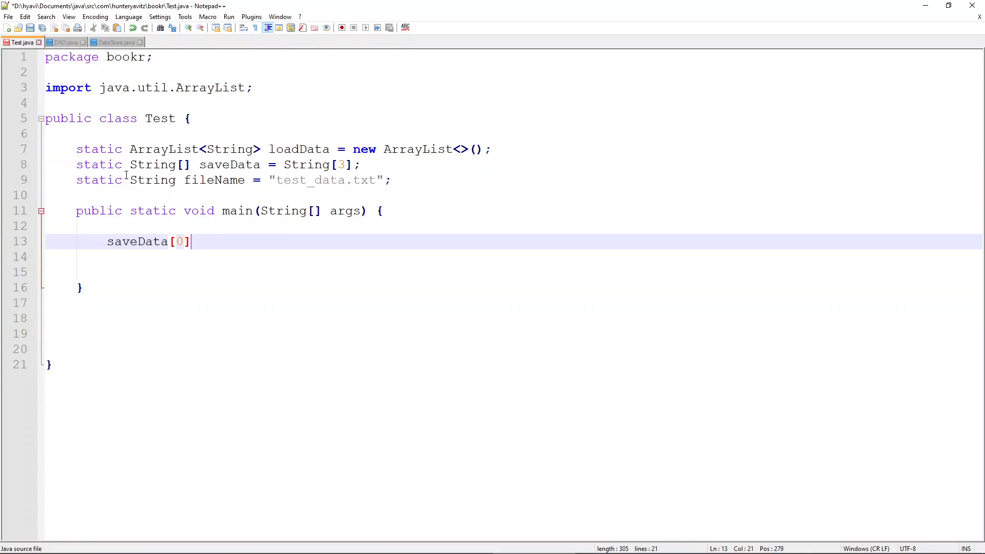
pyautogui.write('= "...')
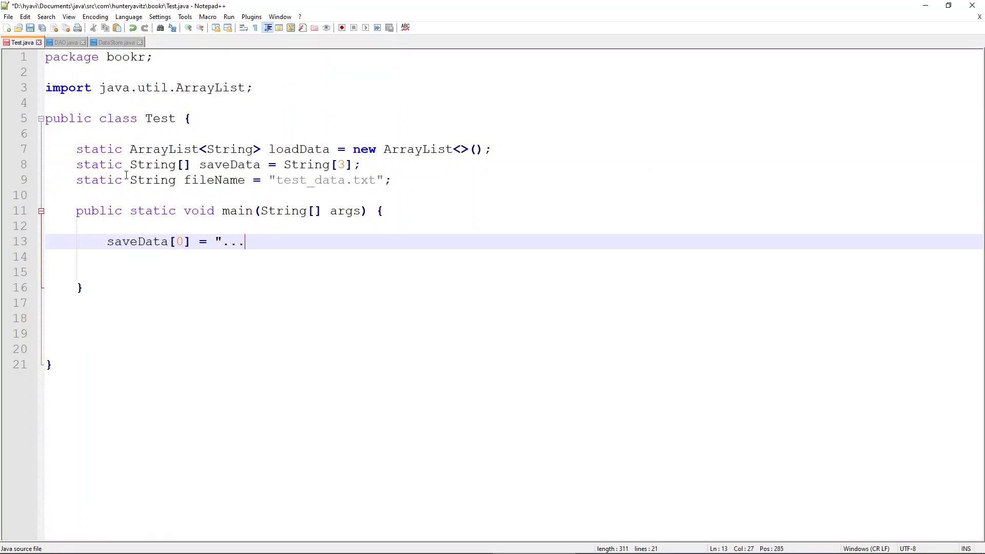
pyautogui.write('some data at')
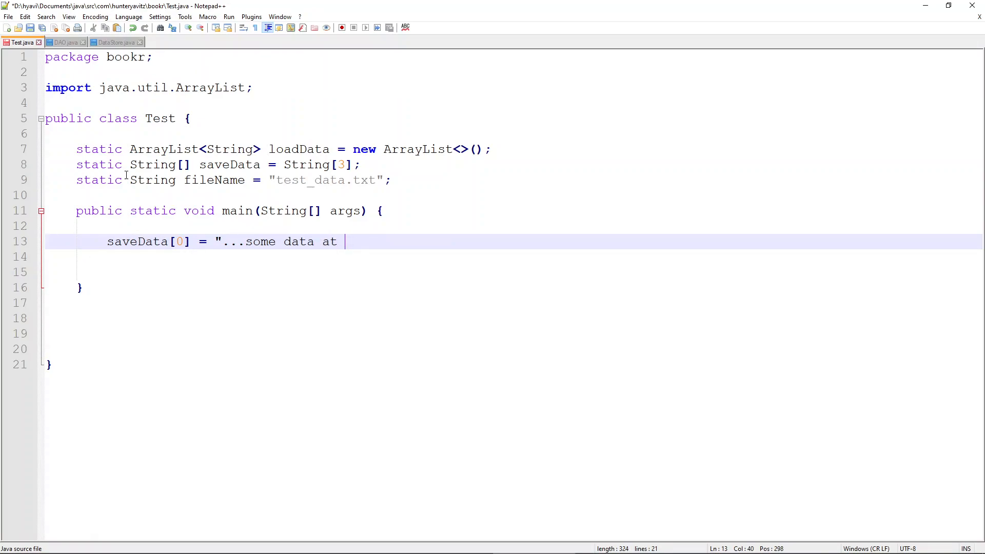
pyautogui.write('index 0')
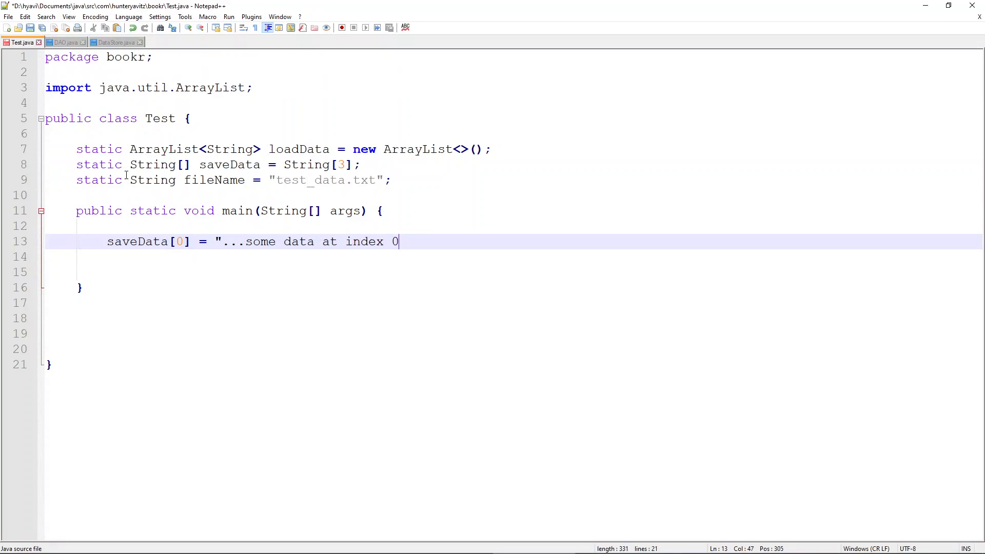
pyautogui.write('...";')
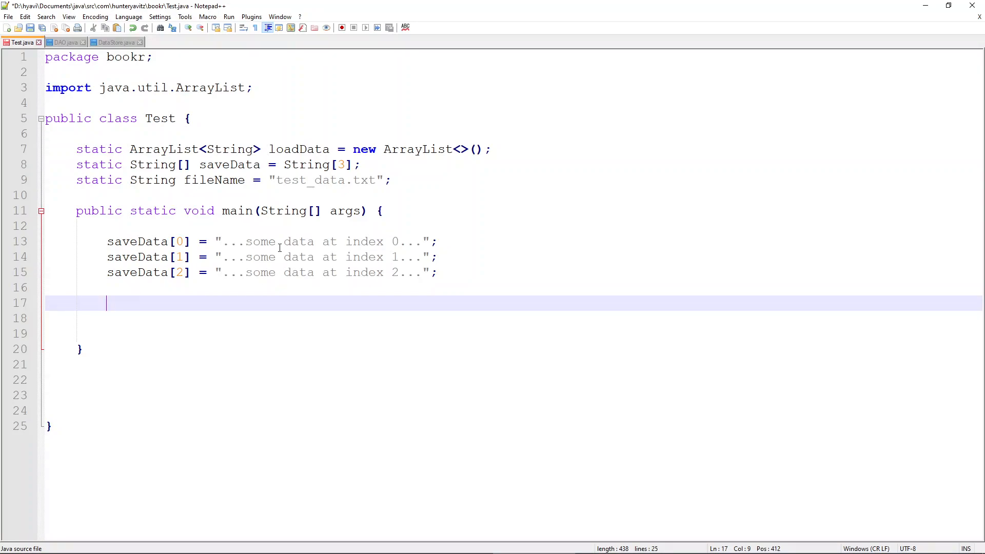
pyautogui.moveTo(148, 279)
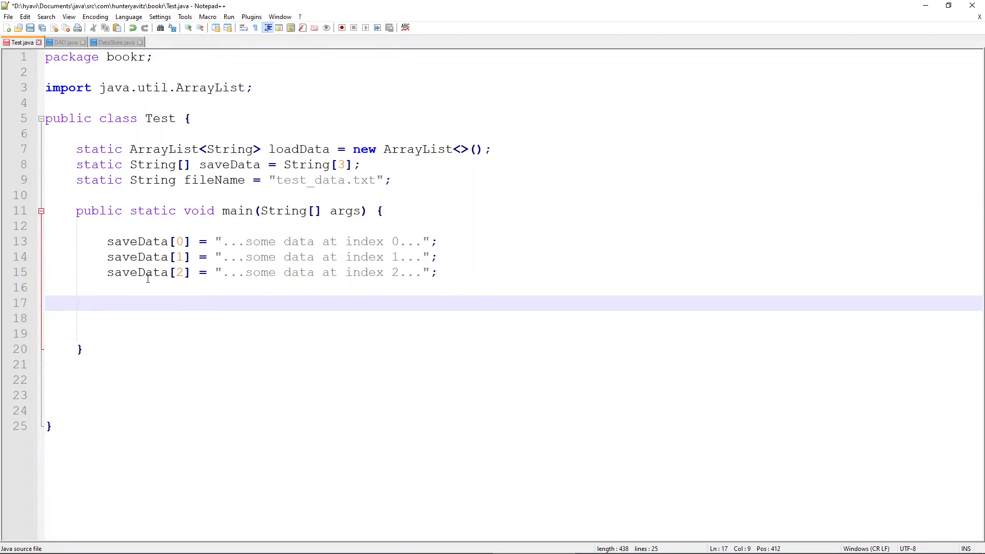
pyautogui.click(115, 42)
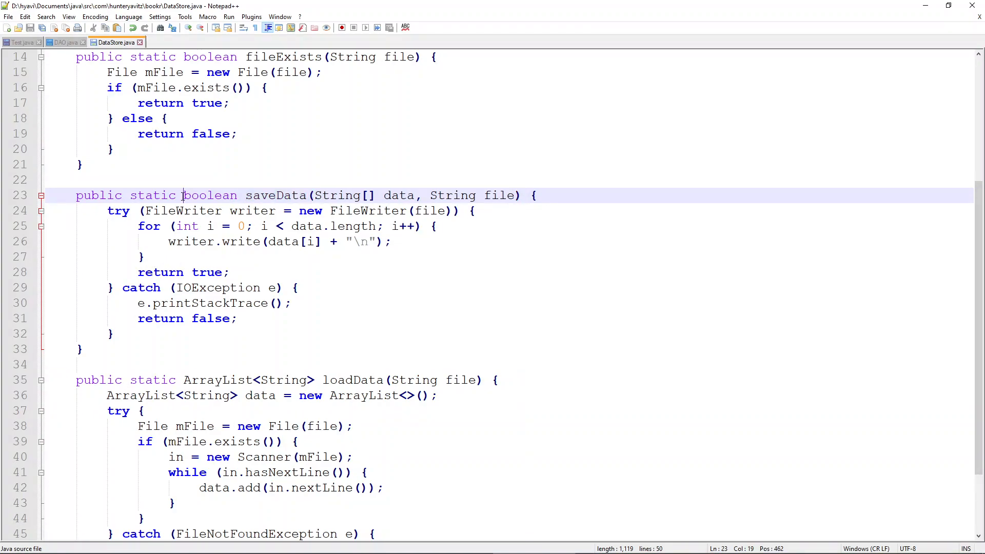
pyautogui.doubleClick(206, 195)
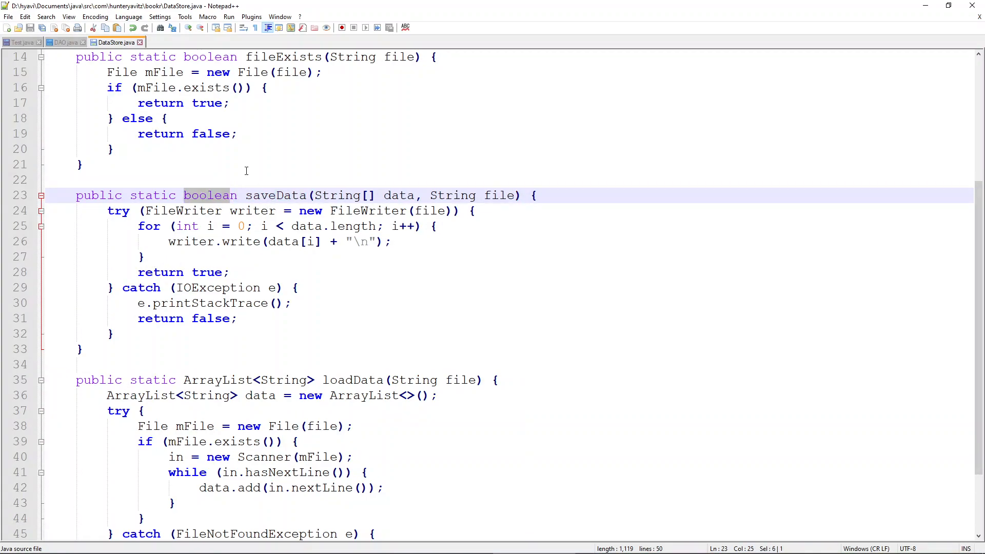
pyautogui.click(61, 42)
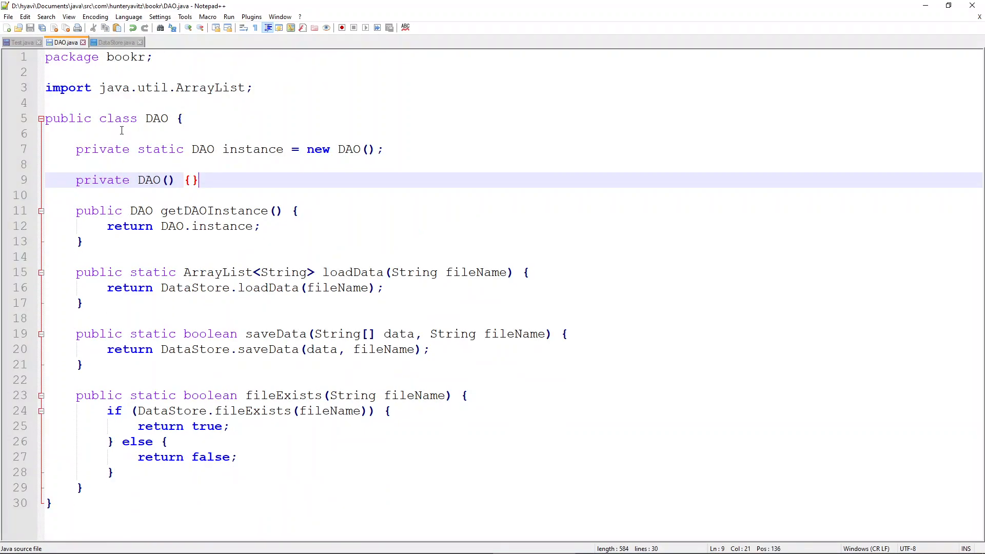
pyautogui.moveTo(258, 292)
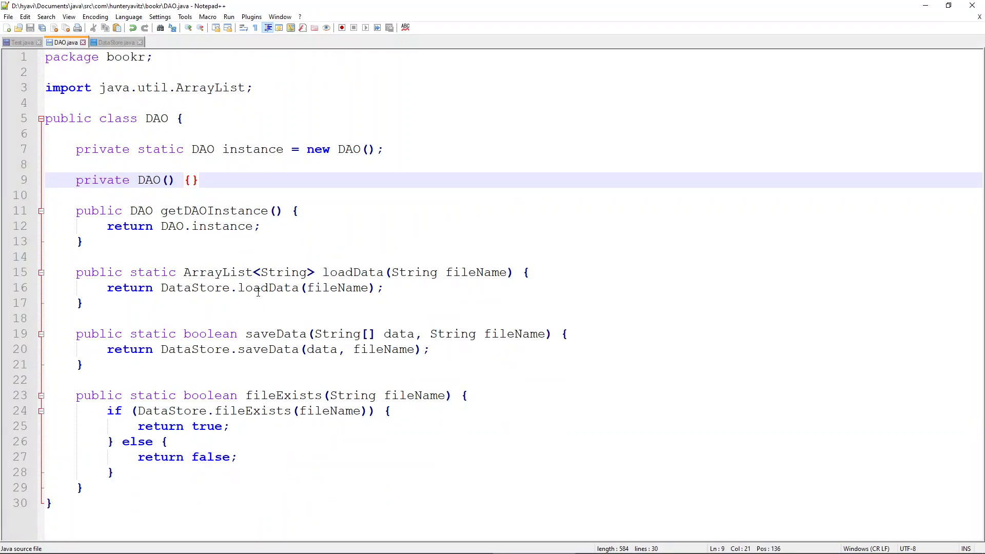
pyautogui.doubleClick(275, 333)
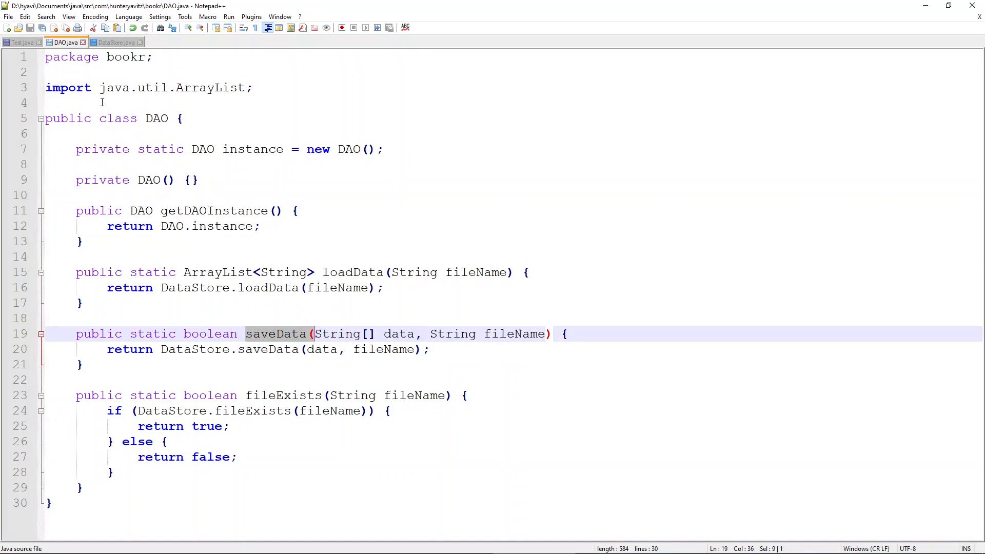
pyautogui.click(20, 42)
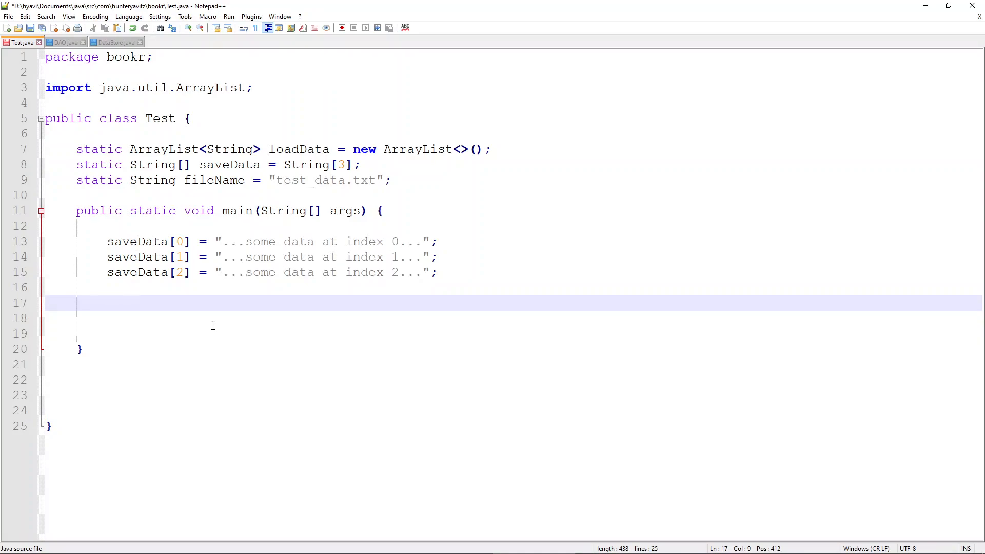
# Begin System.out.println("Data saved successful - " + in main
pyautogui.write('Syste')
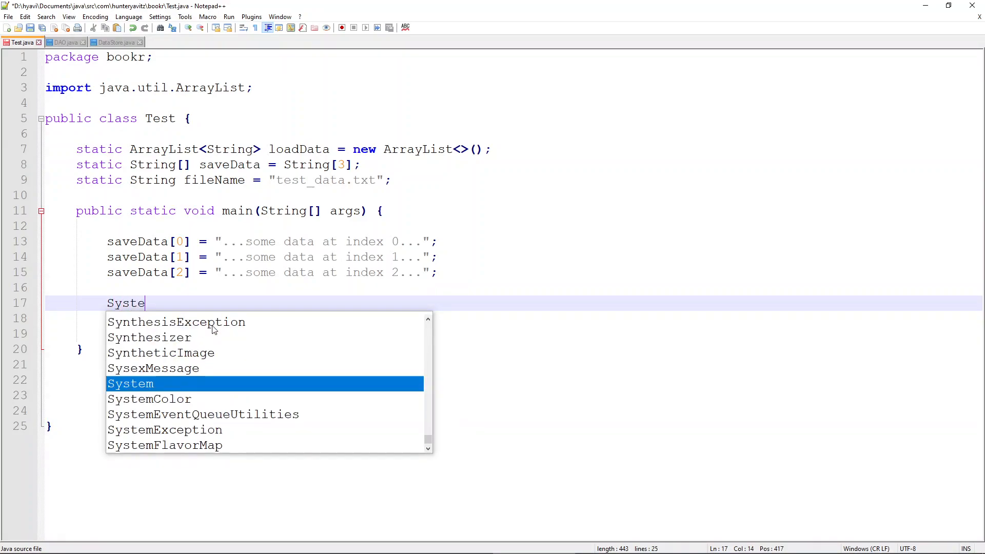
pyautogui.write('m.out.prin')
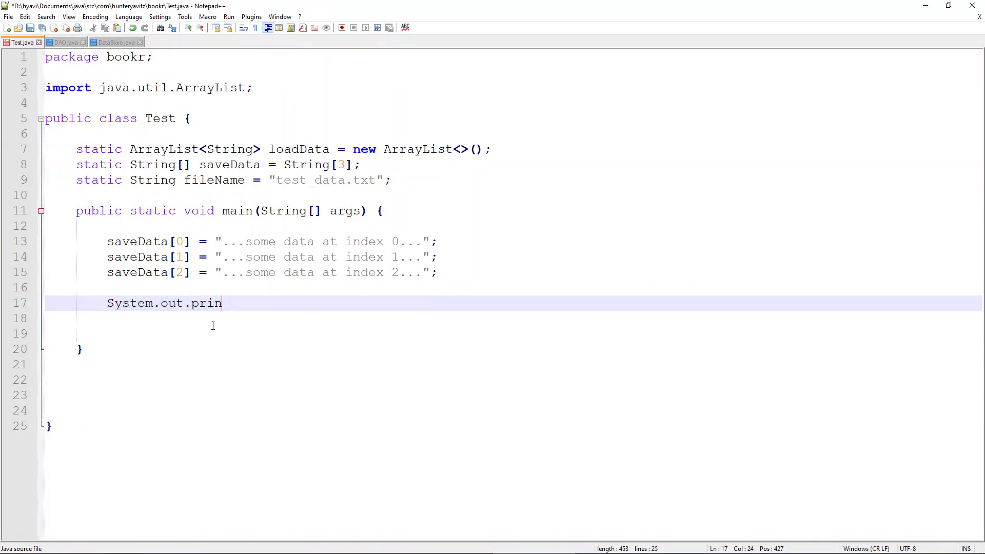
pyautogui.write('tln(')
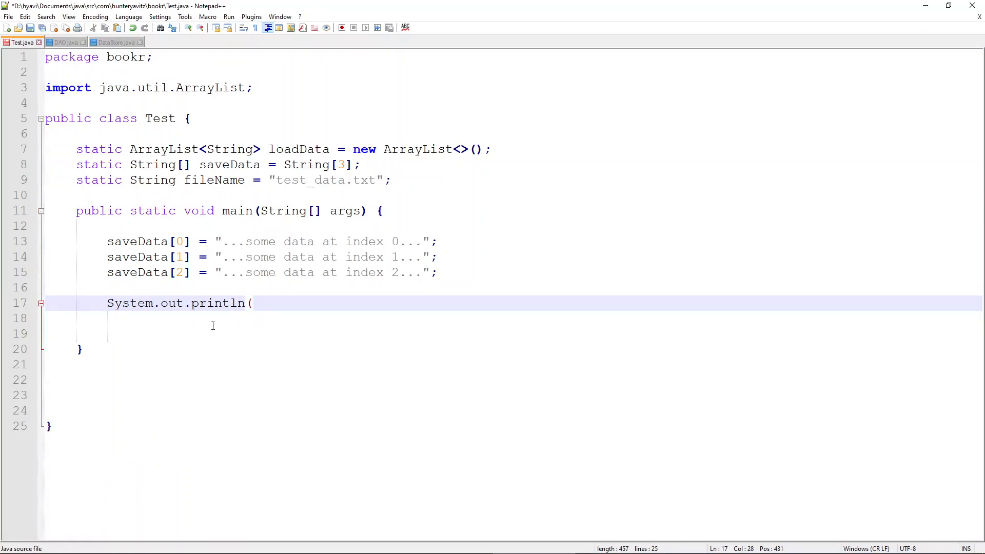
pyautogui.write('"Data saved')
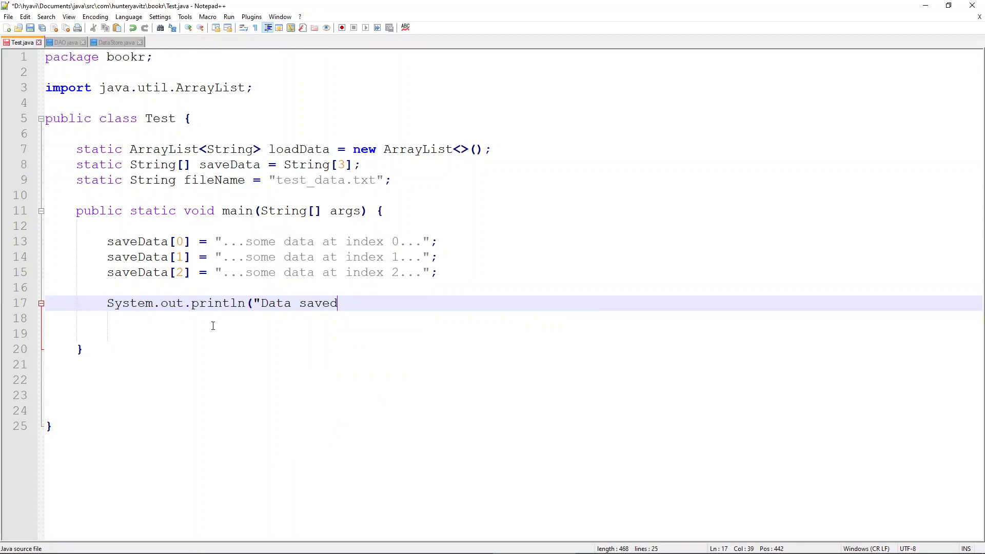
pyautogui.write('successful')
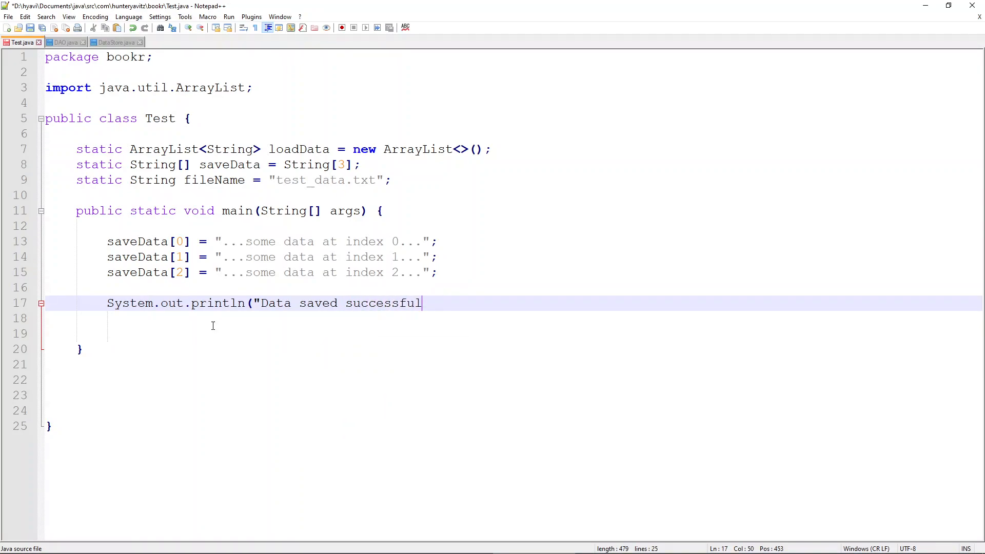
pyautogui.write('-')
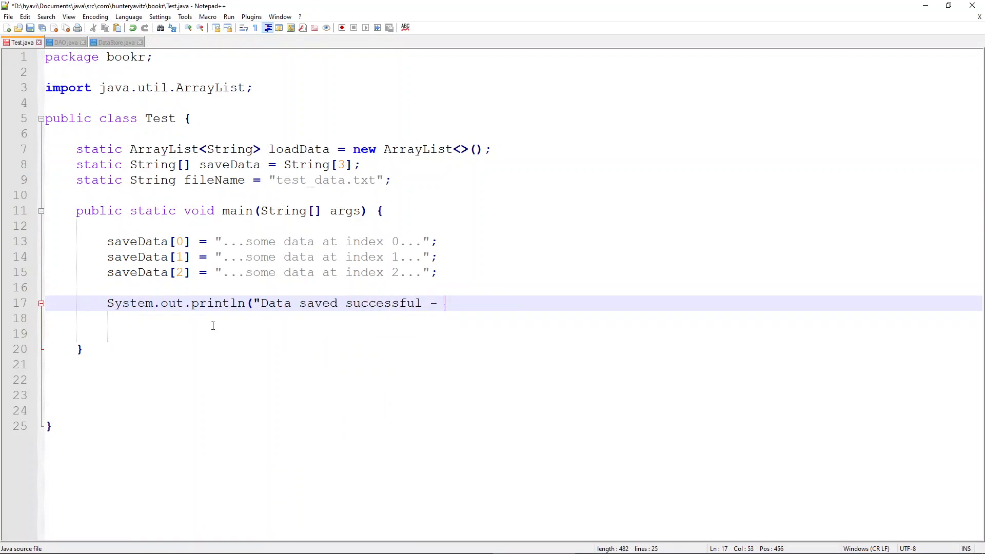
pyautogui.write('" +')
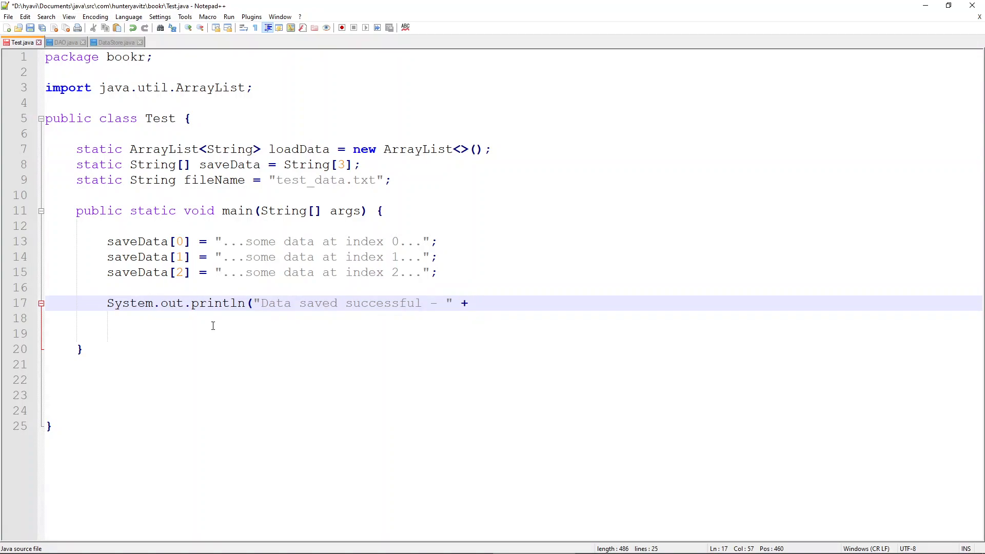
# Complete the line with DAO.saveData(saveData, fileName)); and start the loadData statement
pyautogui.write('DAO')
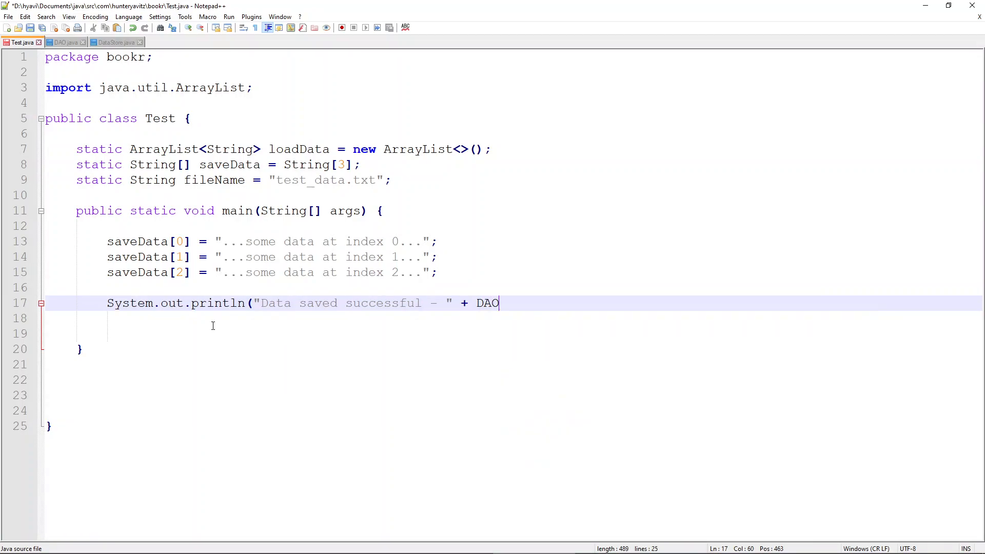
pyautogui.write('.saveData')
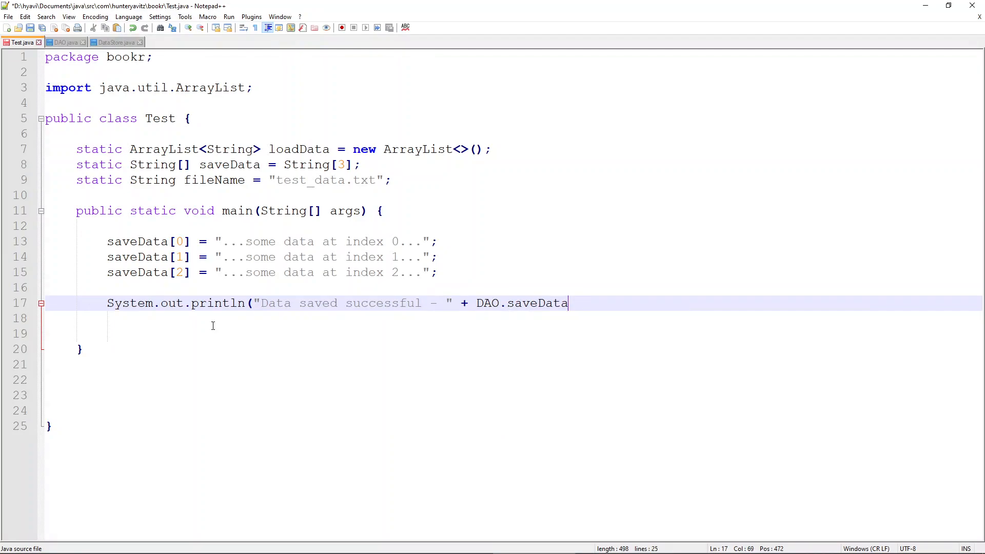
pyautogui.write('()')
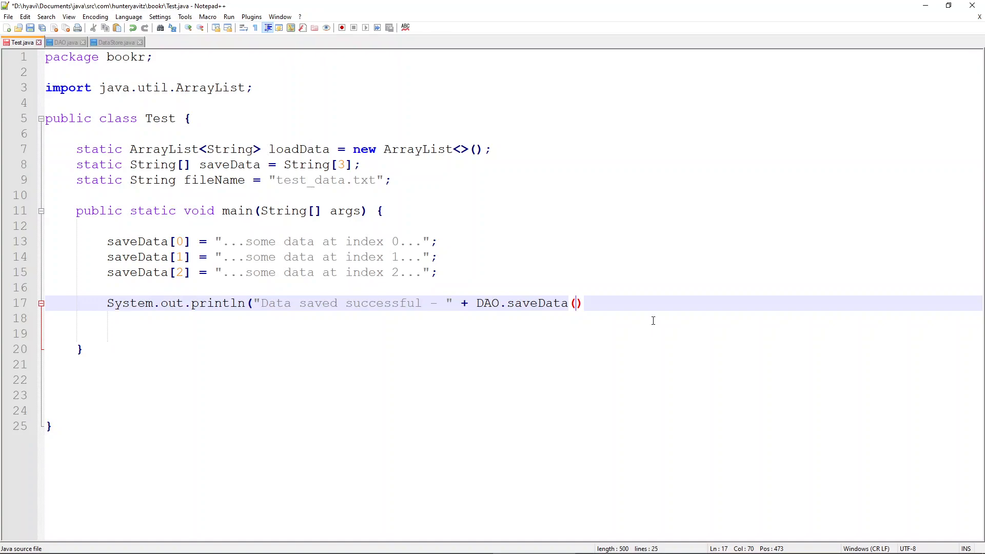
pyautogui.write('saveData')
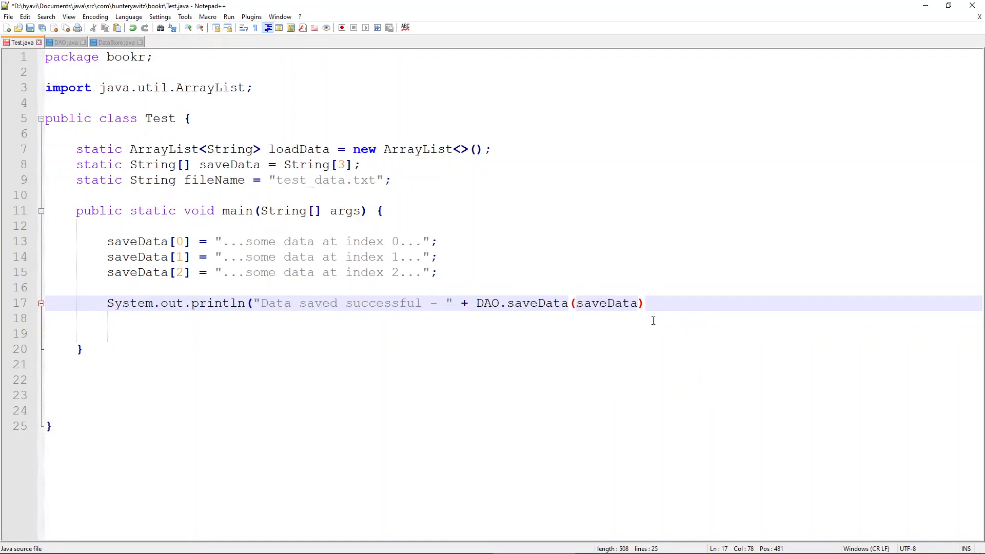
pyautogui.write(', fileName')
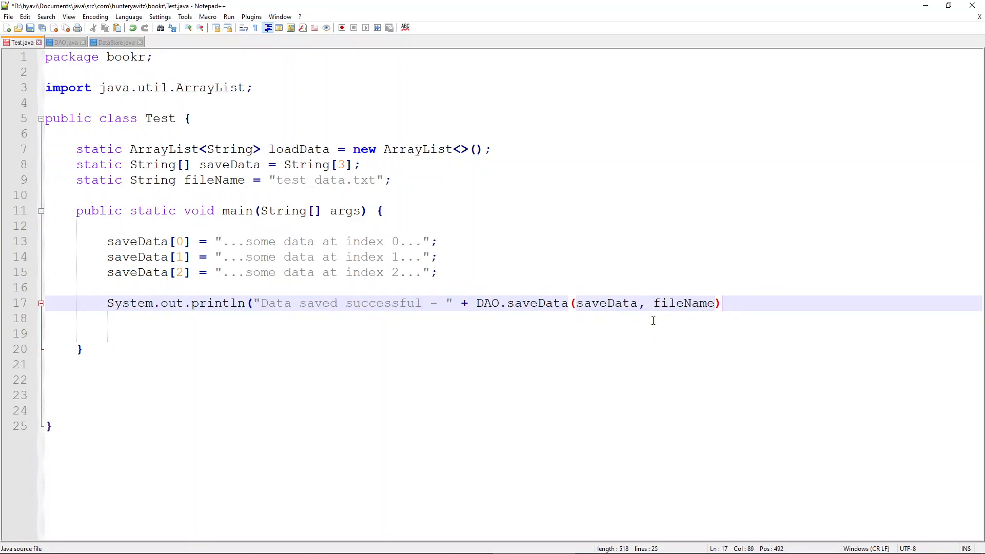
pyautogui.write(')')
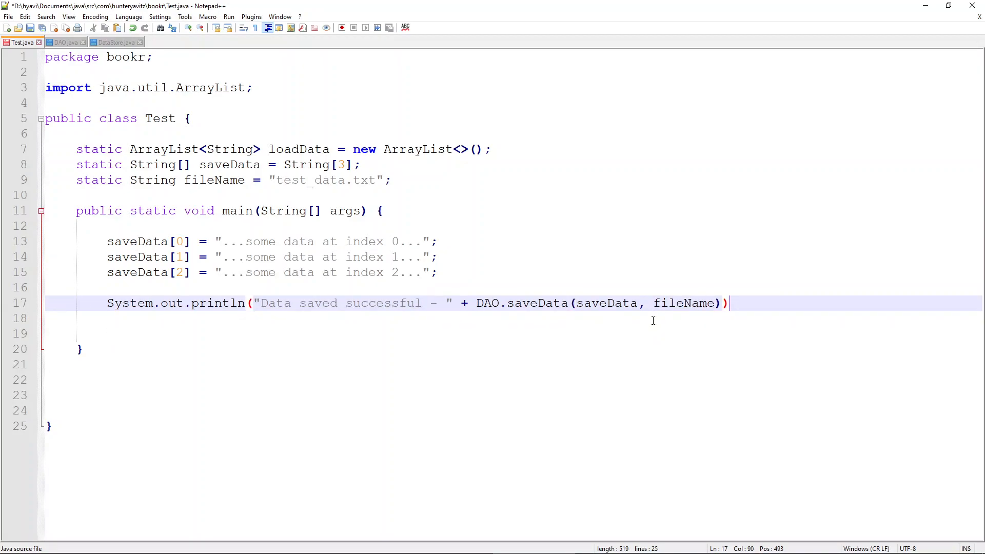
pyautogui.write(';')
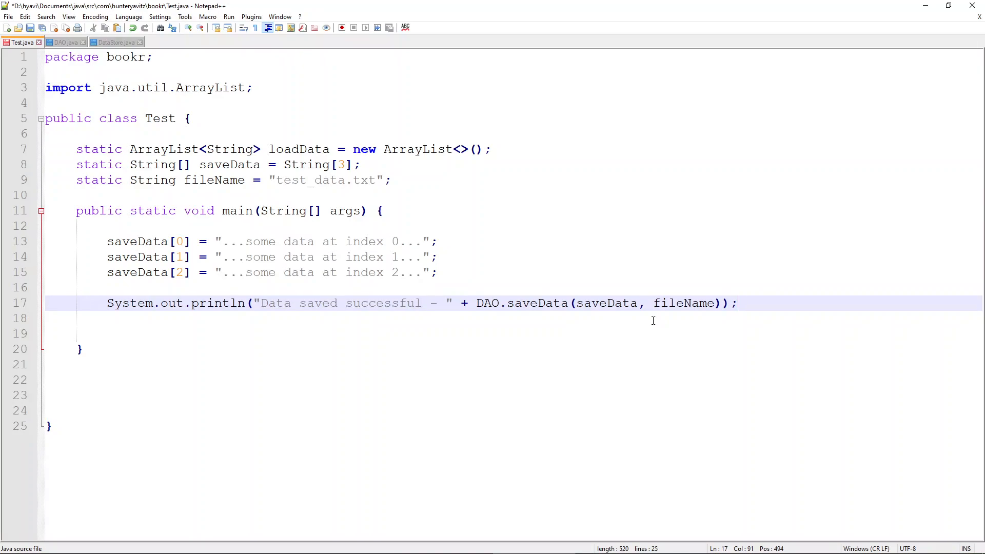
pyautogui.press('Enter')
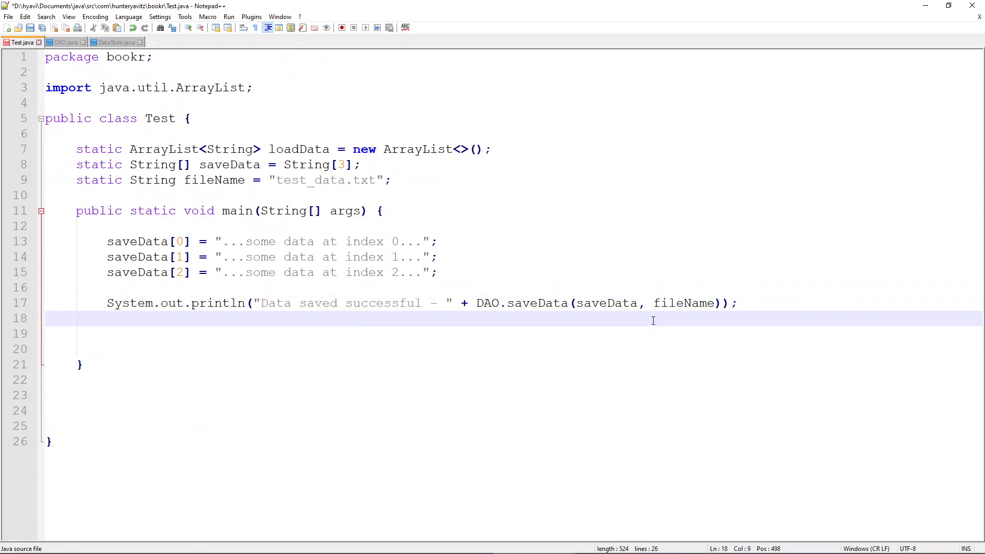
pyautogui.write('loadData')
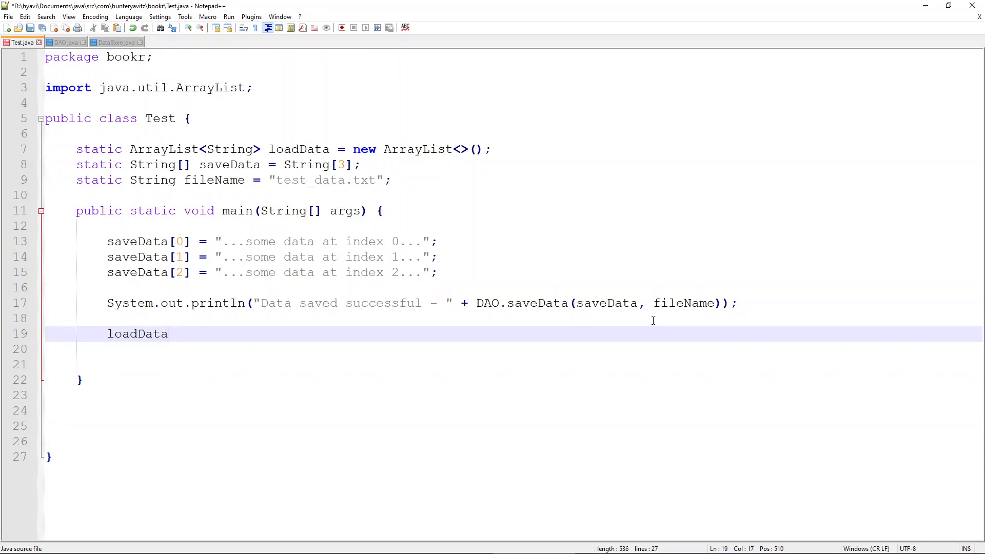
# Write loadData = DAO.loadData(fileName); and position below it for the next statements
pyautogui.write('=')
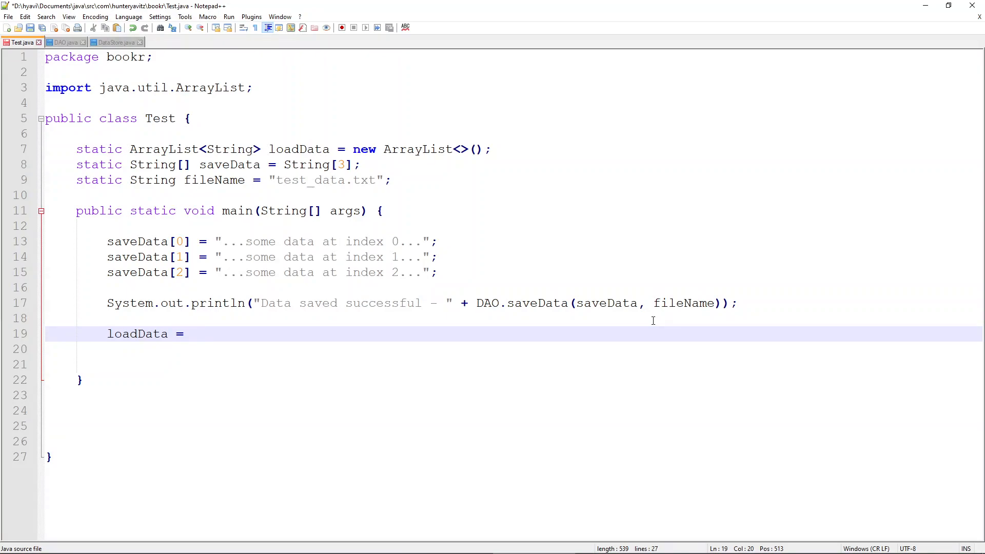
pyautogui.write('DAO')
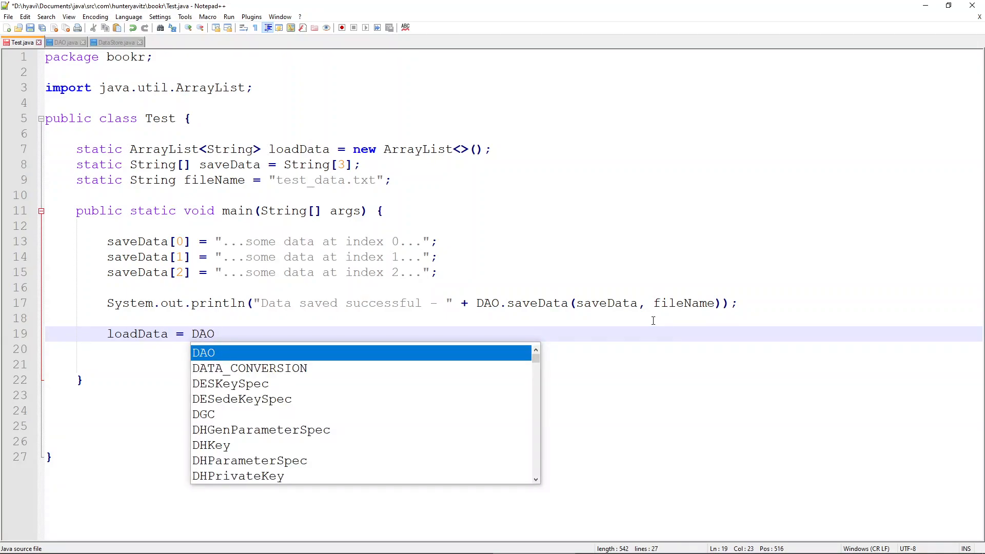
pyautogui.write('.load')
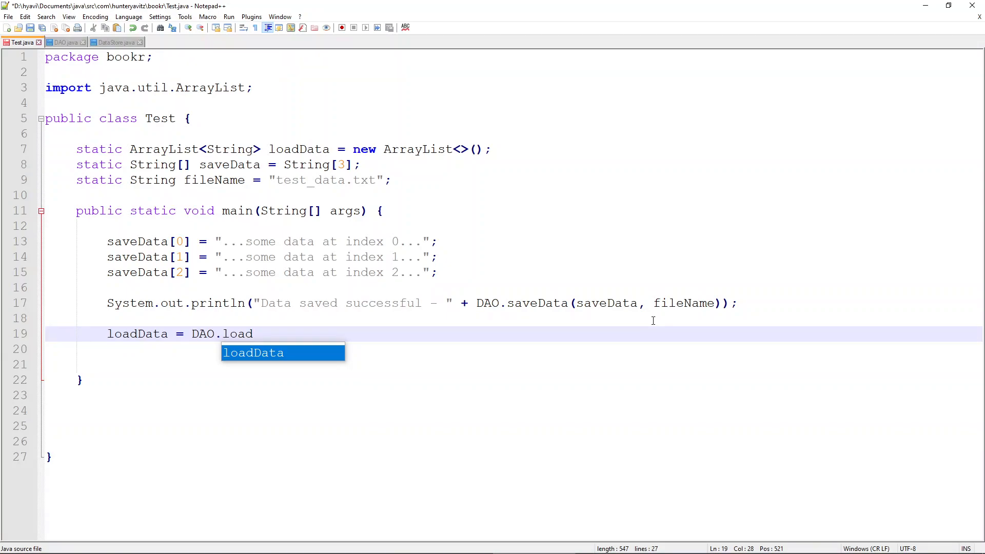
pyautogui.write('Data')
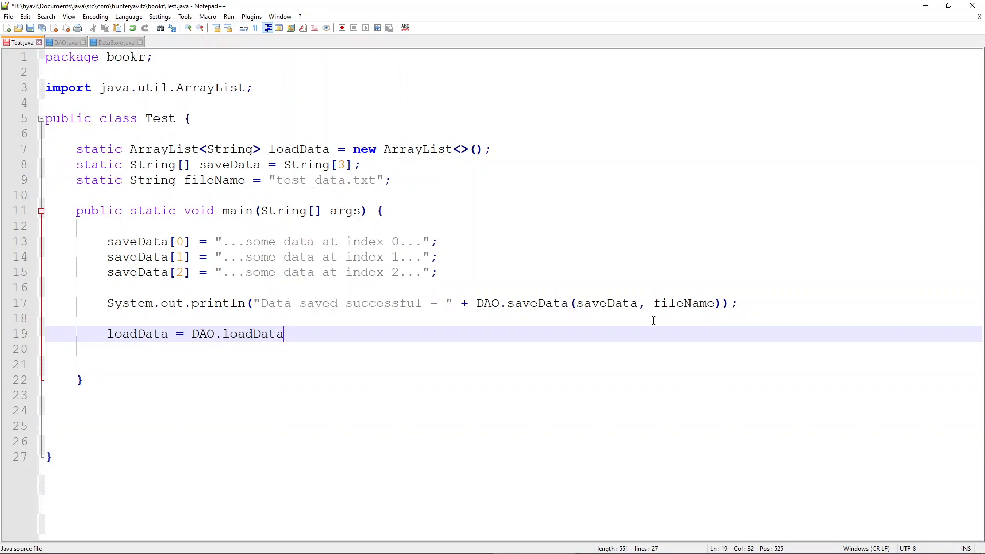
pyautogui.write('(')
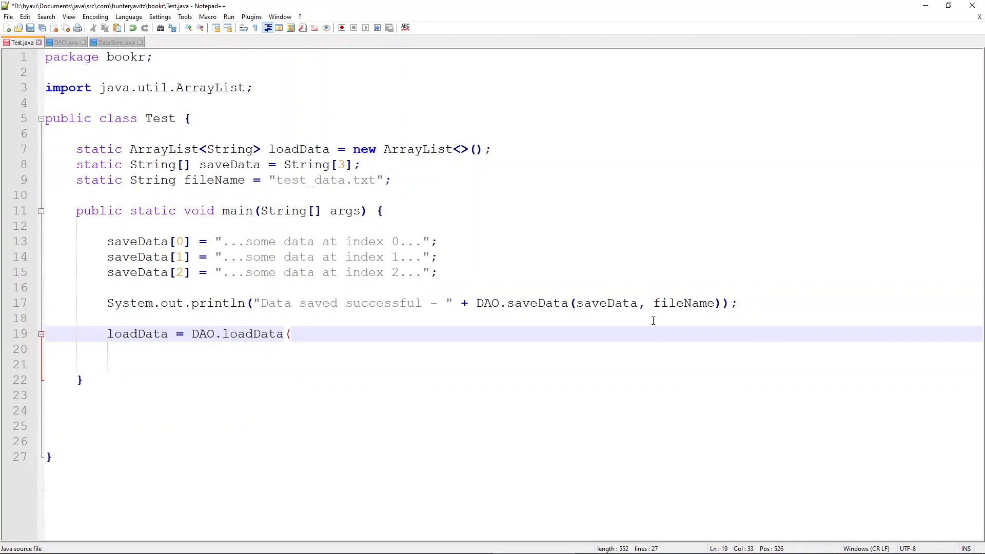
pyautogui.write('fileName)')
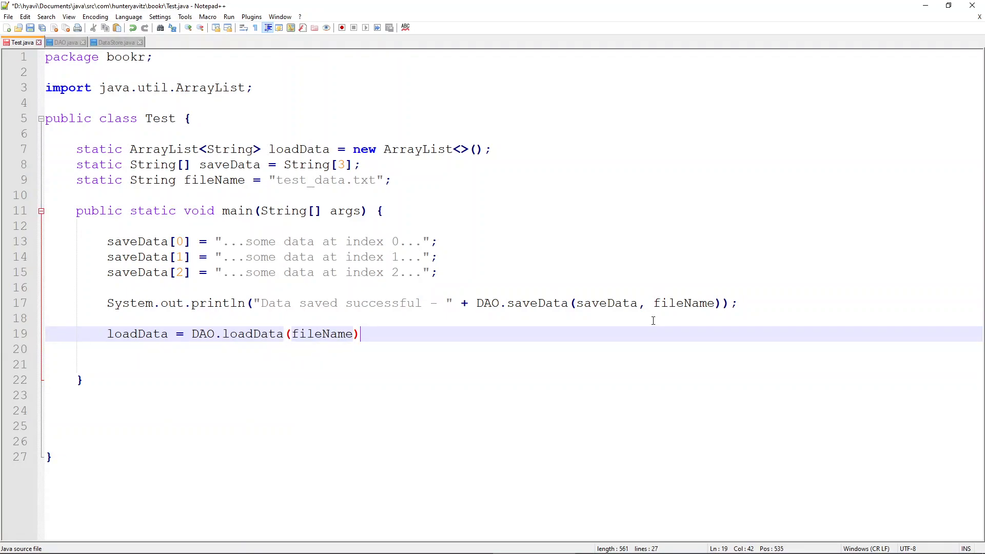
pyautogui.write(';')
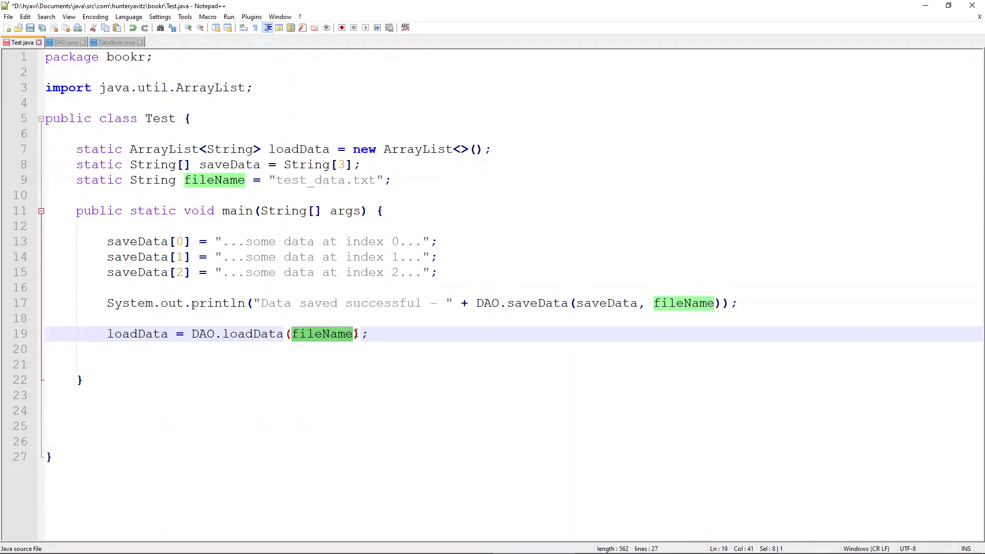
pyautogui.click(394, 331)
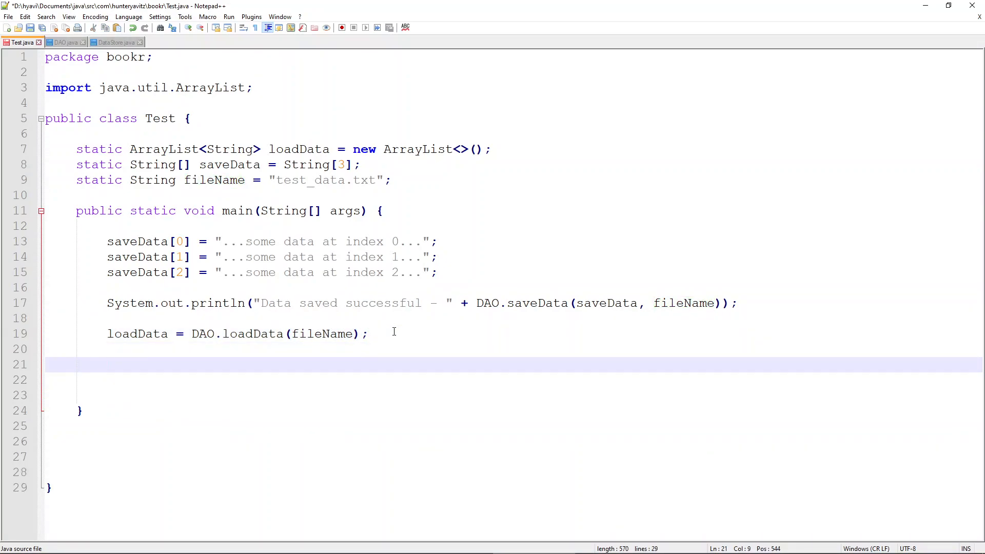
# Add System.out.println(loadData.get(0)); lines for indexes 0–2, then go to Command Prompt
pyautogui.write('System.out.println')
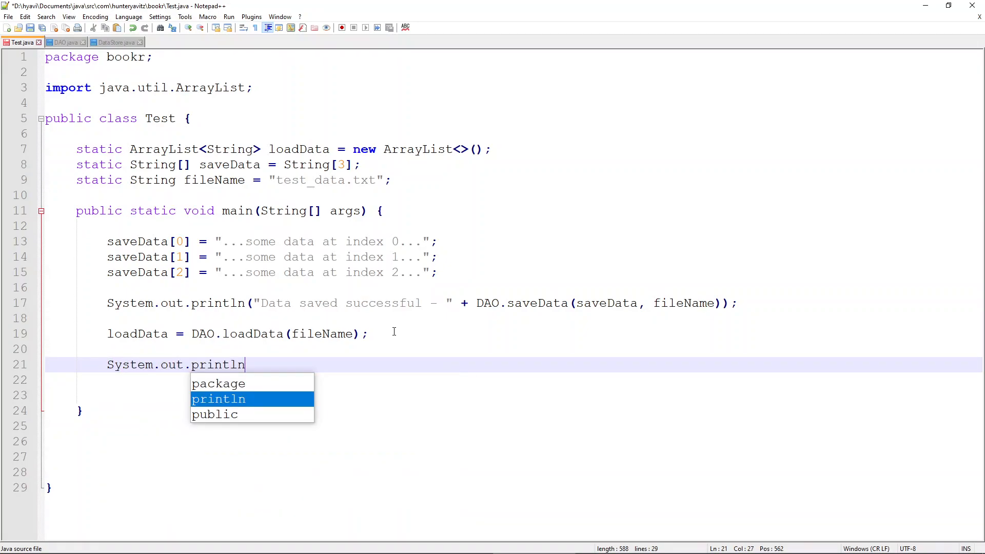
pyautogui.write('(loadData')
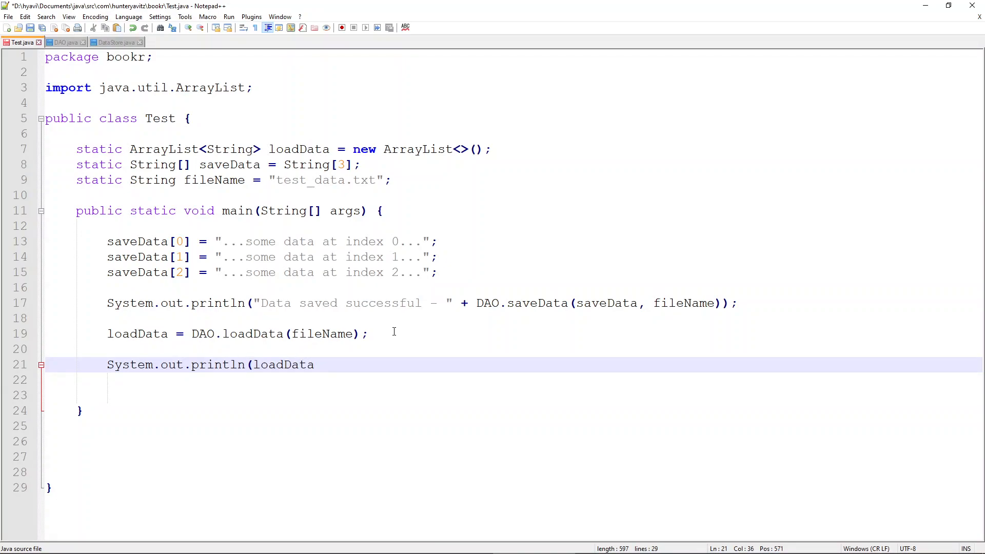
pyautogui.write('.get')
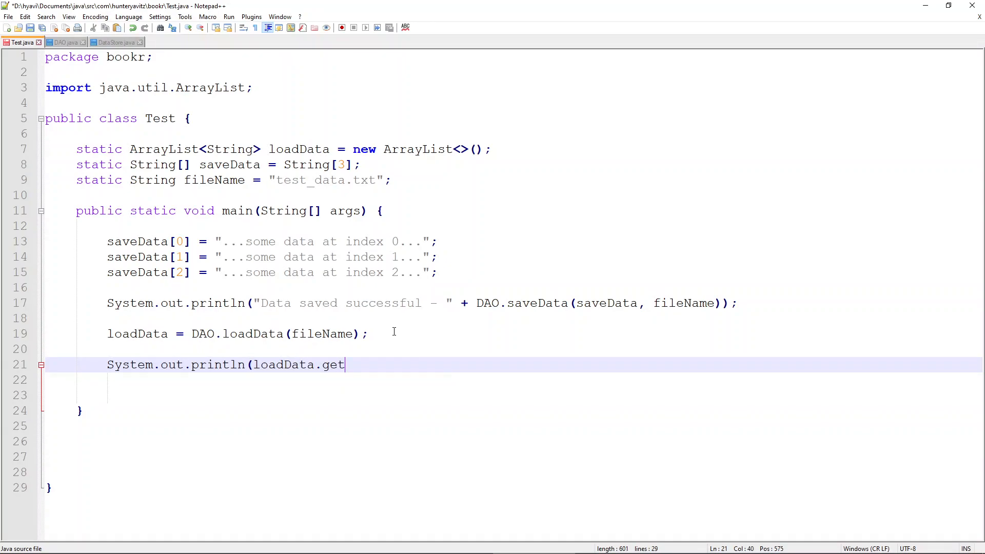
pyautogui.write('(0')
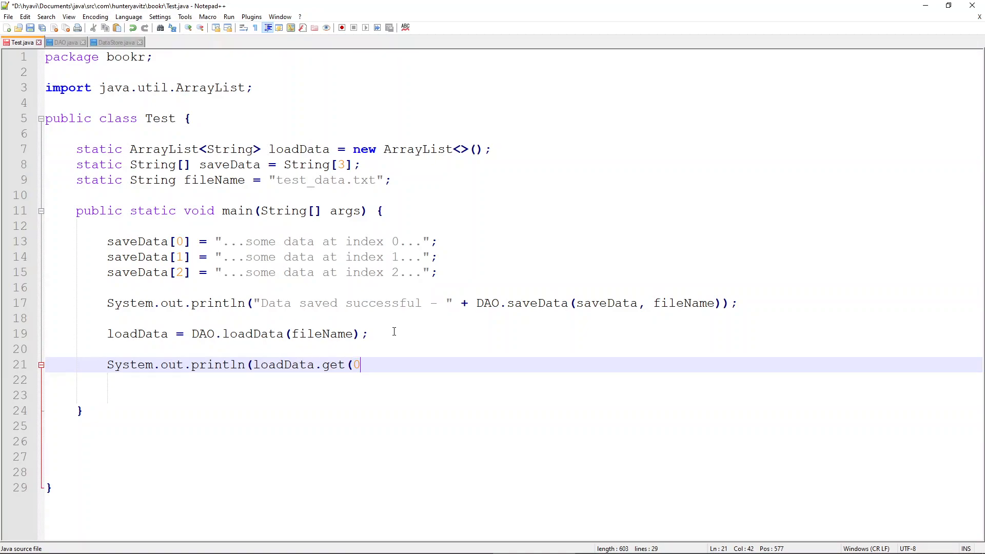
pyautogui.write(')')
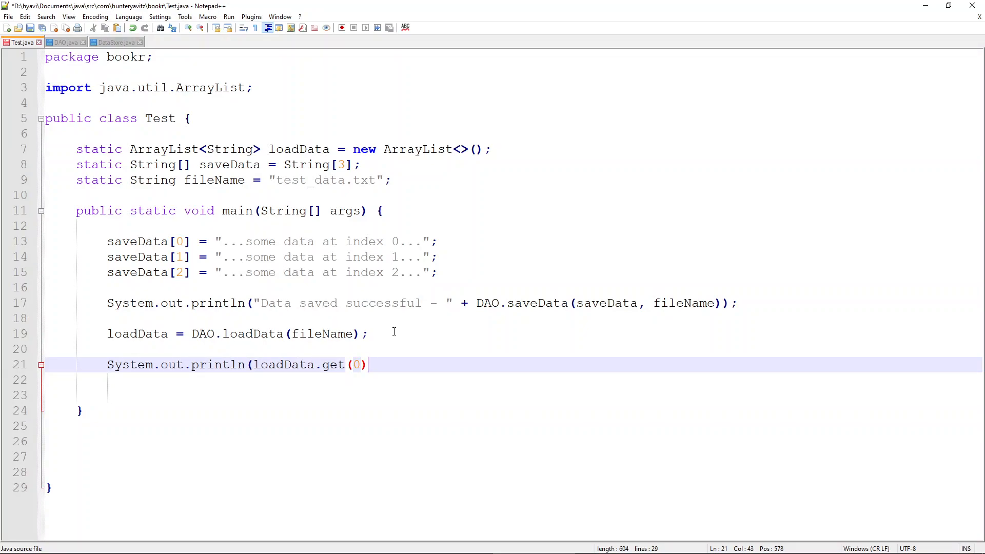
pyautogui.write(');')
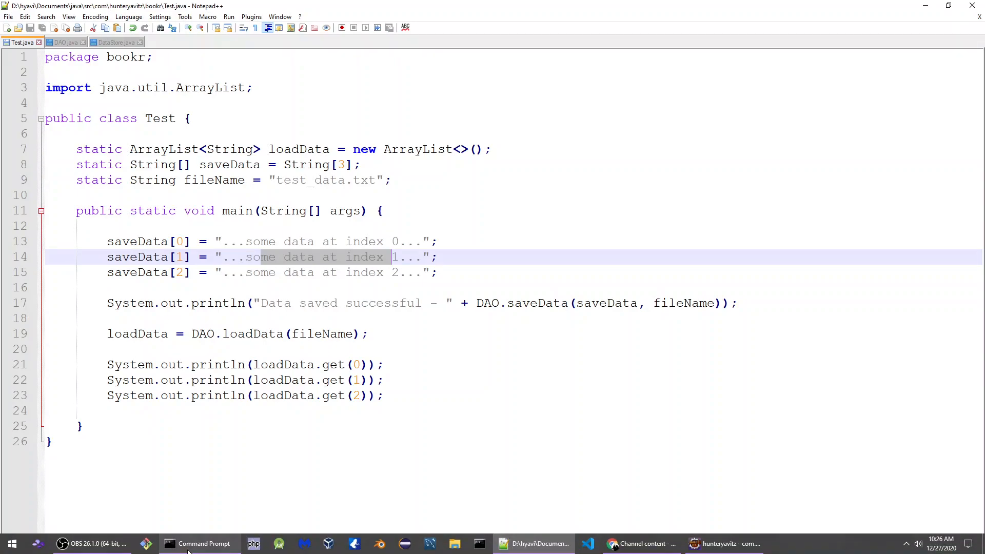
pyautogui.click(203, 544)
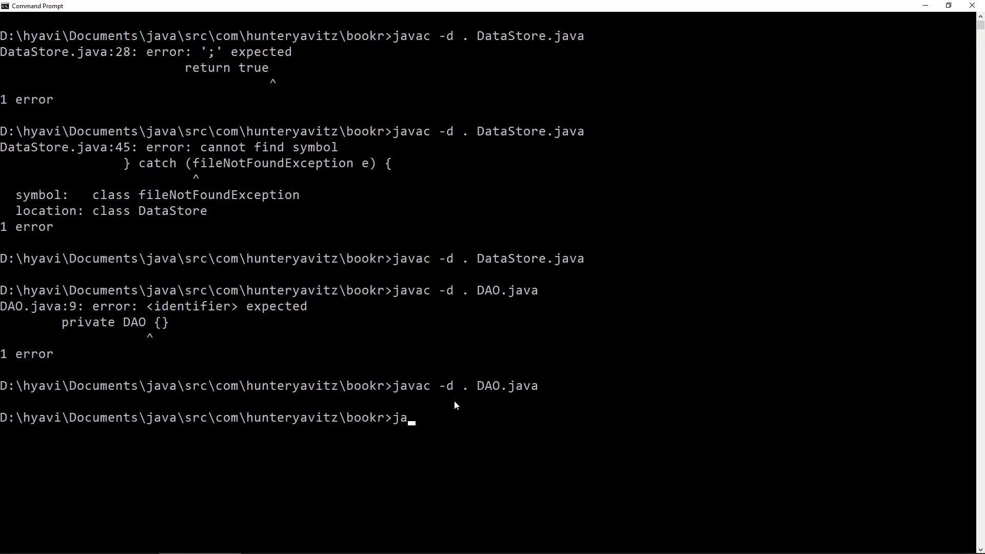
# Run javac -d . Test.java and see the cannot-find-symbol error on line 8
pyautogui.write('vac -d . Test.java')
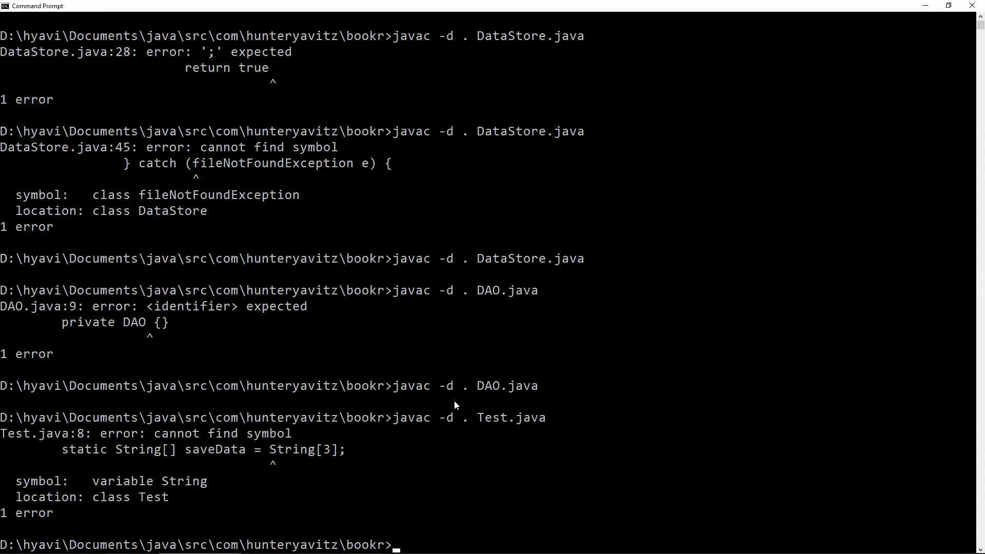
pyautogui.moveTo(253, 442)
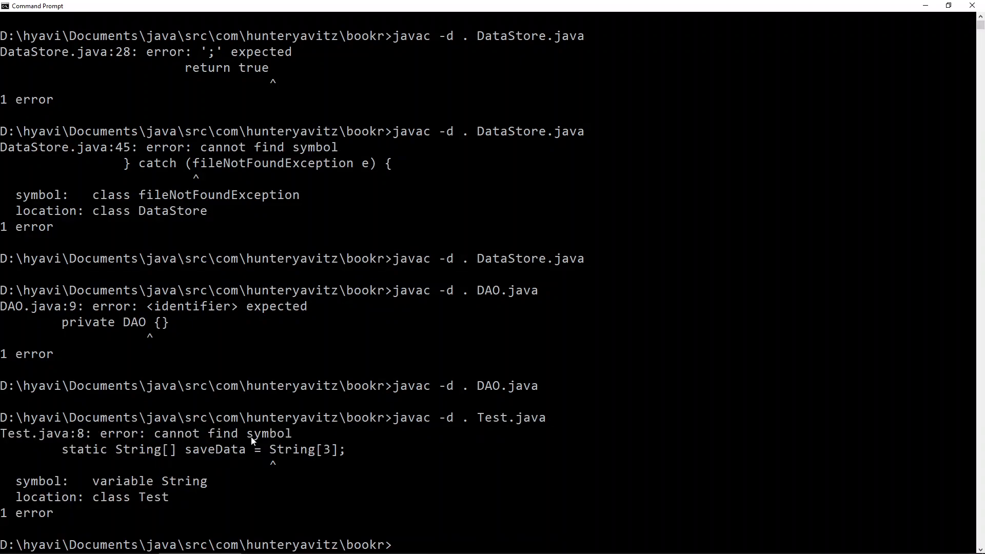
pyautogui.moveTo(290, 445)
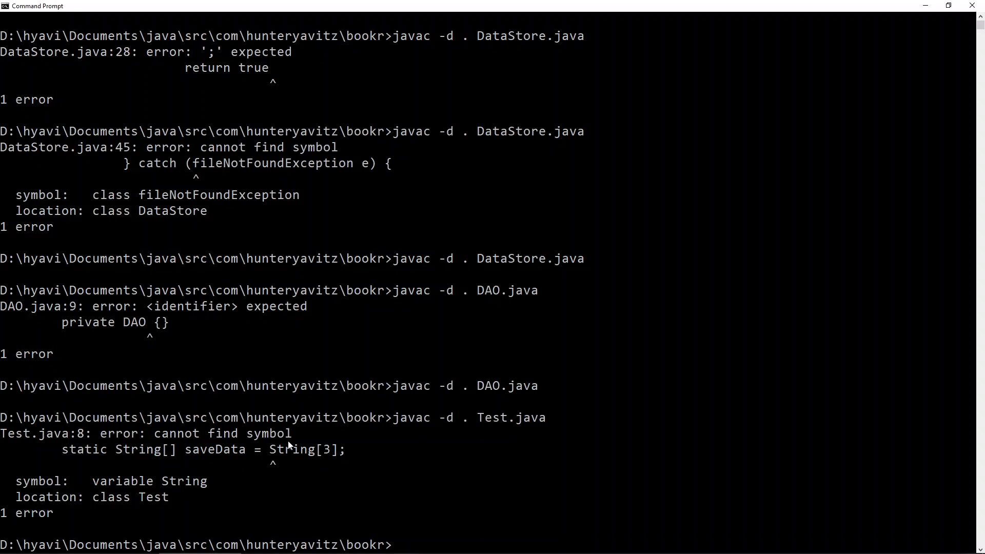
pyautogui.moveTo(194, 465)
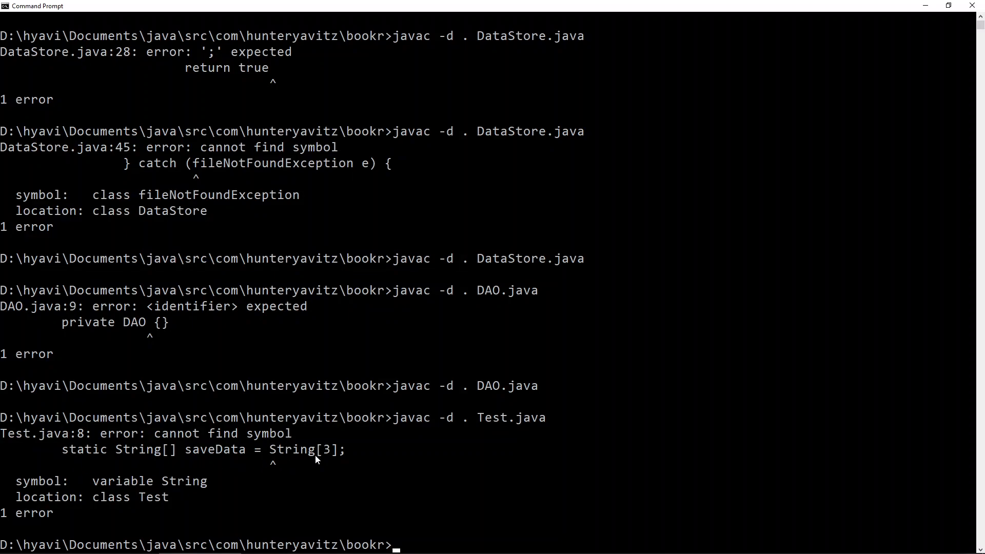
pyautogui.moveTo(432, 417)
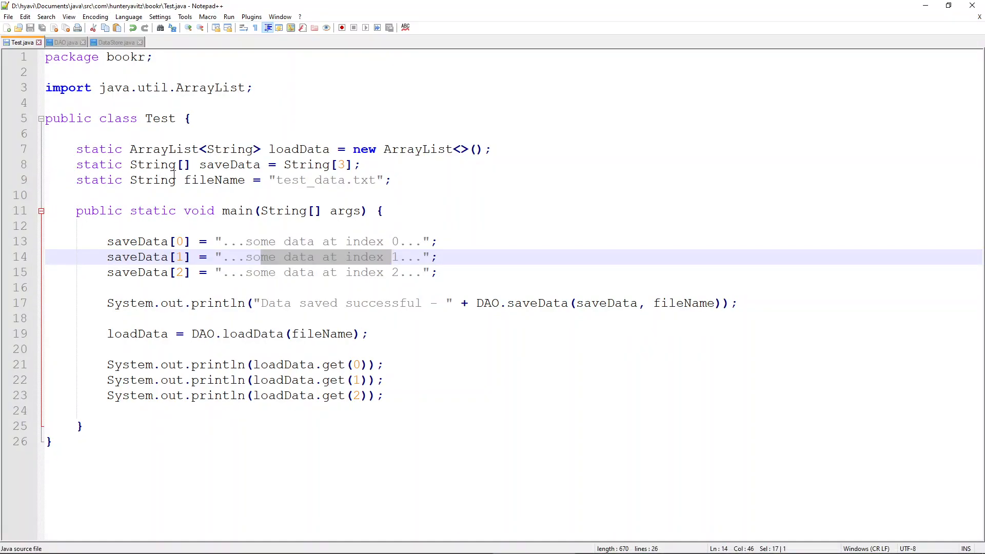
# Insert the missing new so line 8 reads saveData = new String[3];
pyautogui.click(284, 164)
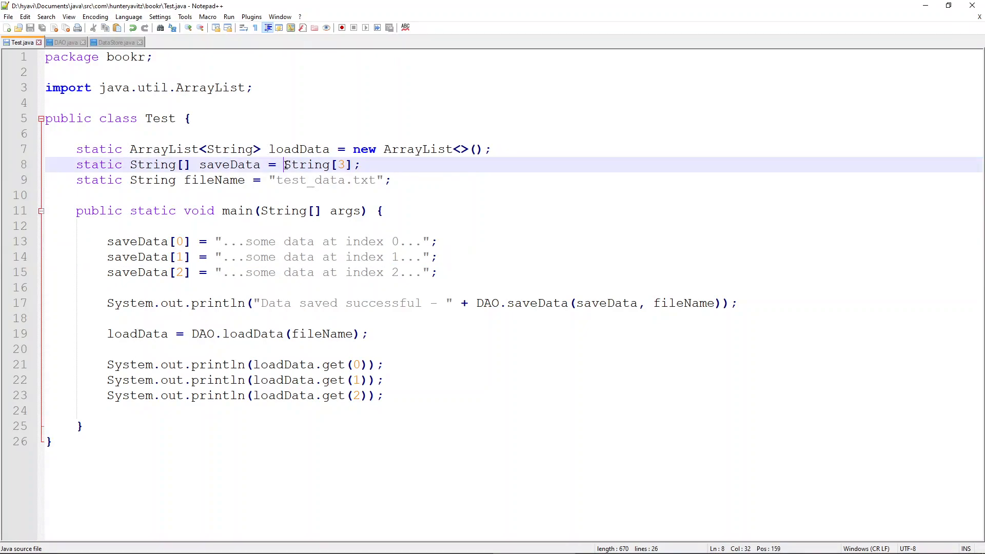
pyautogui.write('new')
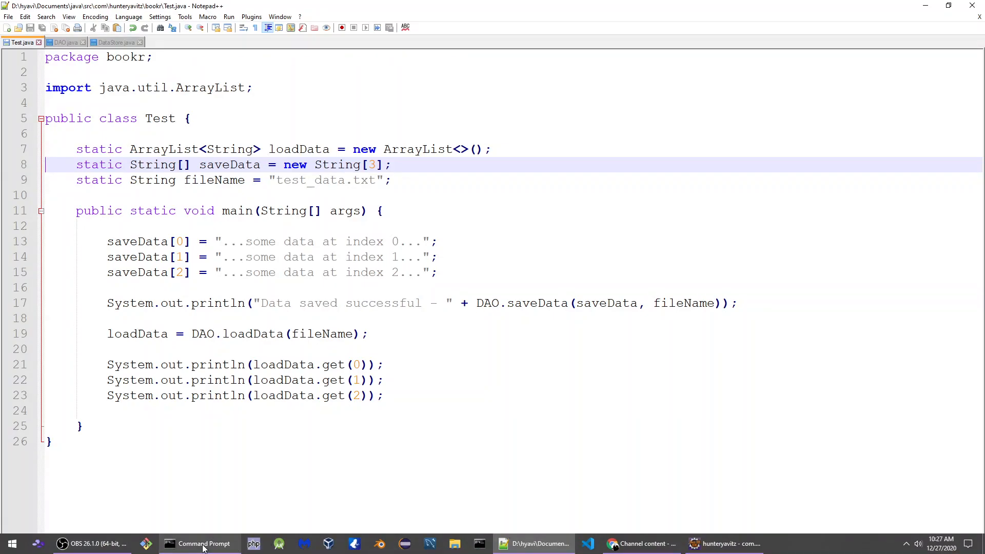
# Recompile with javac -d . Test.java, cd bookr, dir, and highlight Test.class in the listing
pyautogui.click(203, 543)
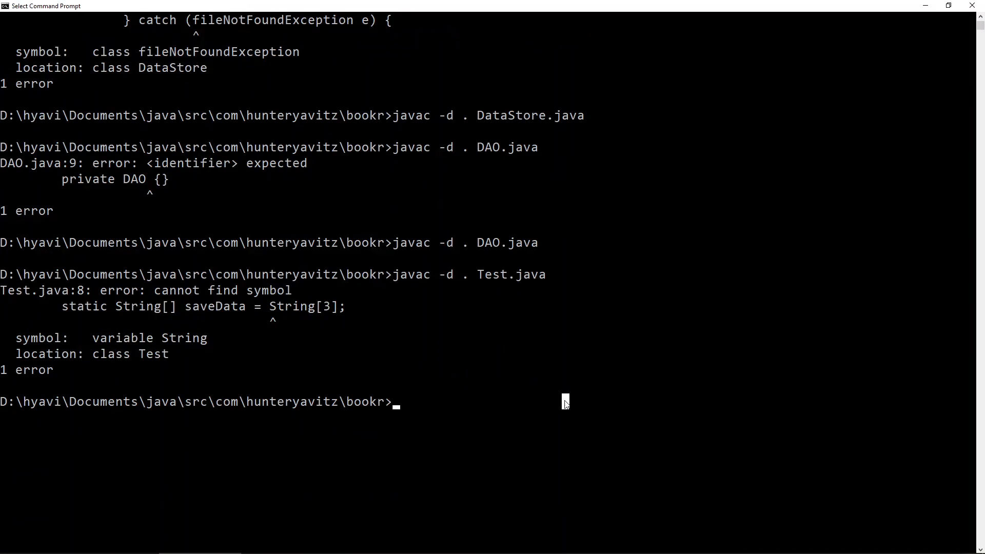
pyautogui.write('javac -d . Test.java')
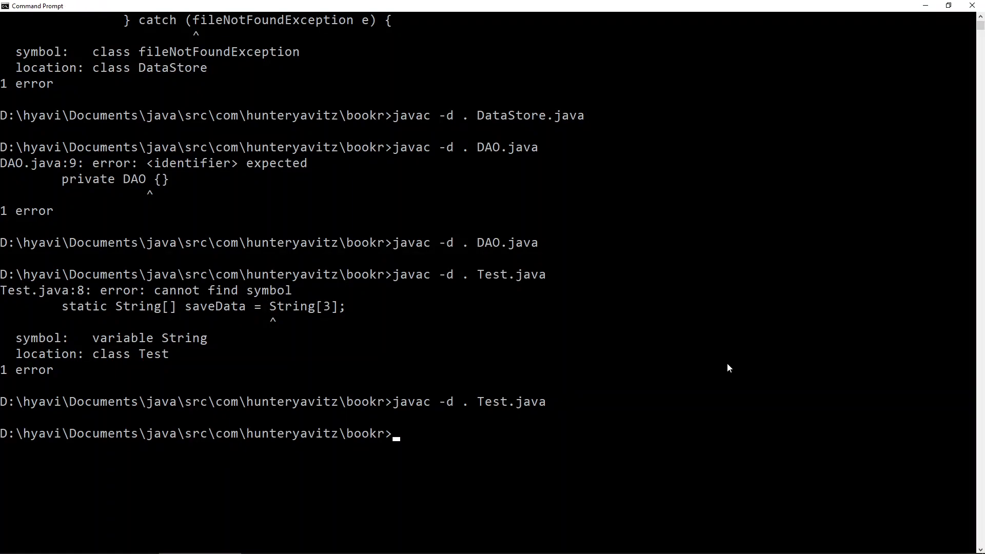
pyautogui.write('cd bookr')
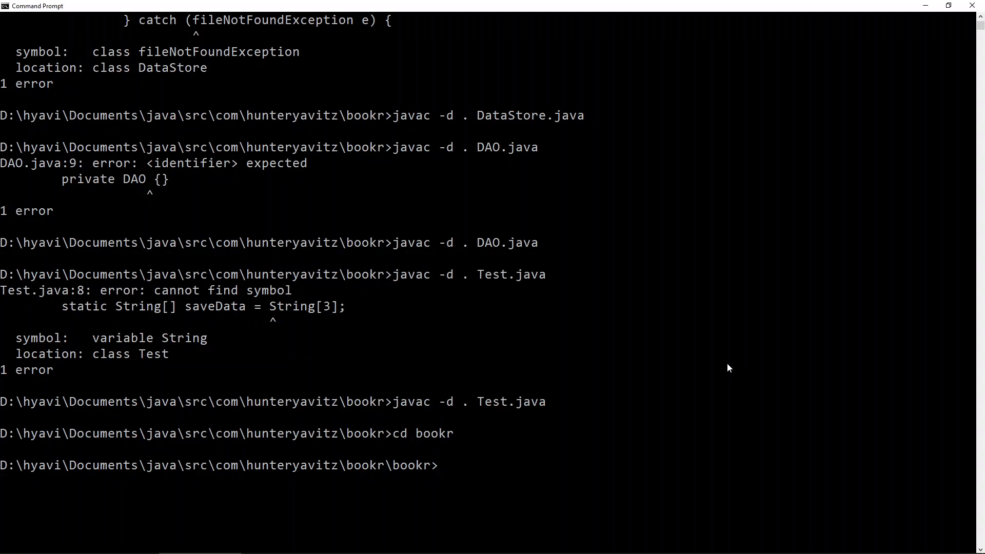
pyautogui.write('dir')
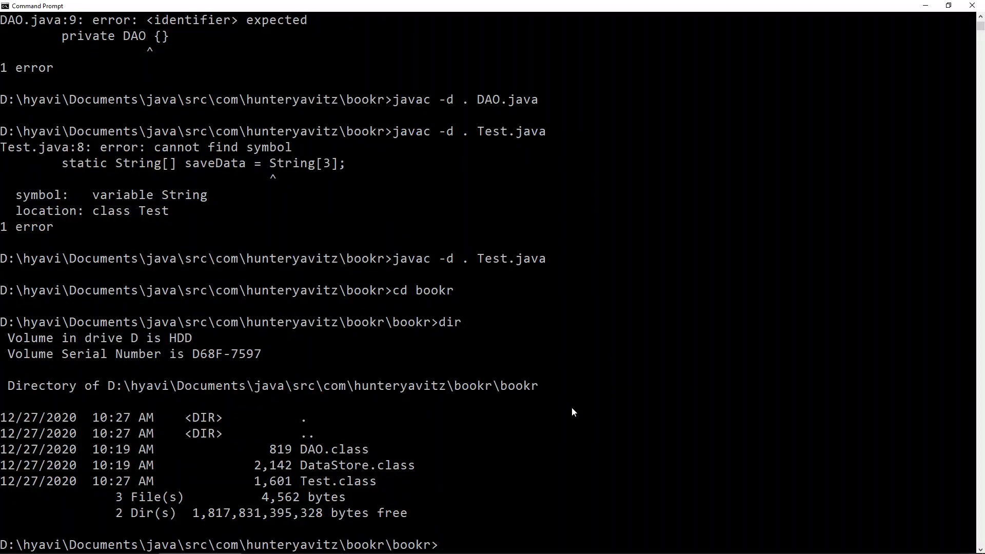
pyautogui.moveTo(280, 449); pyautogui.dragTo(375, 450)
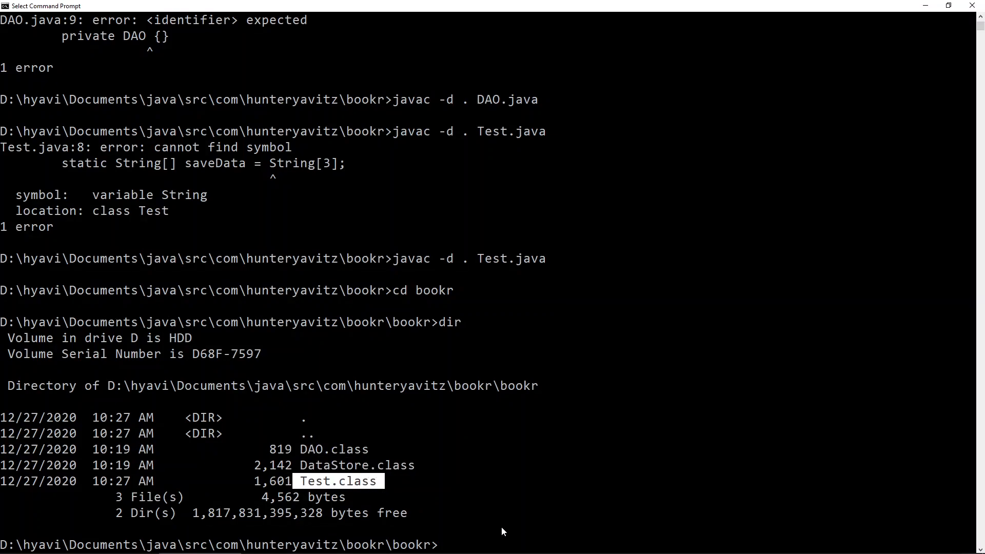
# cd.. and run java bookr.Test, highlighting the first loaded data line of the output
pyautogui.write('cd..')
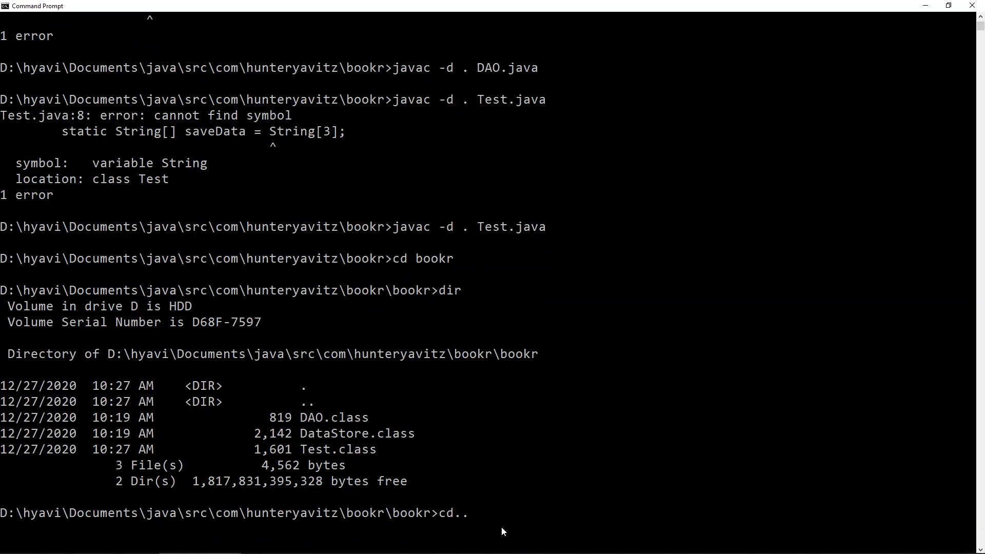
pyautogui.write('j')
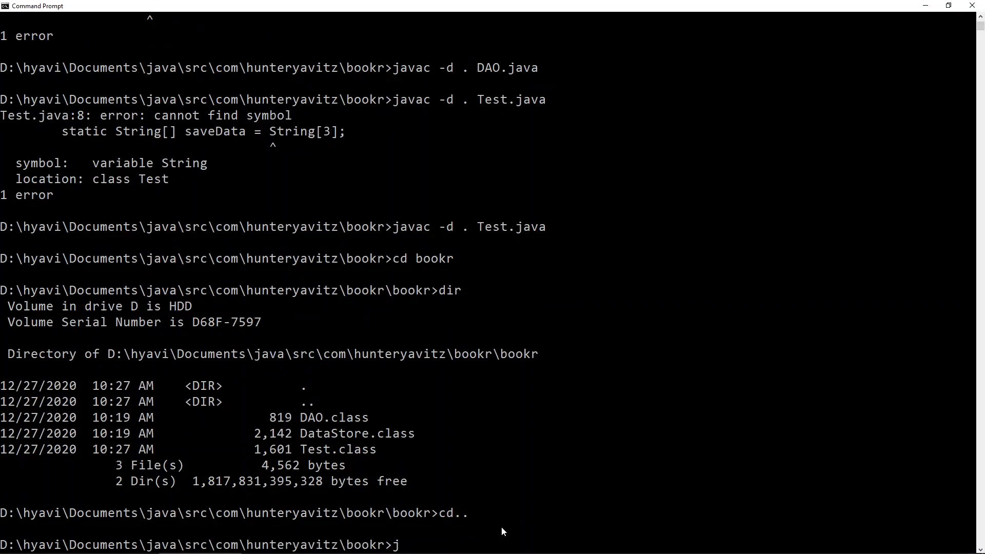
pyautogui.write('ava book')
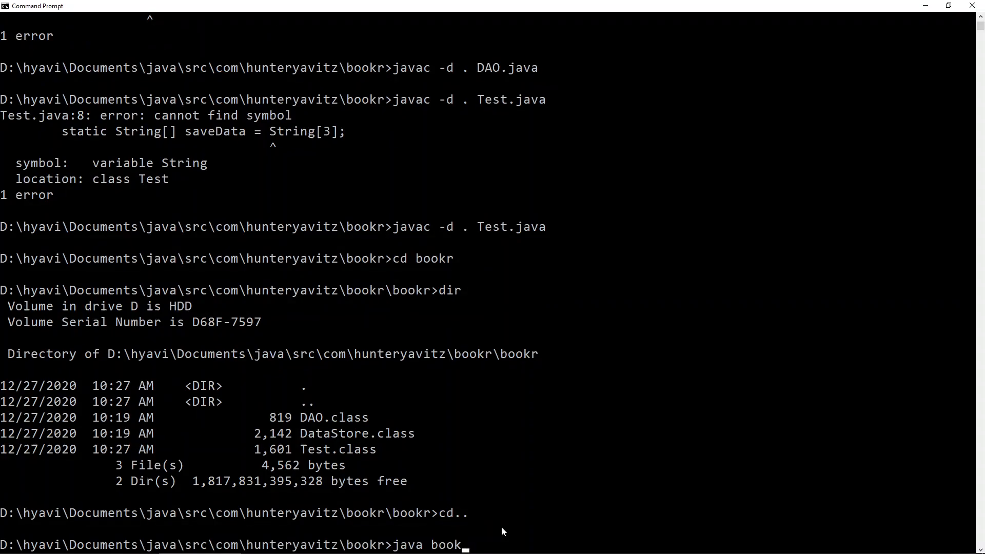
pyautogui.write('r.')
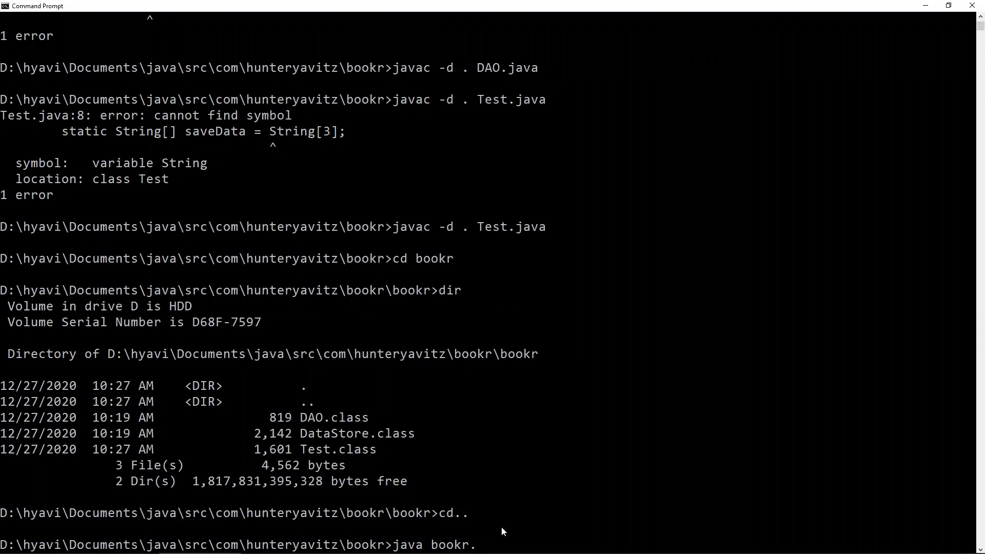
pyautogui.write('Tes')
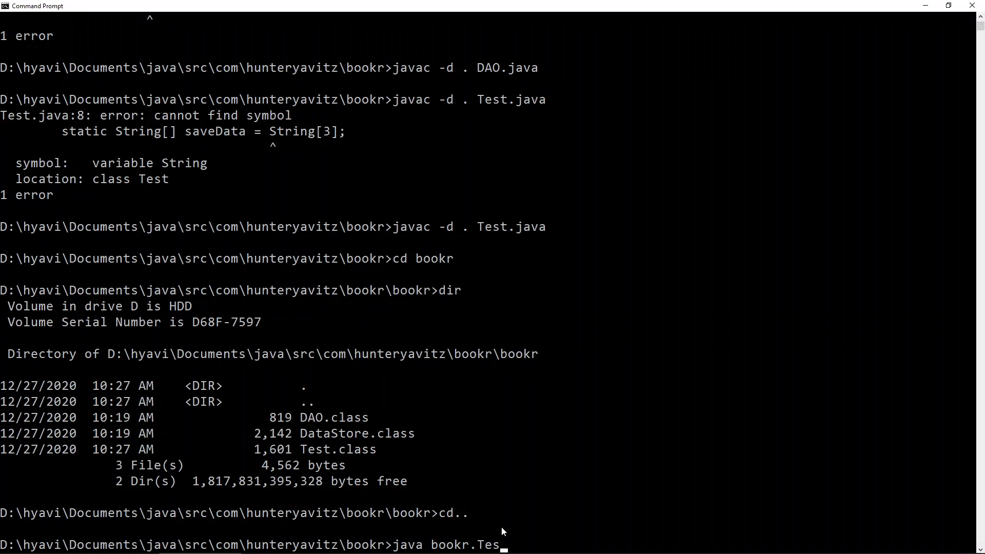
pyautogui.press('Enter')
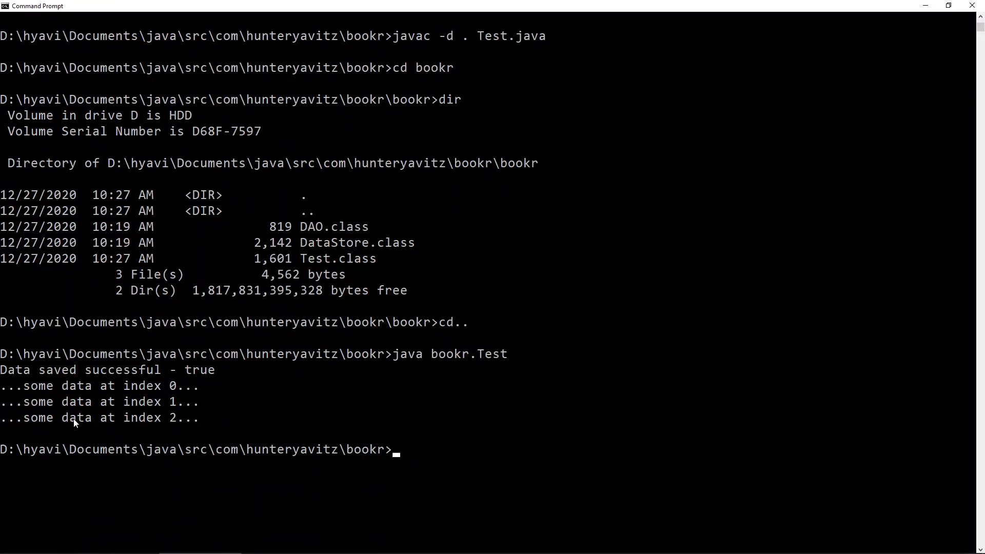
pyautogui.moveTo(178, 382)
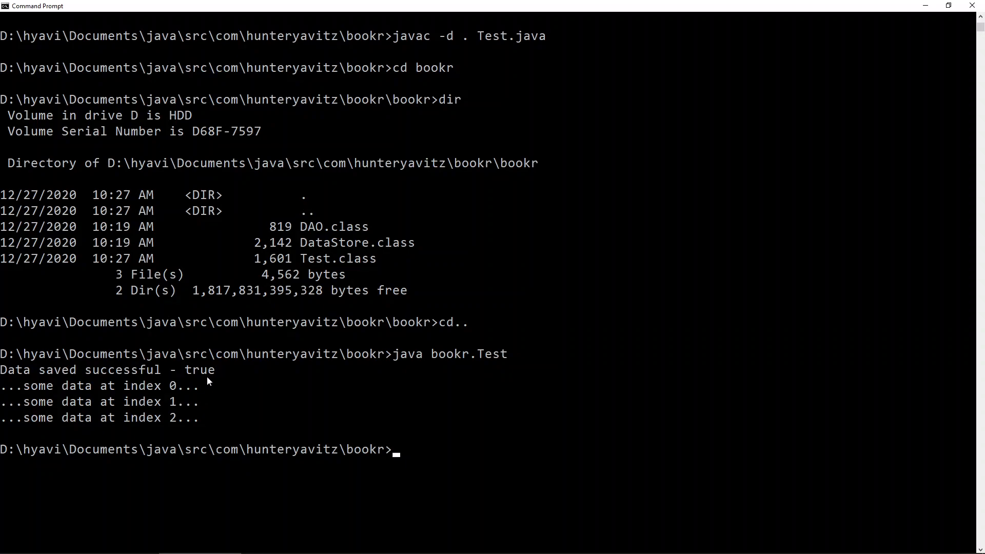
pyautogui.moveTo(15, 391)
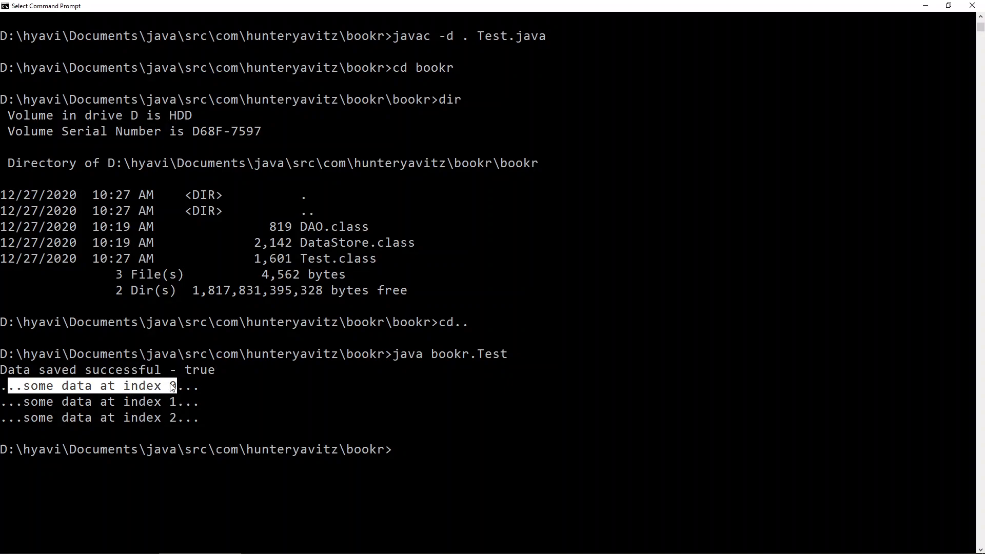
pyautogui.doubleClick(143, 402)
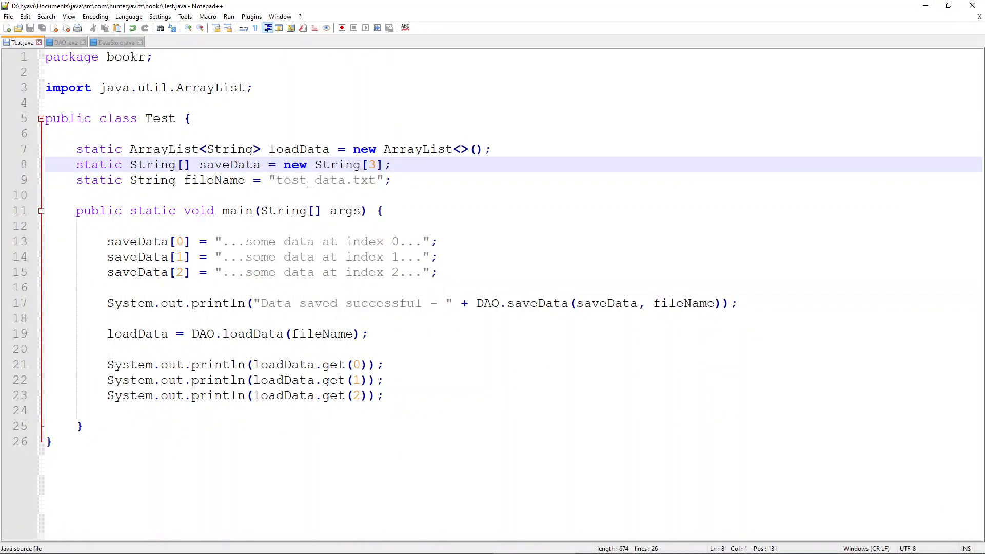
# Open test_data.txt from the bookr folder via File > Open
pyautogui.click(9, 16)
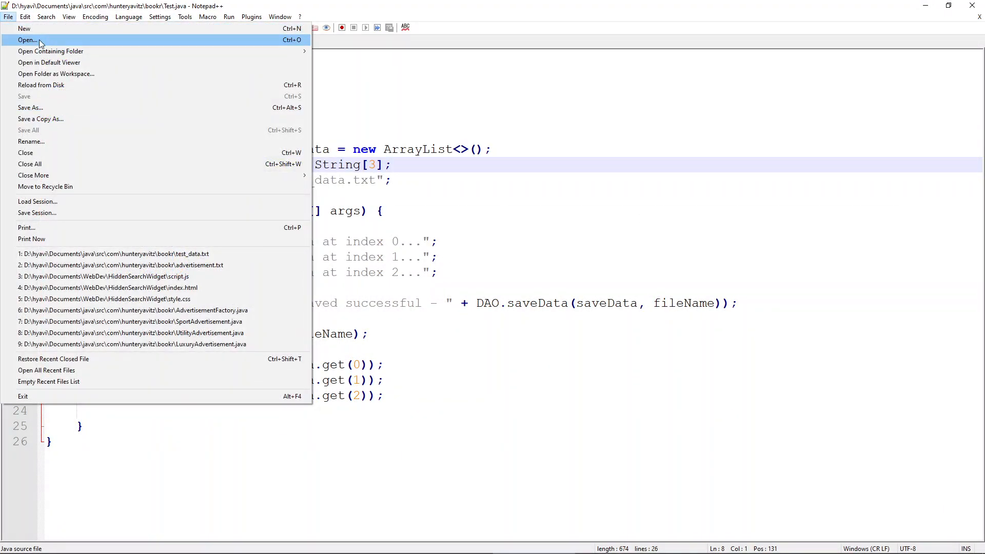
pyautogui.click(25, 40)
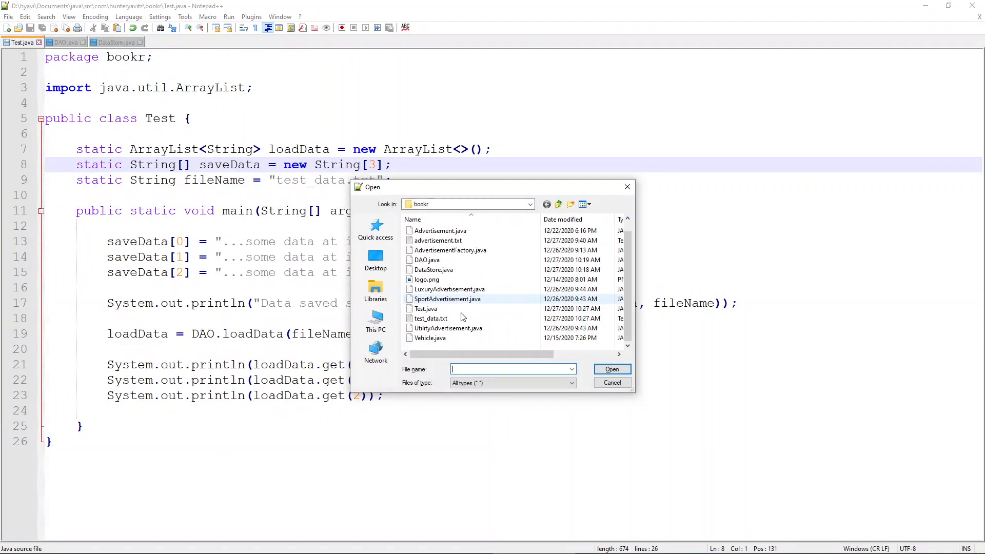
pyautogui.click(431, 318)
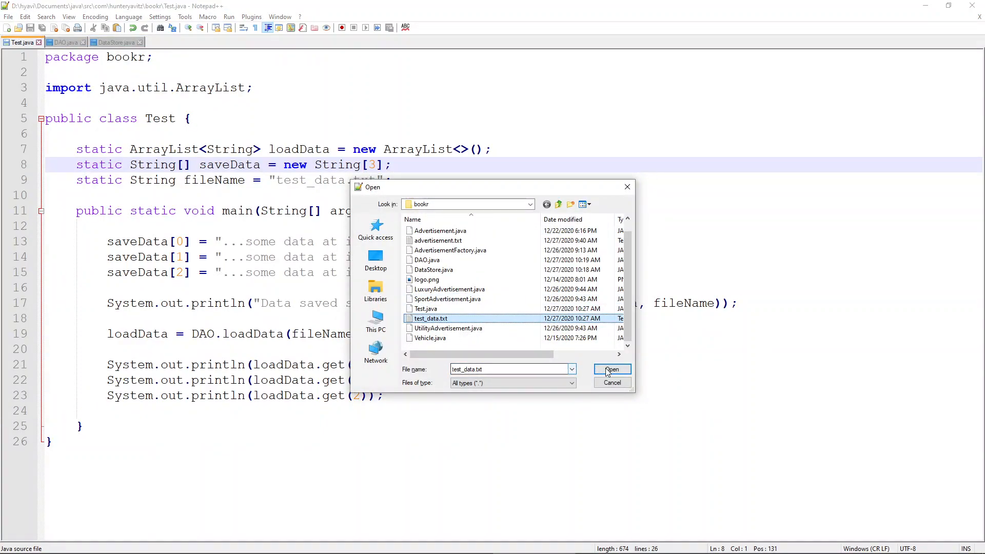
pyautogui.click(612, 369)
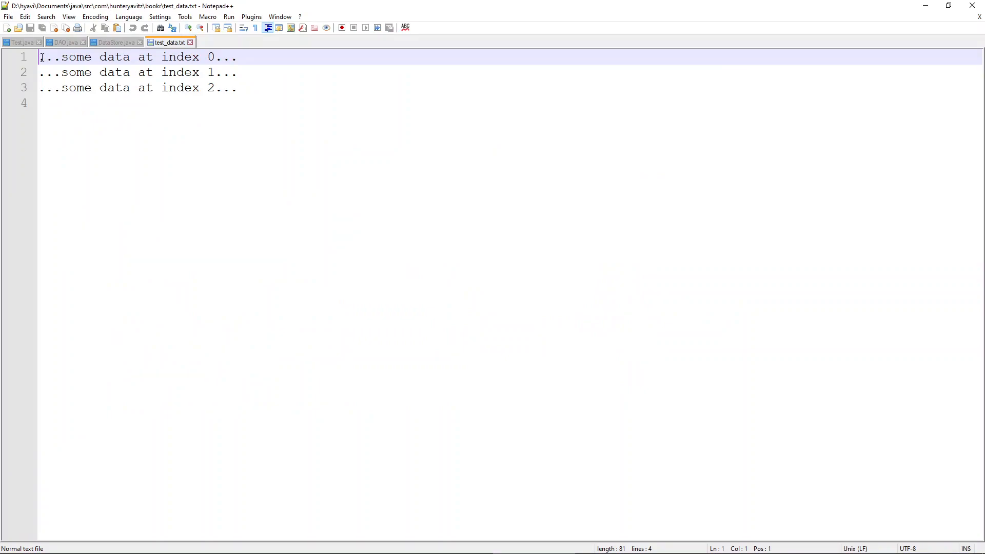
pyautogui.moveTo(39, 57); pyautogui.dragTo(92, 56)
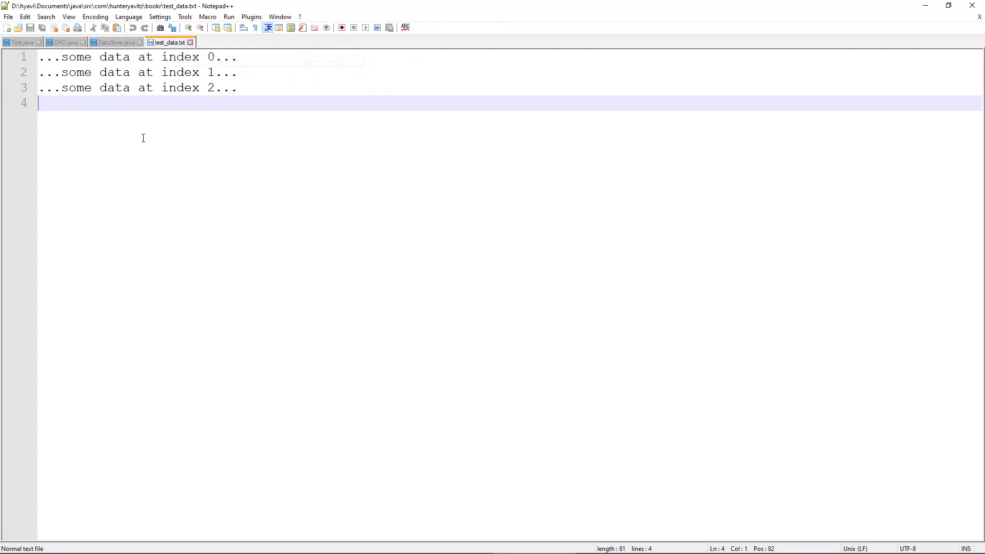
pyautogui.moveTo(115, 162)
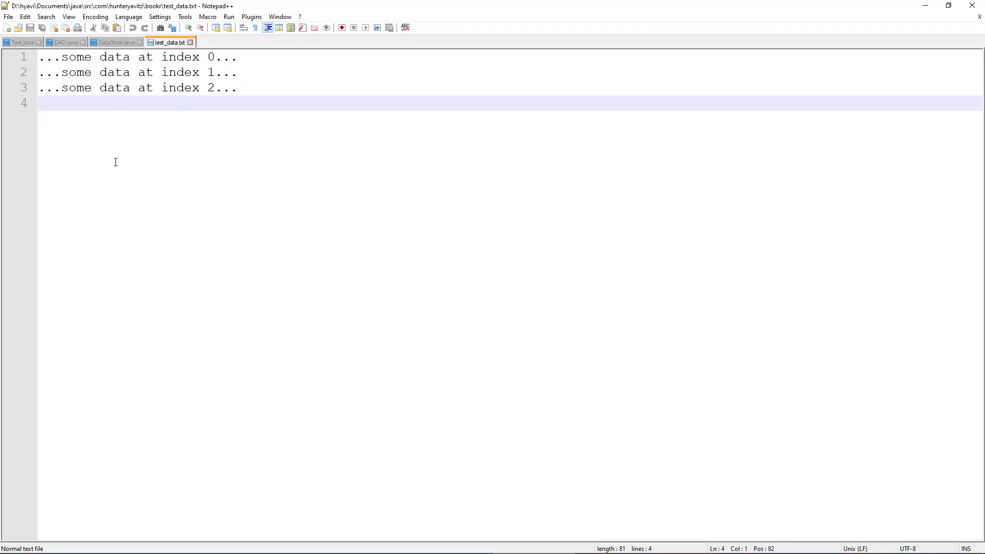